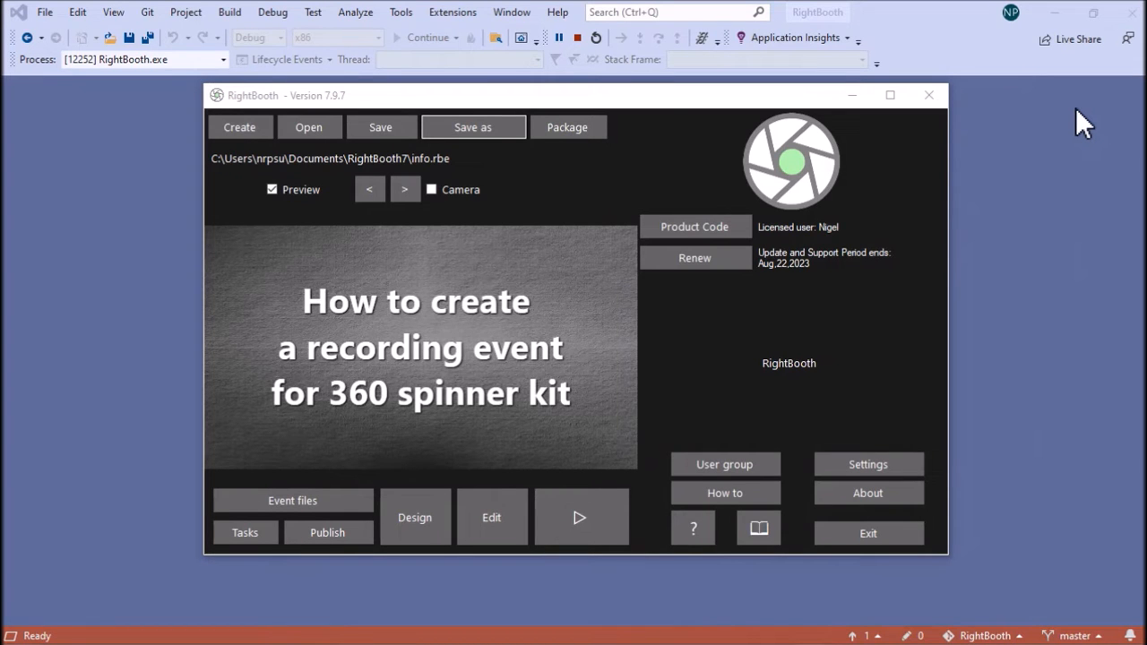
mouse_move(859, 219)
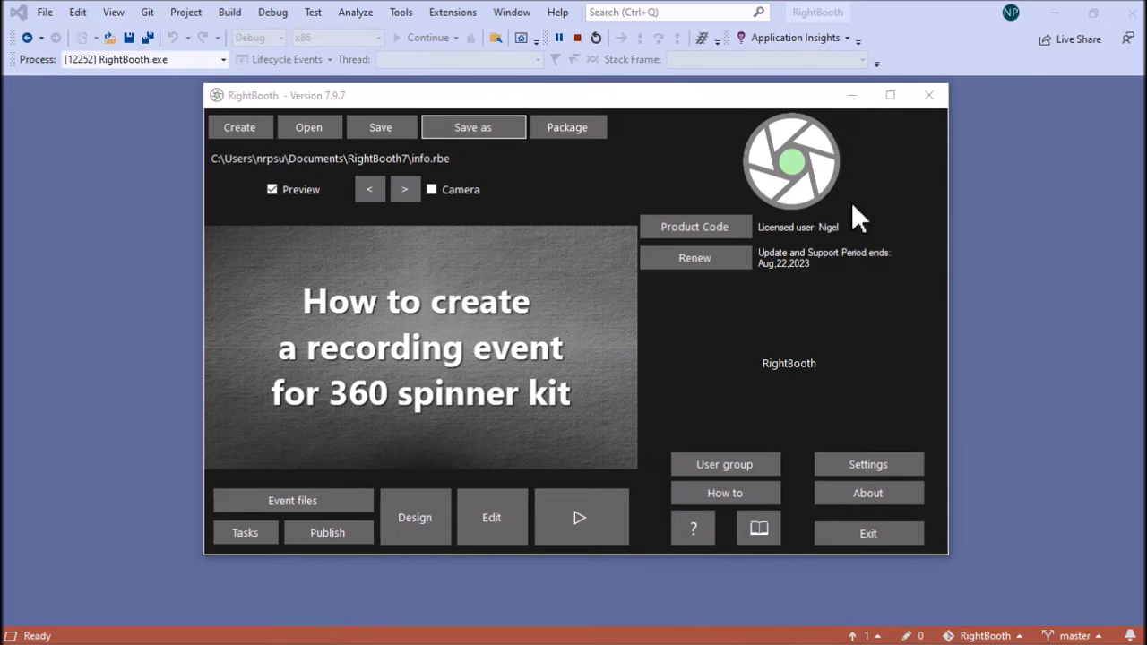
Start creating a new event and choose a video recording event as its type.
left_click(240, 125)
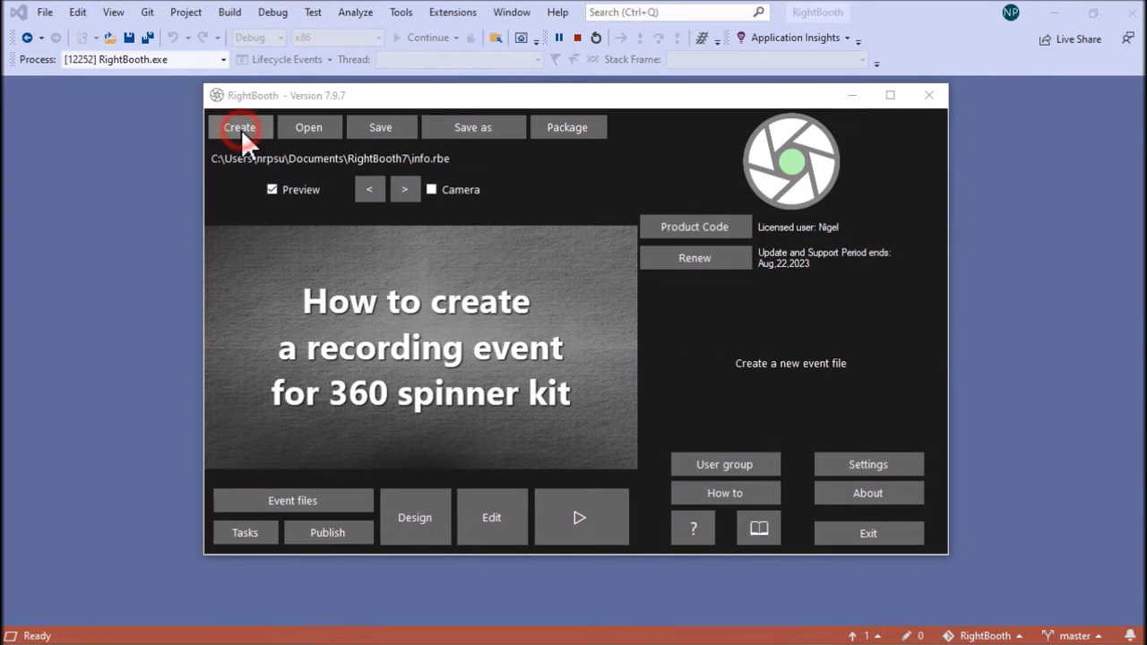
left_click(240, 126)
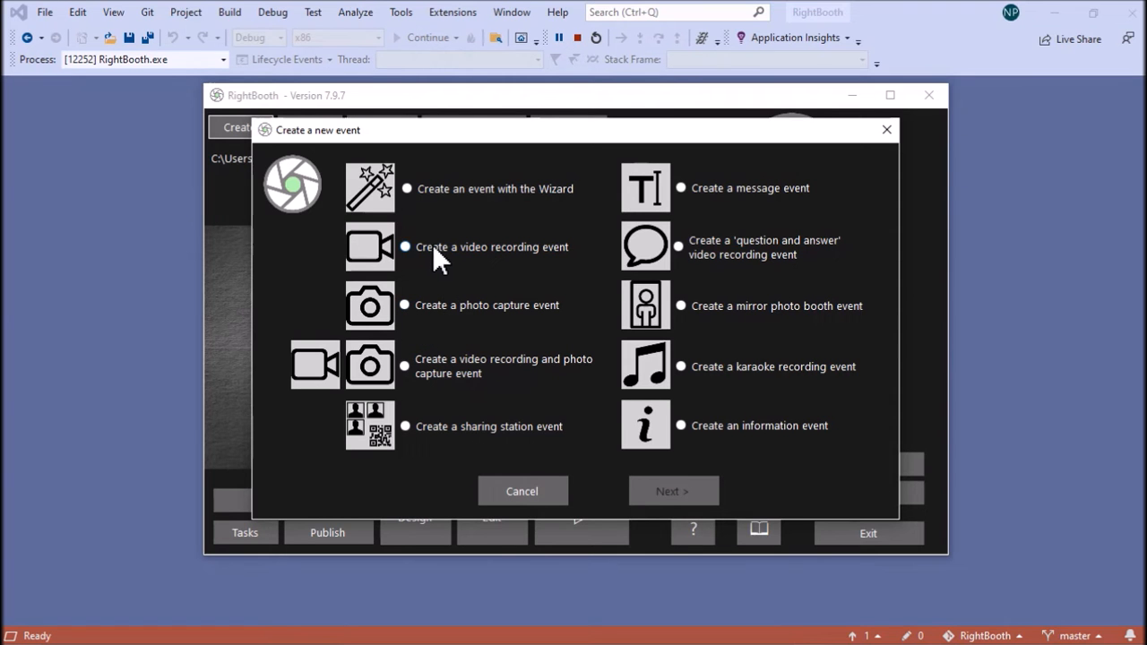
left_click(405, 247)
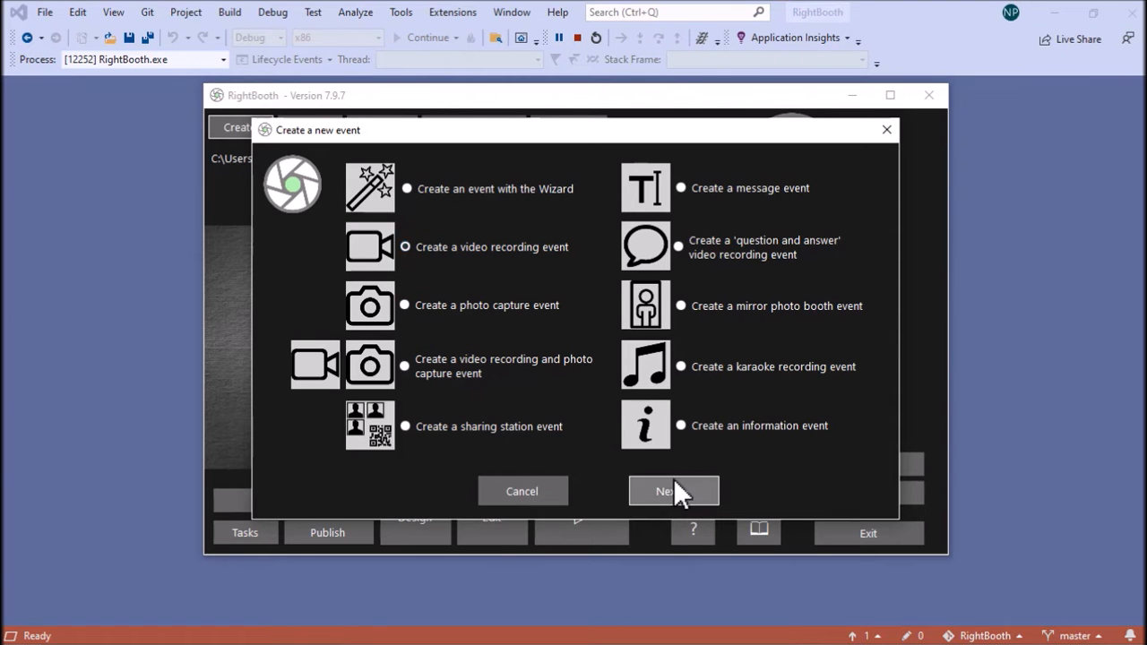
Proceed through the wizard keeping the start screen title and set maximum recording time to 8 seconds.
left_click(674, 491)
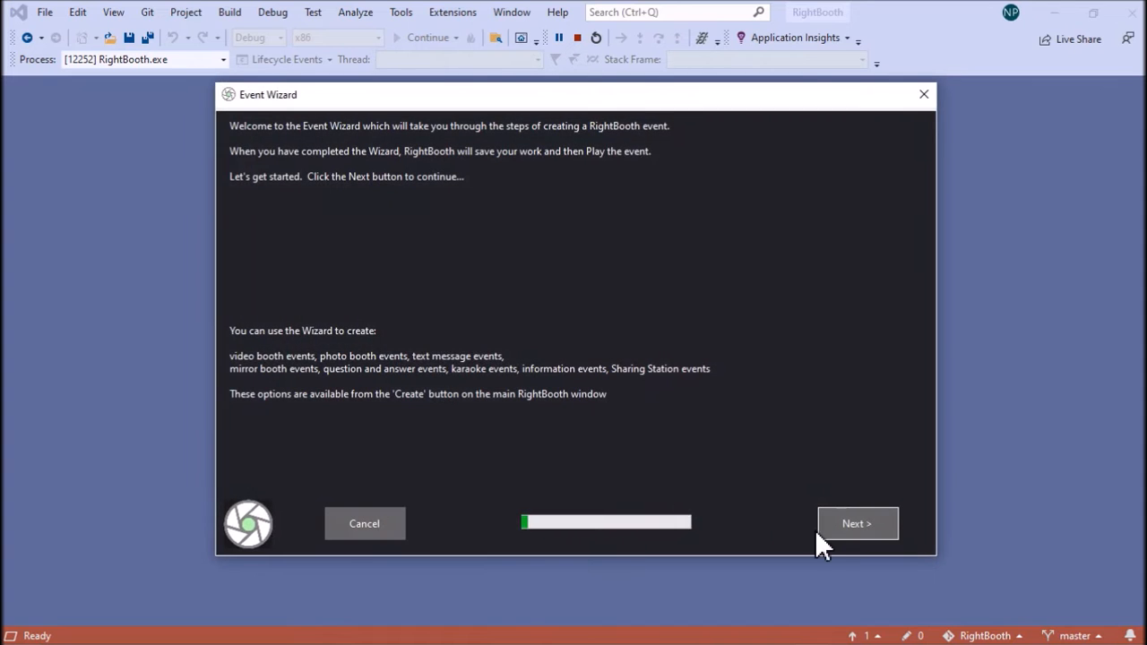
left_click(857, 523)
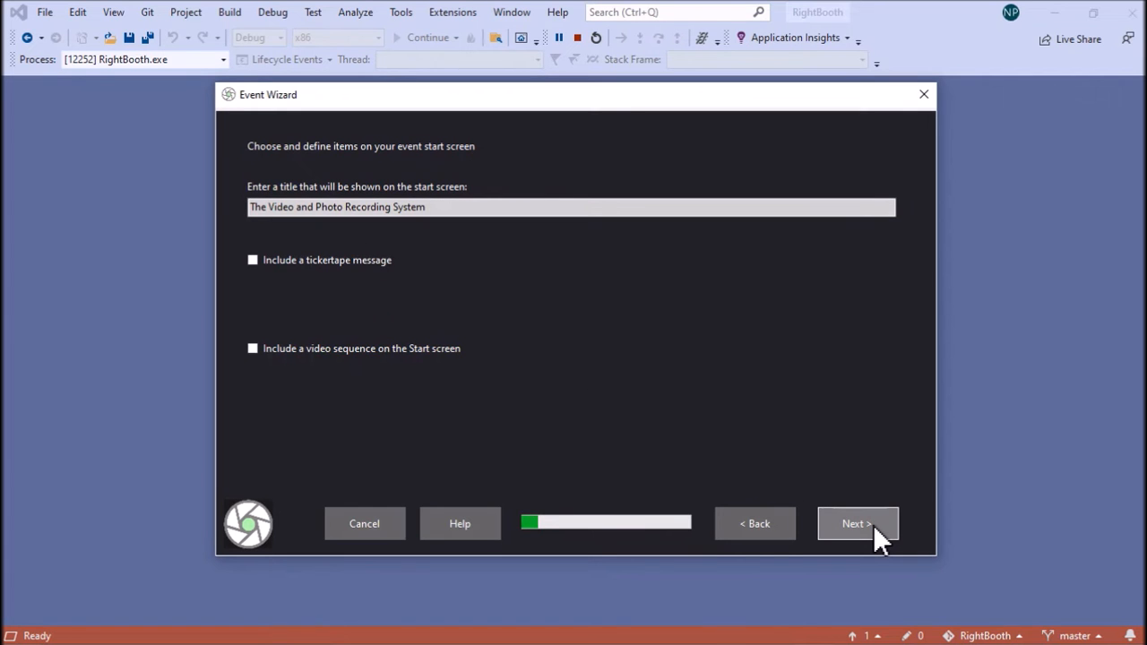
left_click(857, 523)
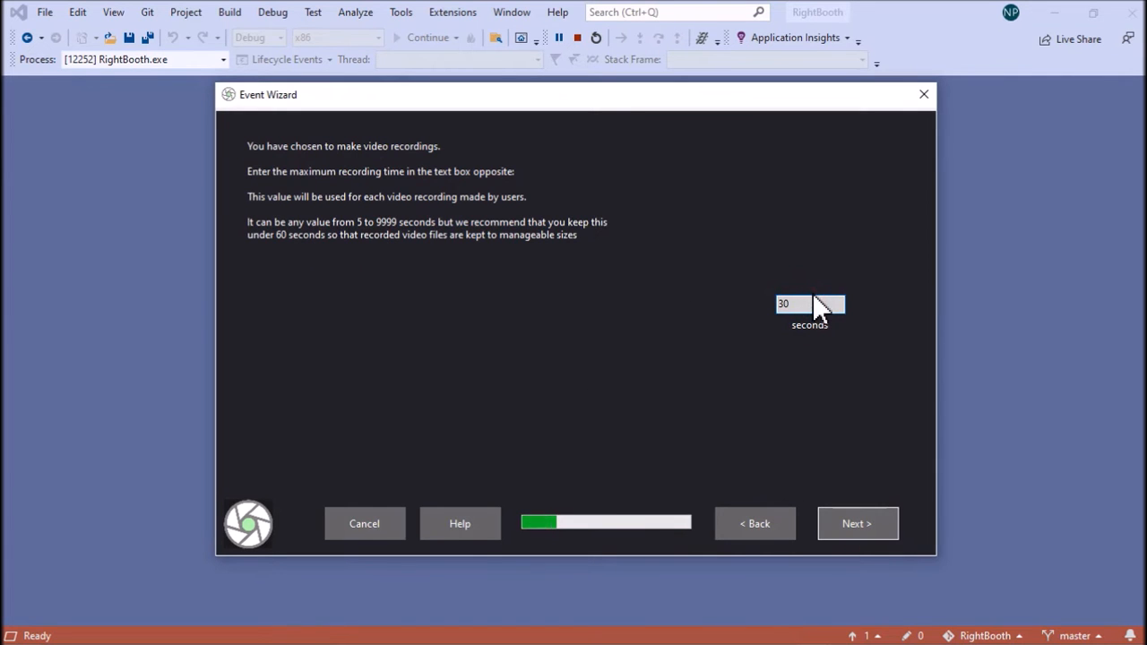
left_click(792, 305)
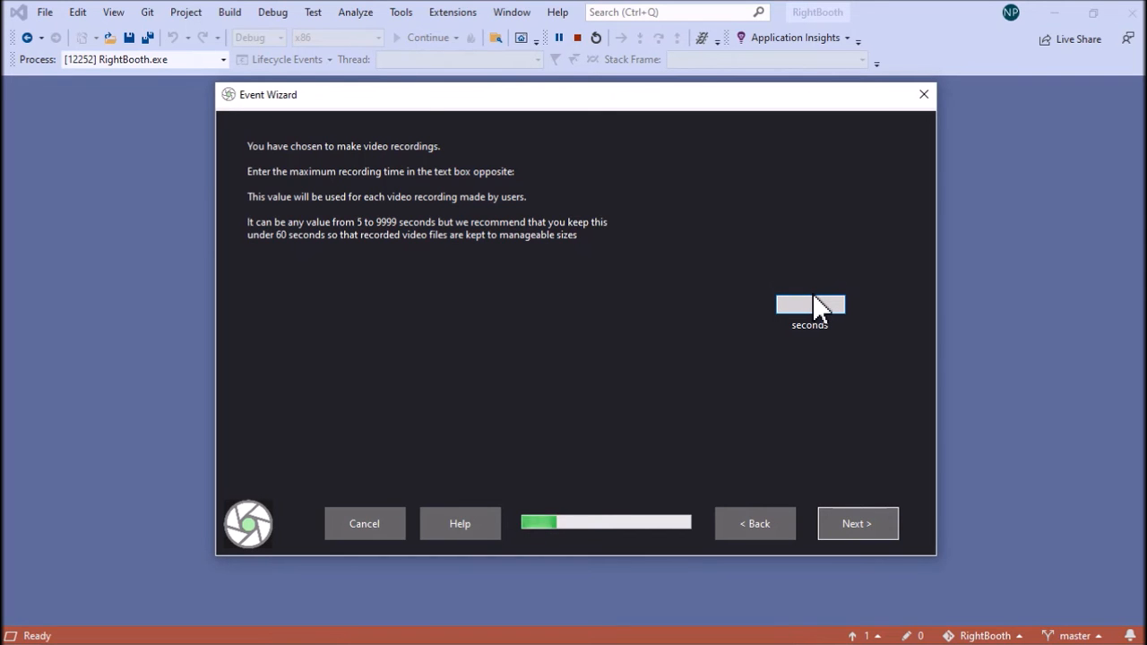
type("8")
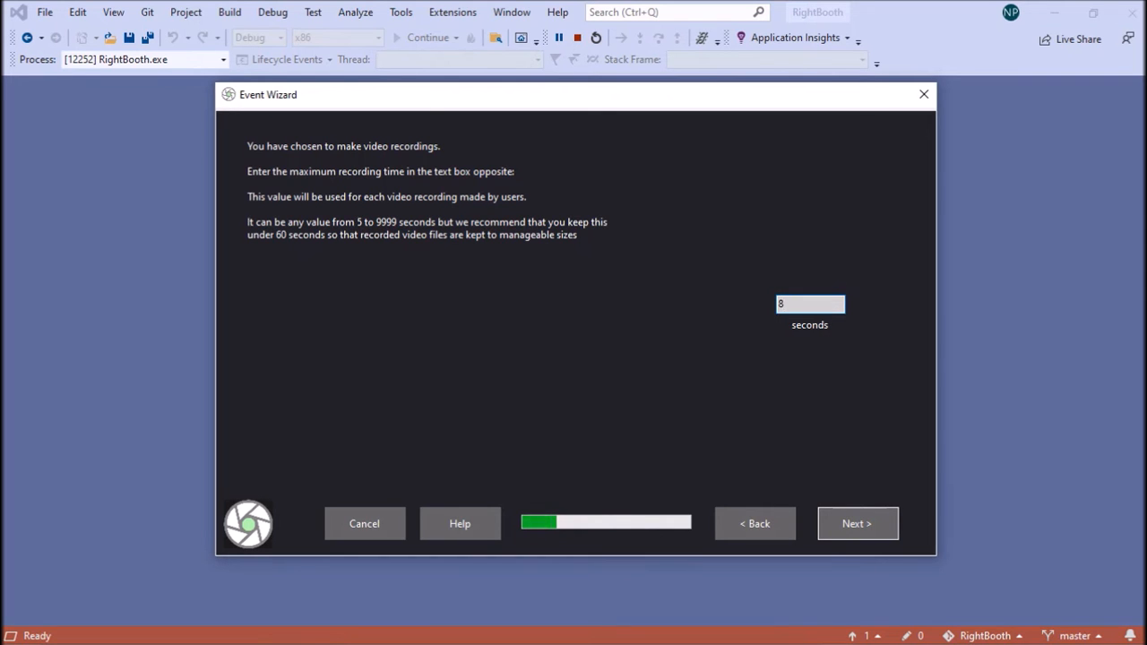
left_click(857, 523)
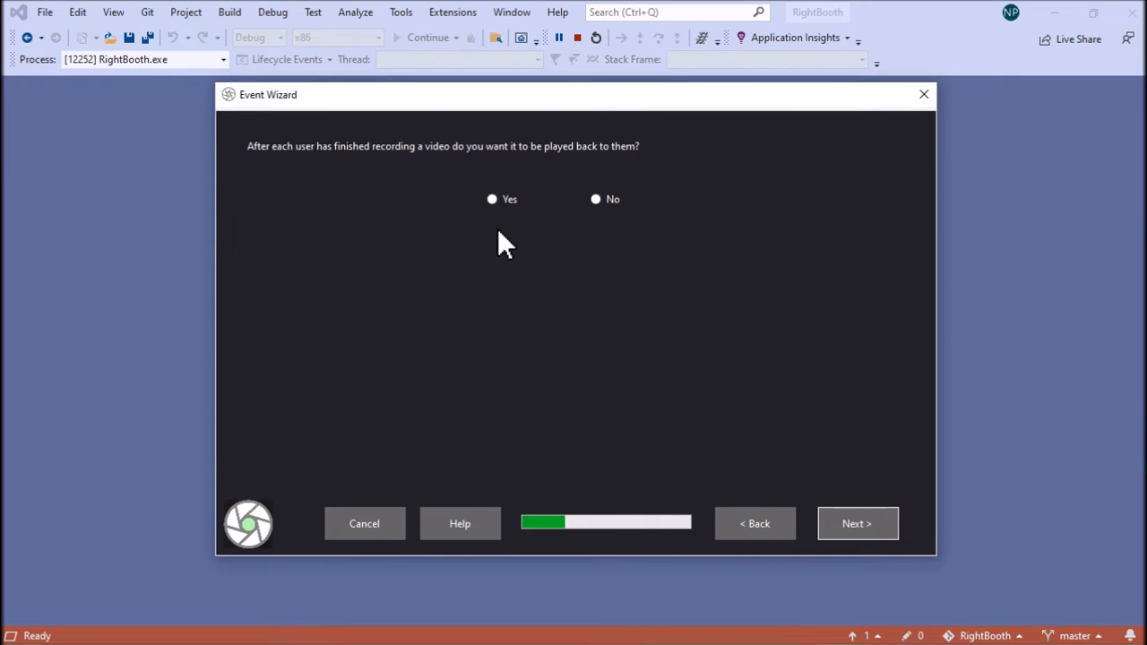
mouse_move(475, 151)
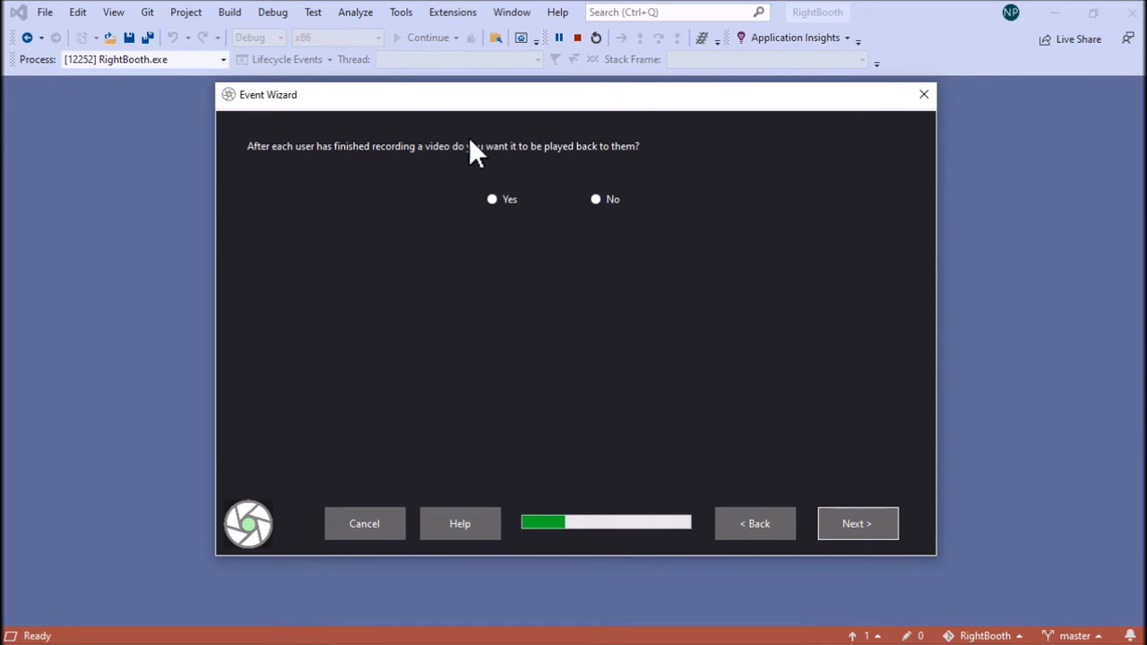
Choose Yes for playing back each recording, No for re-recording, and continue past the thank-you question.
left_click(491, 199)
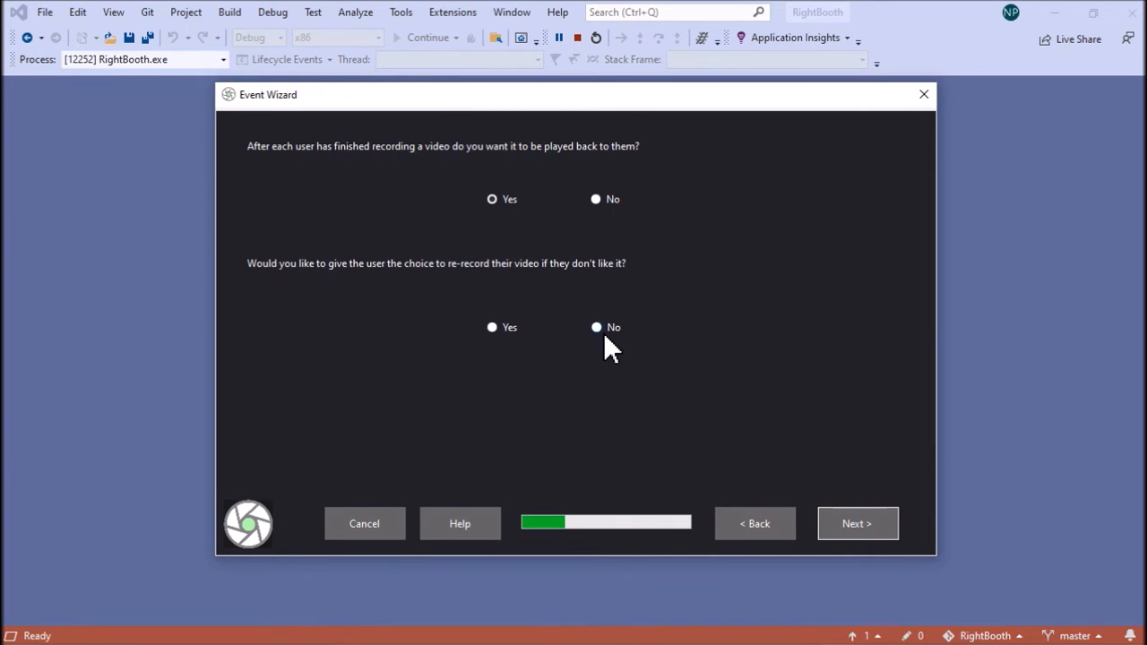
left_click(857, 524)
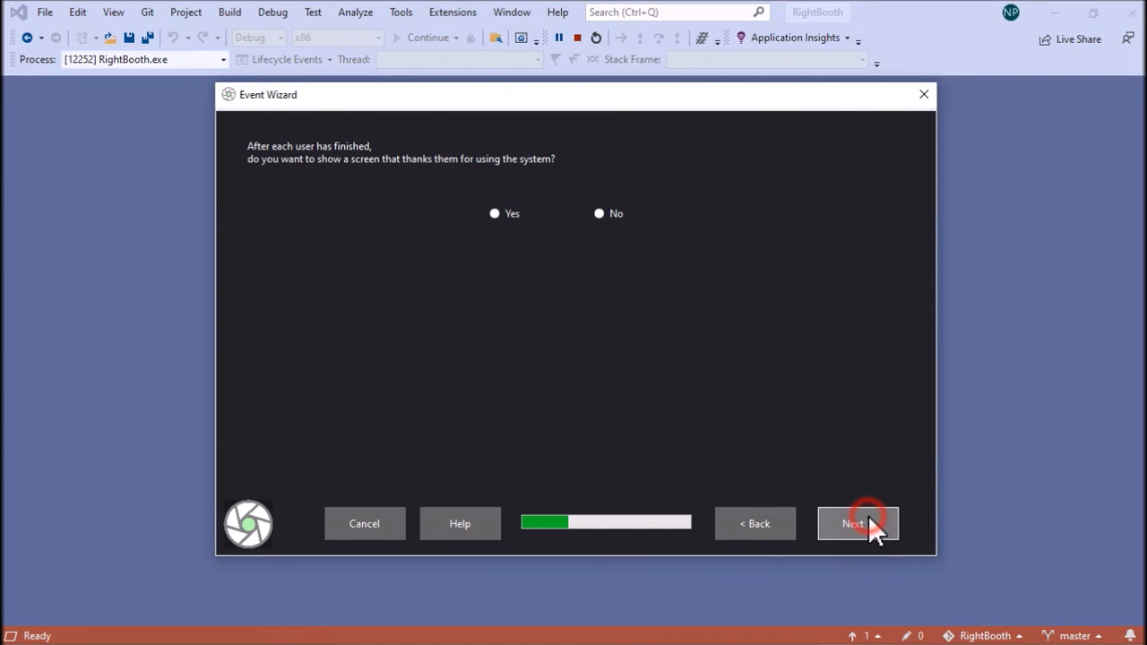
left_click(857, 523)
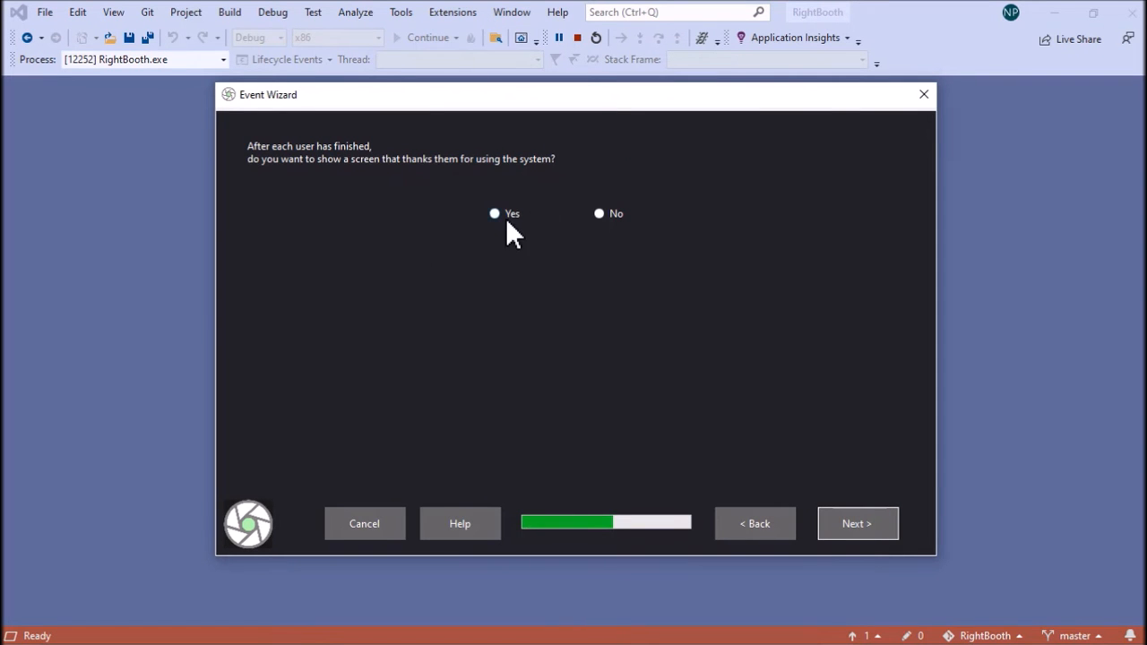
left_click(857, 524)
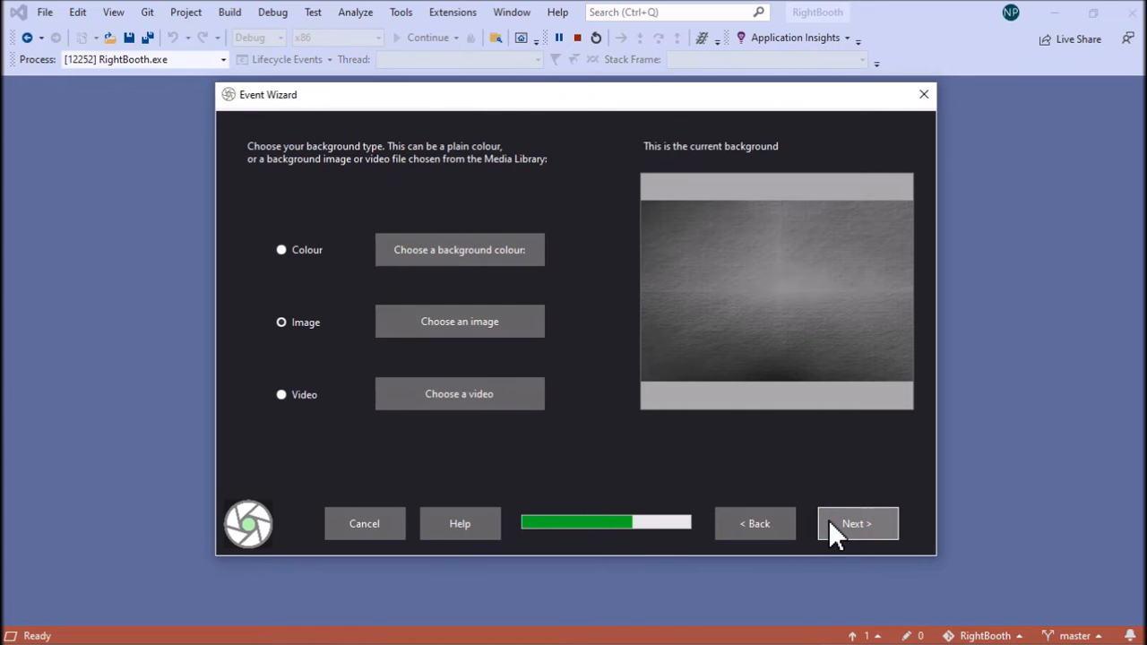
mouse_move(721, 265)
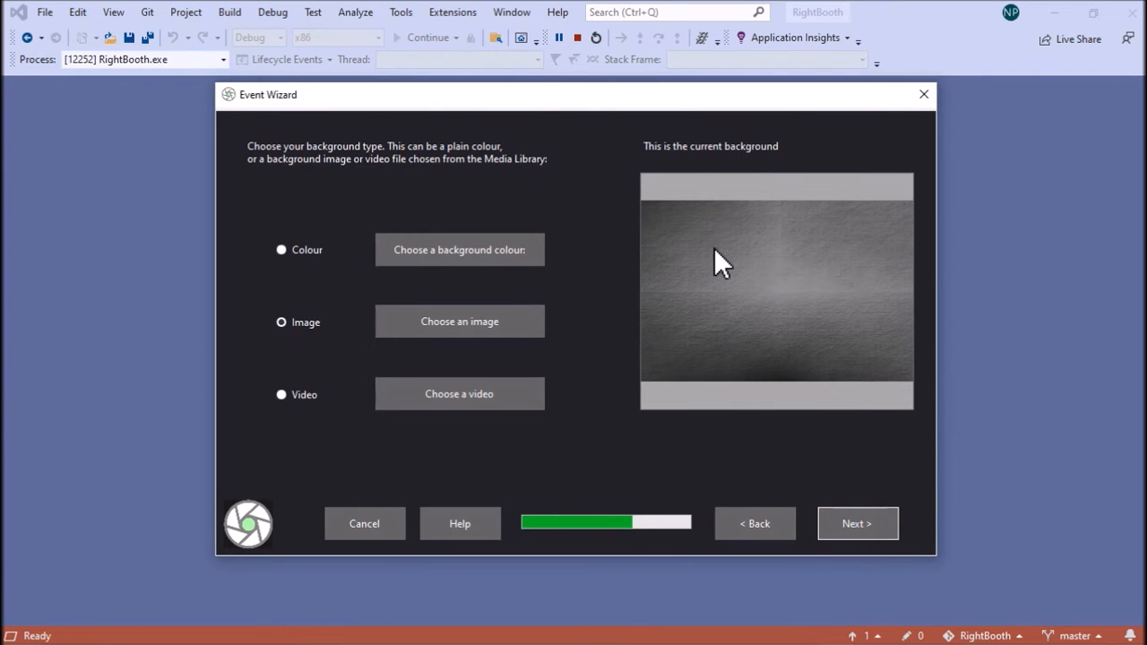
mouse_move(475, 344)
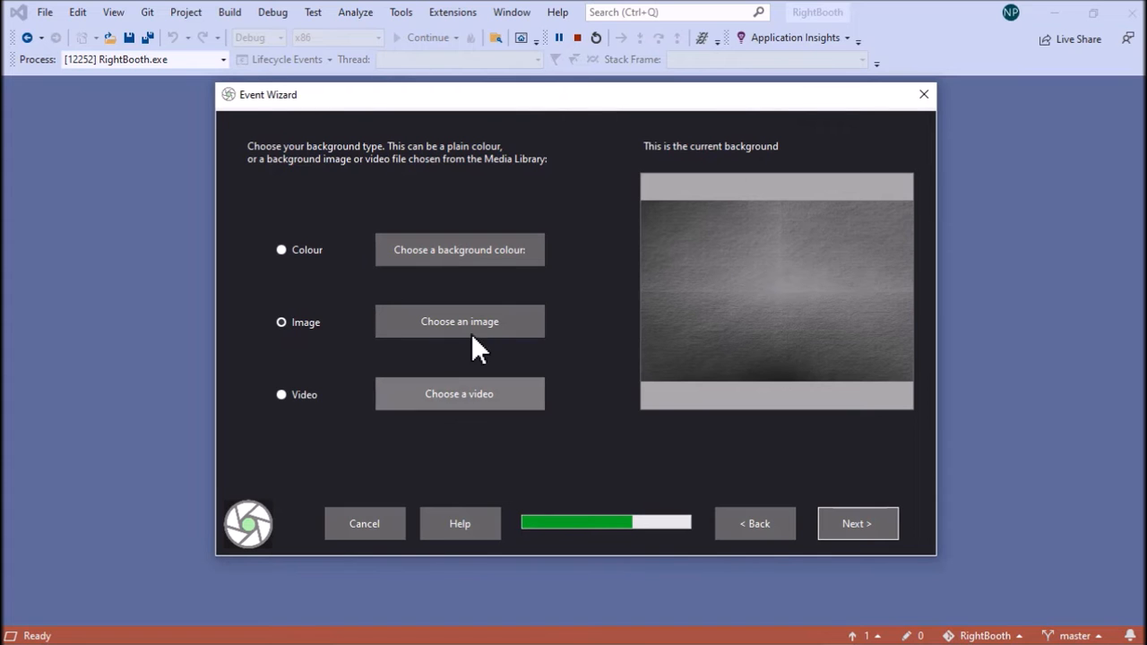
mouse_move(498, 386)
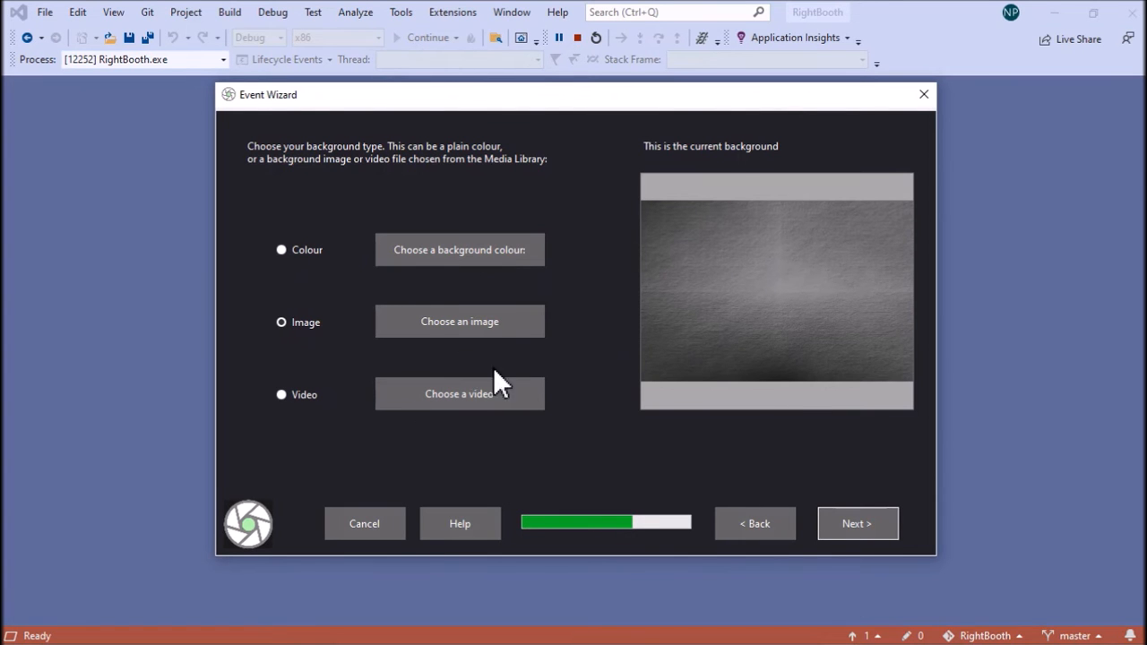
mouse_move(857, 523)
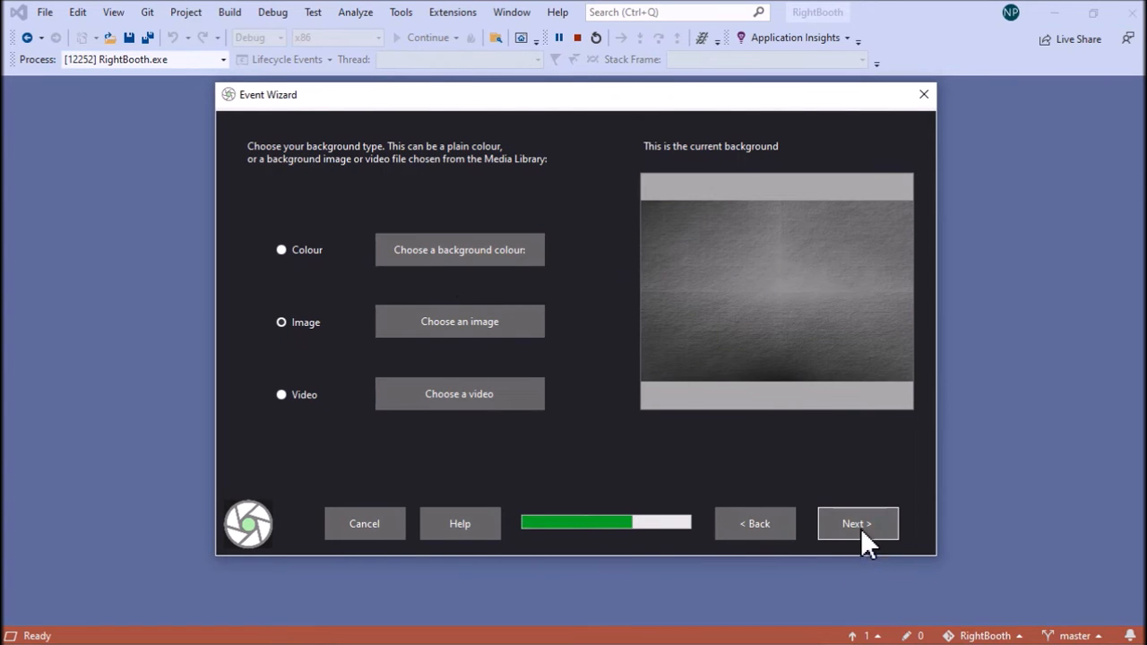
Keep the image background, suggested button style and Default - English language, continuing to camera choice.
left_click(856, 523)
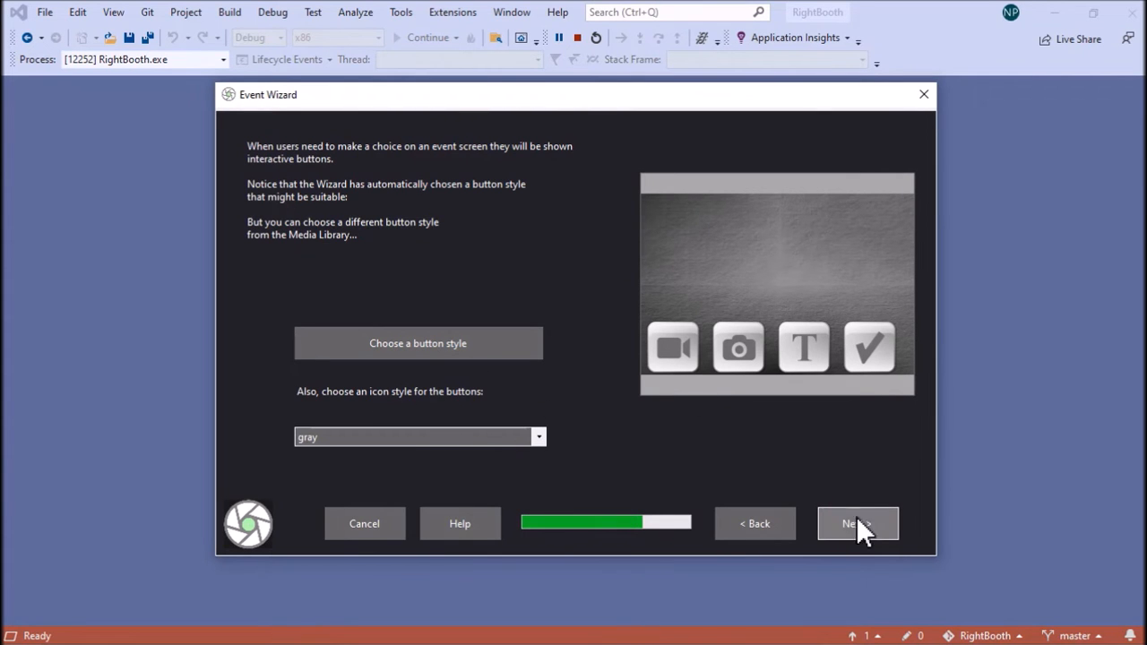
left_click(856, 523)
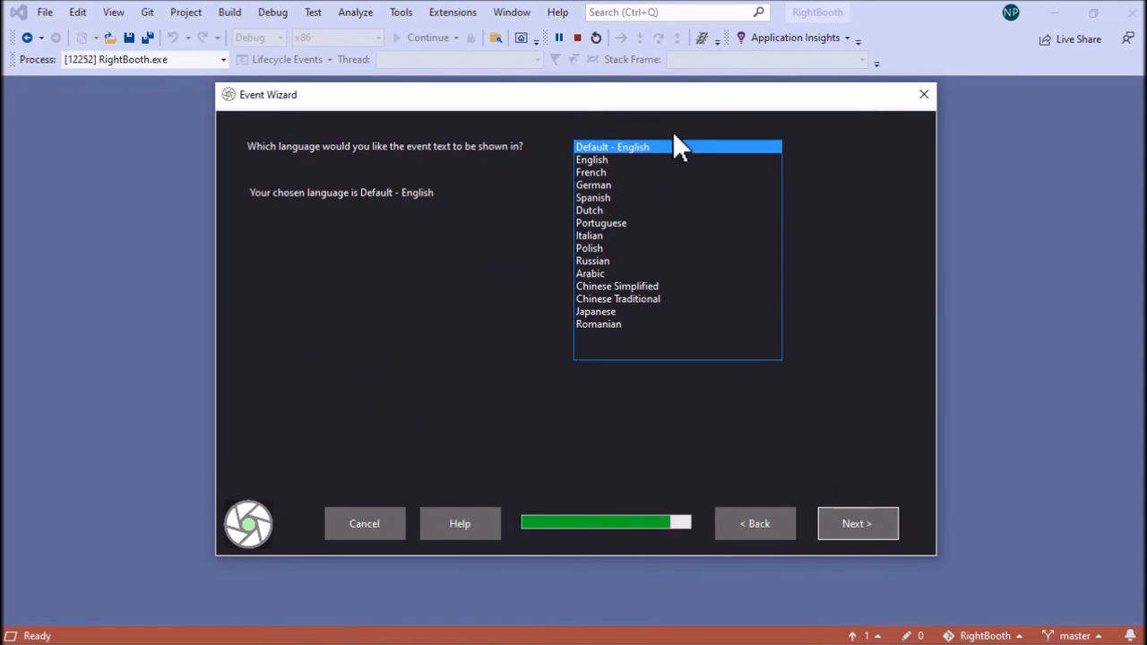
mouse_move(646, 304)
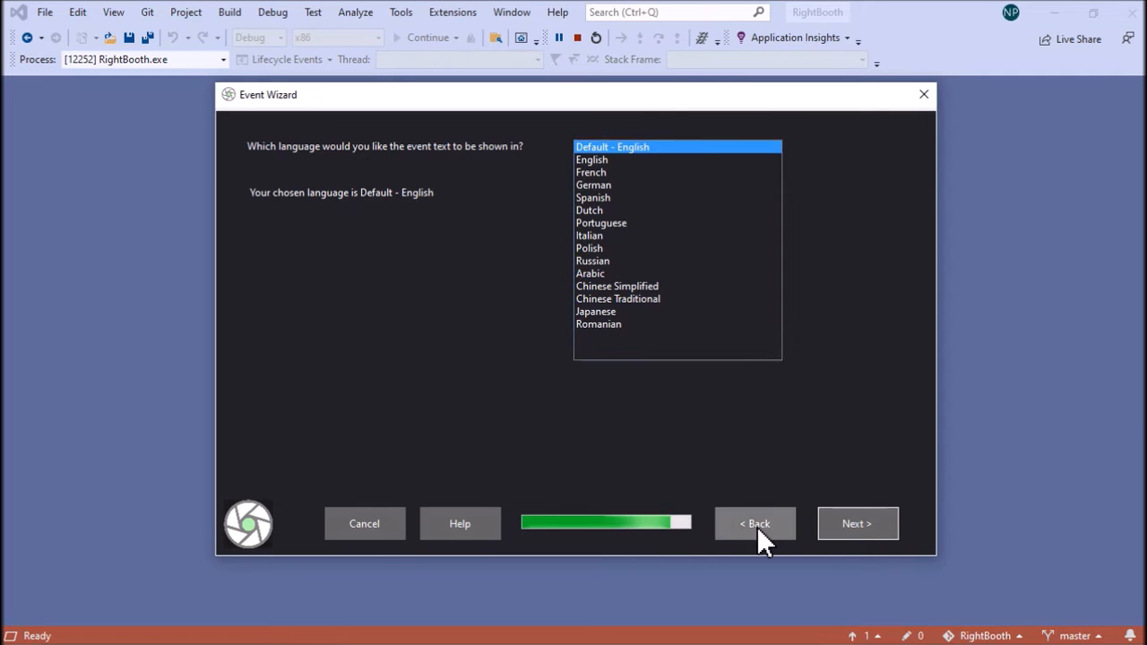
left_click(856, 524)
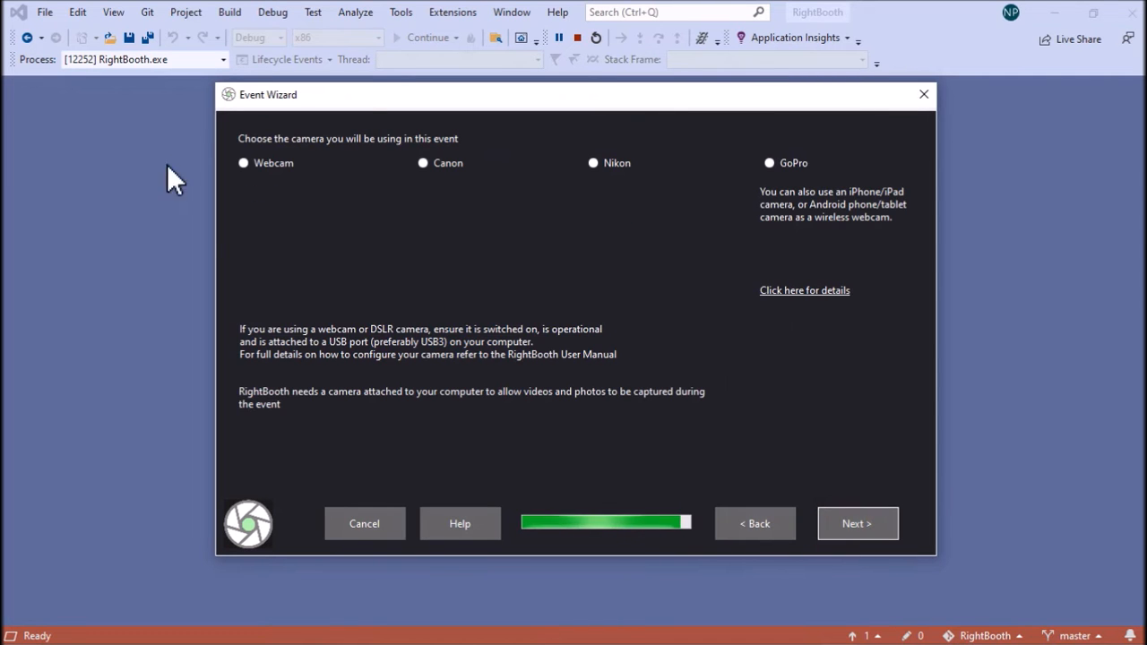
mouse_move(546, 260)
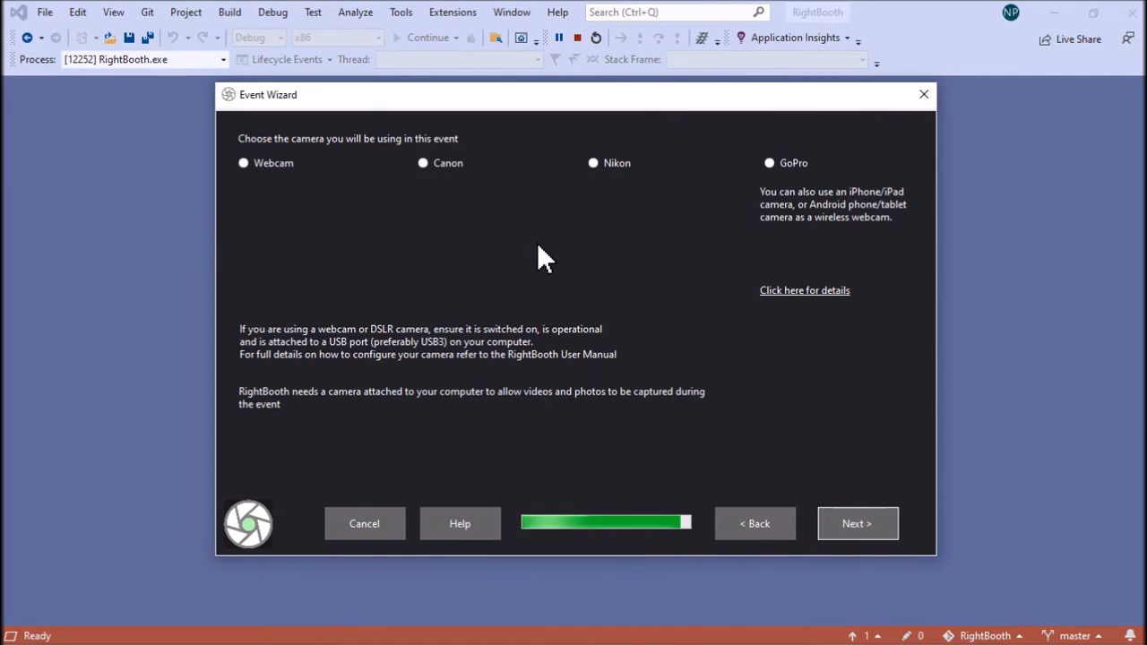
mouse_move(580, 252)
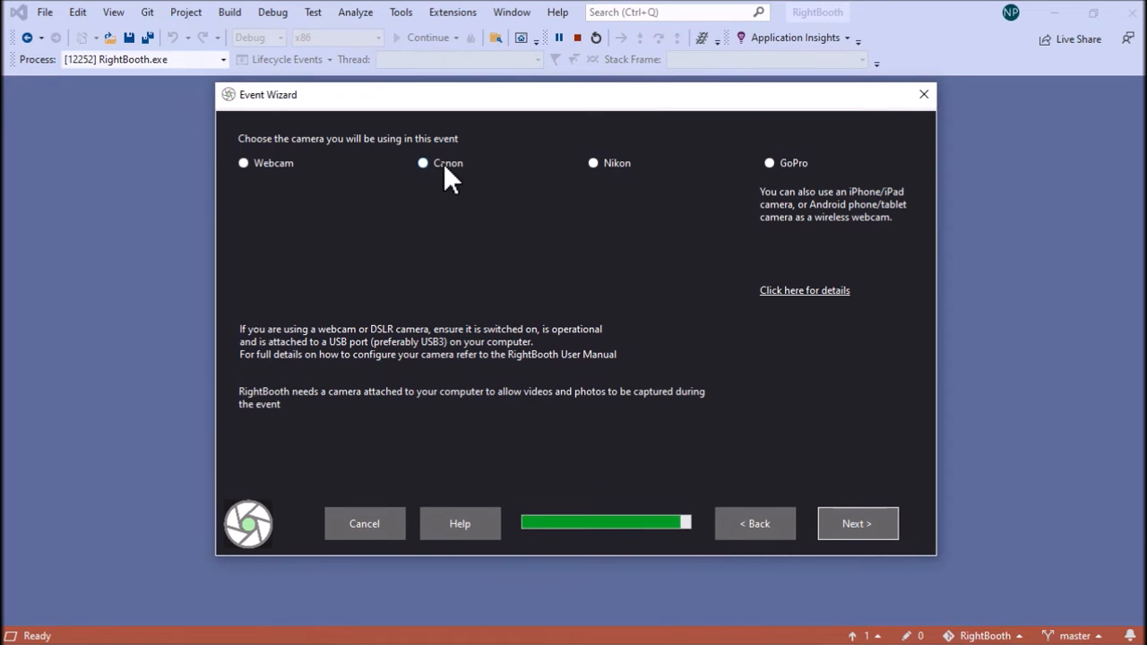
Choose GoPro as the event camera and finish the wizard to create the event file.
left_click(769, 161)
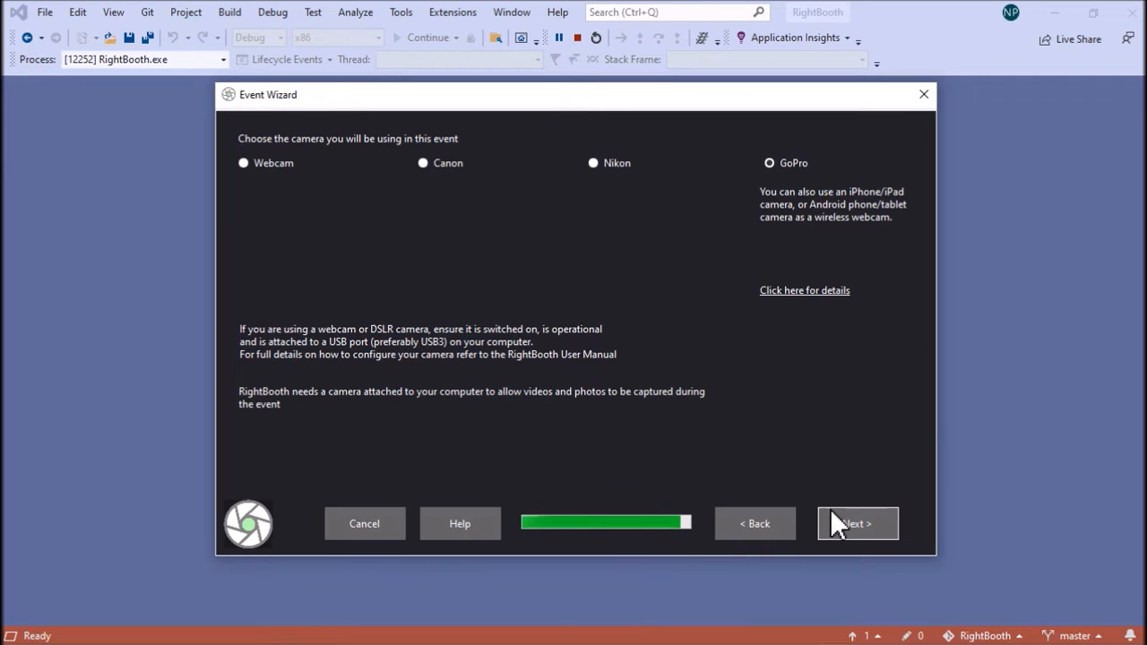
left_click(857, 524)
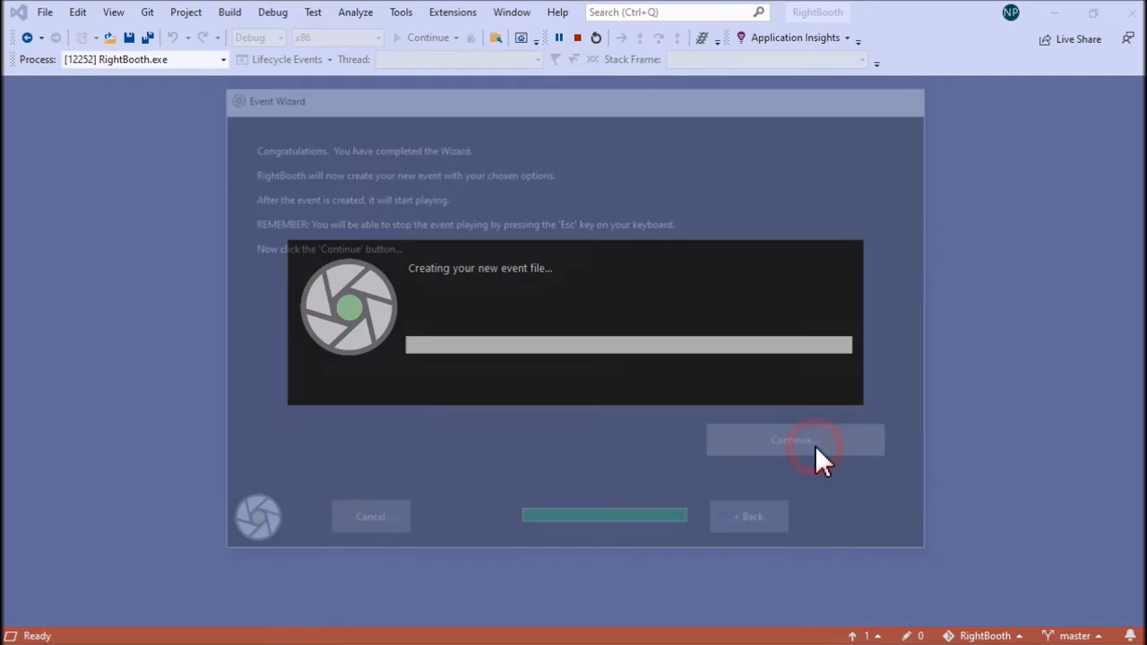
Save the new event under the name my360.rbe via Save as.
left_click(796, 439)
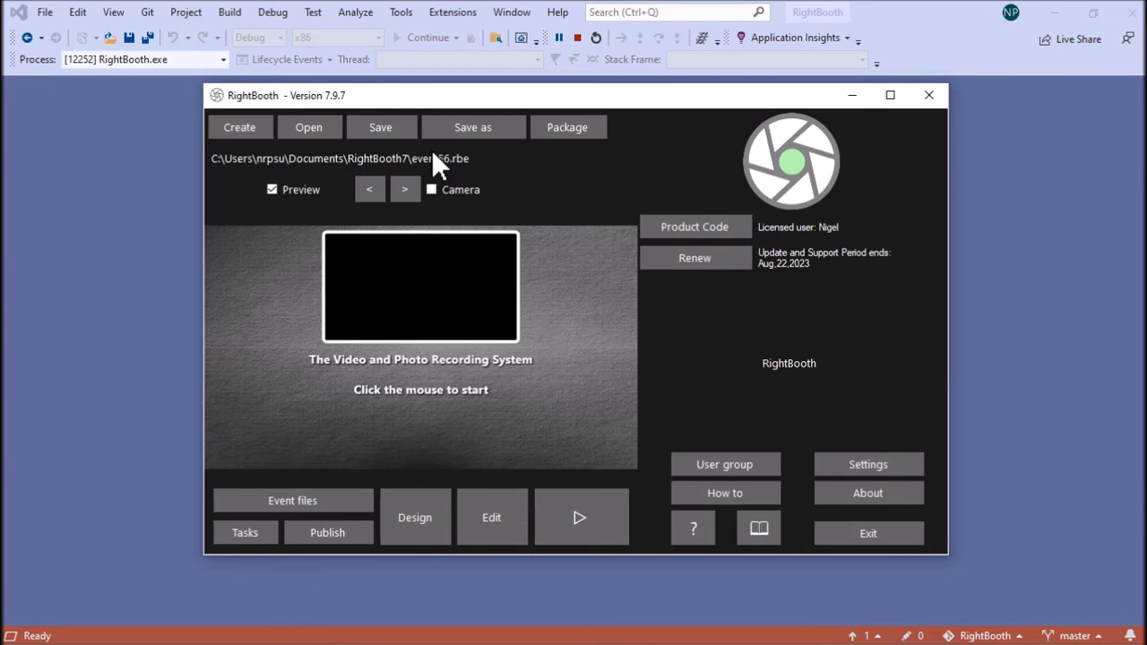
mouse_move(457, 179)
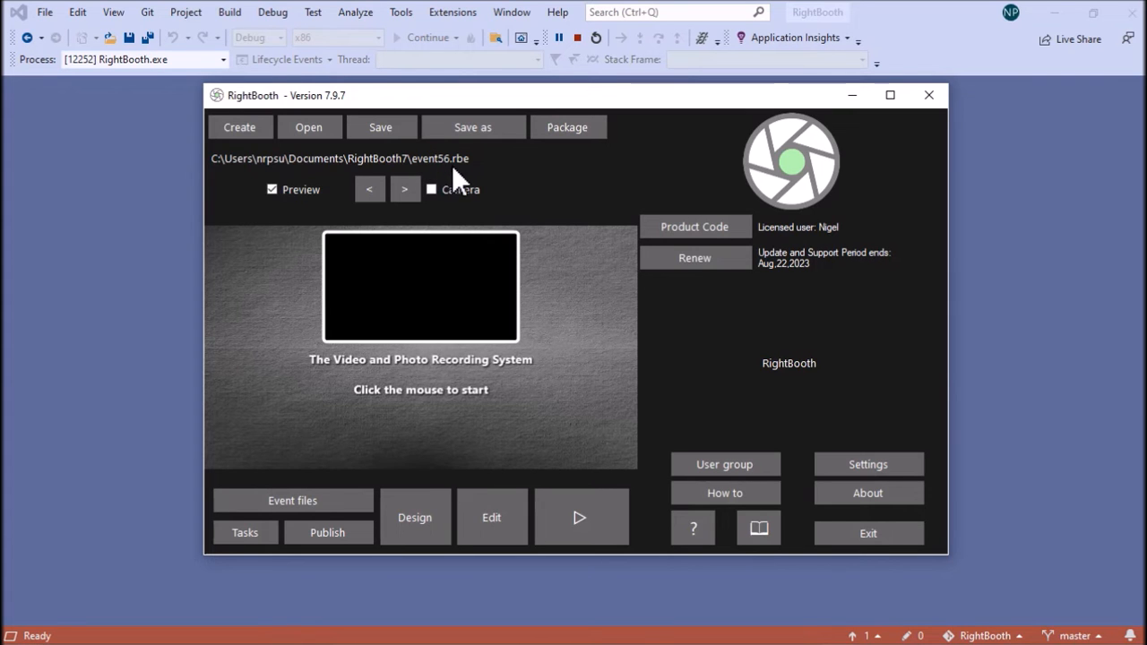
mouse_move(401, 179)
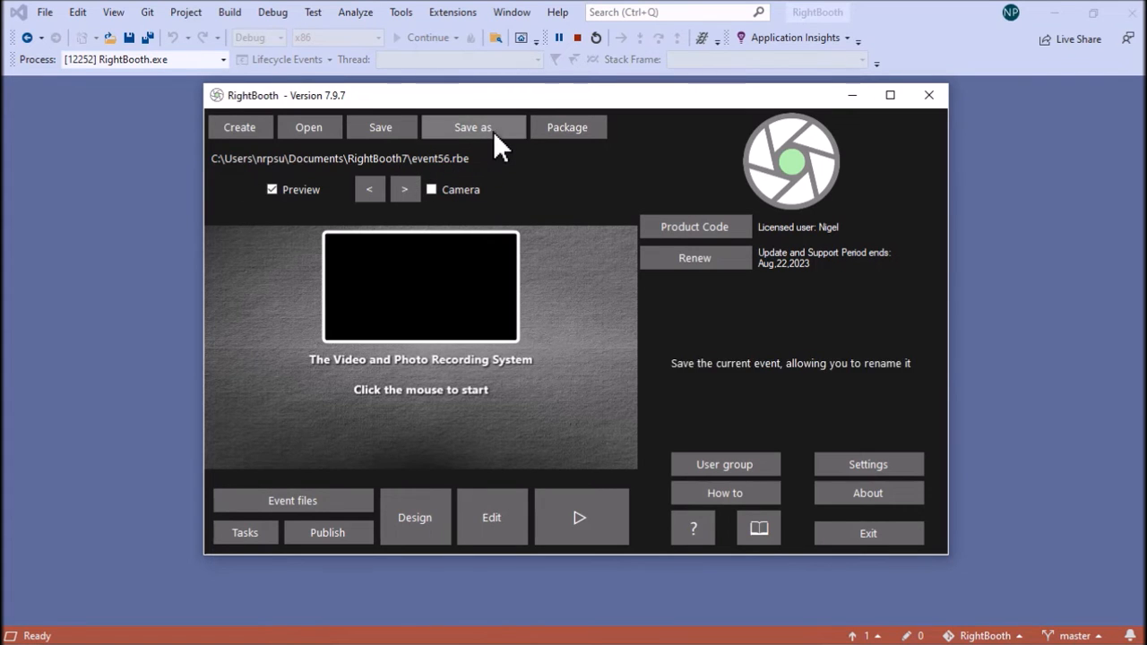
left_click(473, 125)
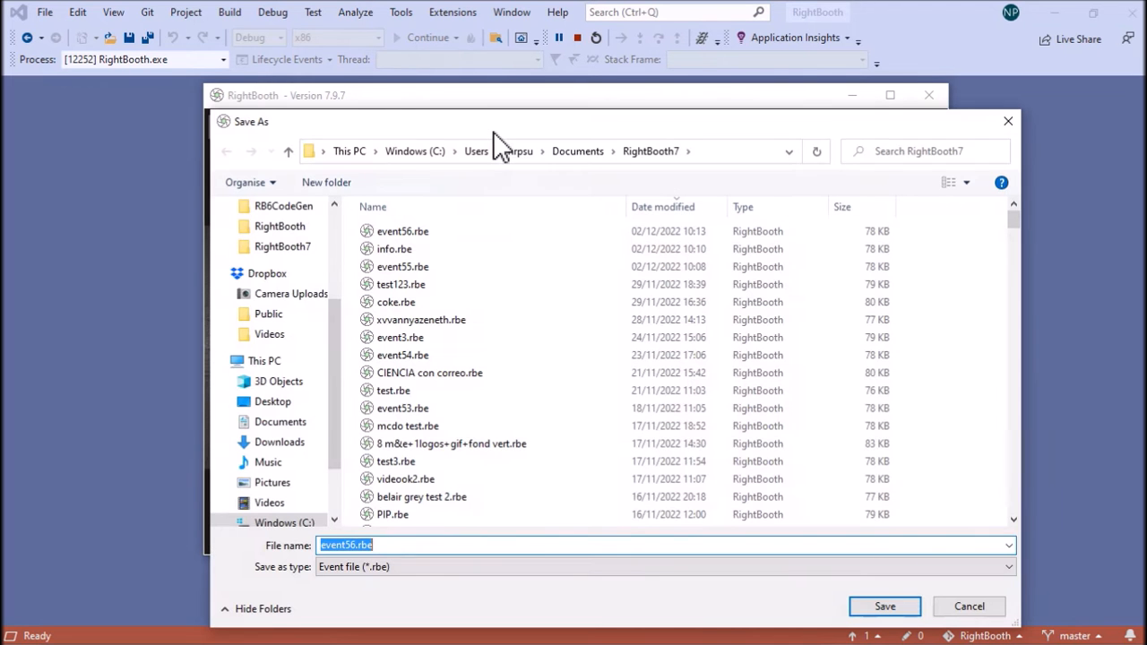
type("my3")
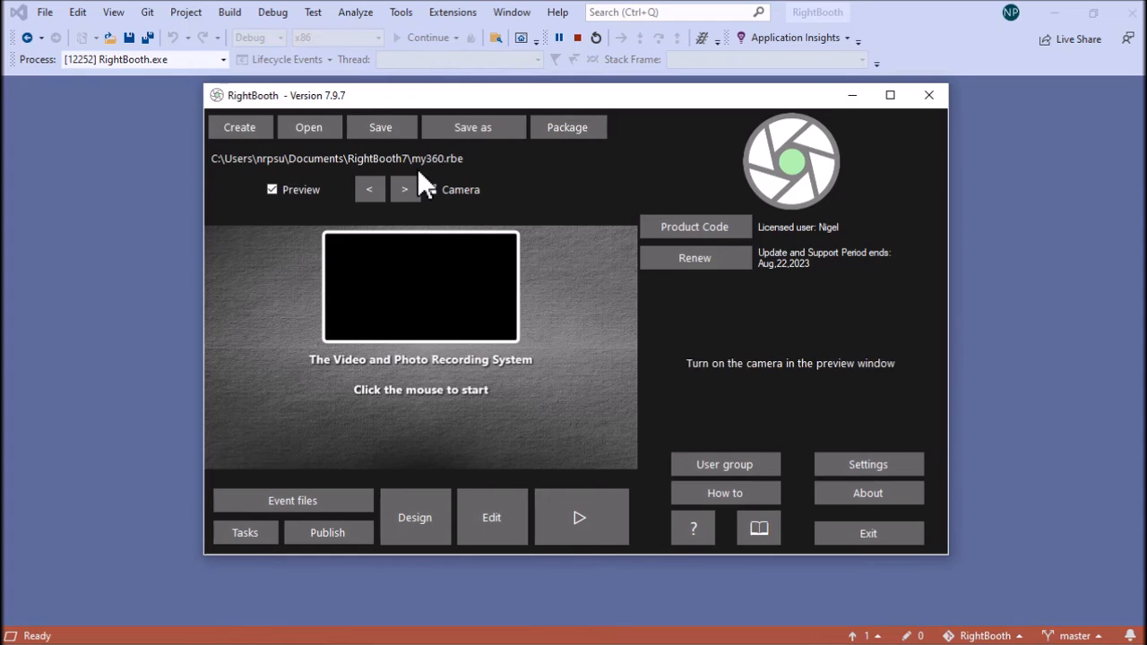
Tick the Camera checkbox so the live camera feed shows in the event preview.
left_click(430, 190)
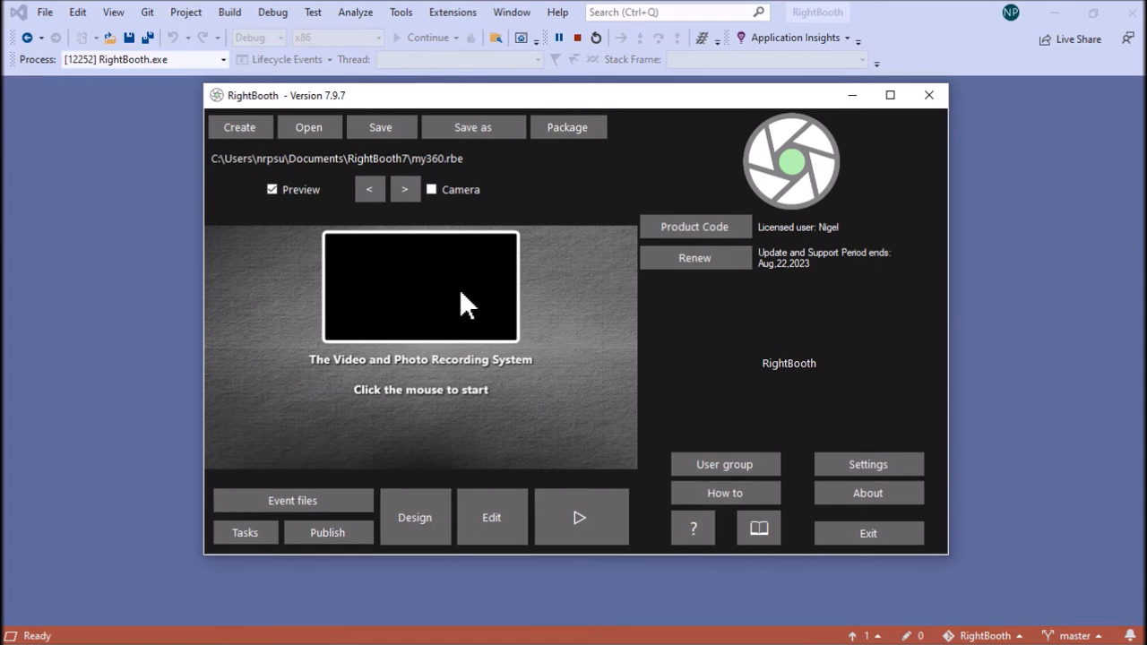
mouse_move(445, 189)
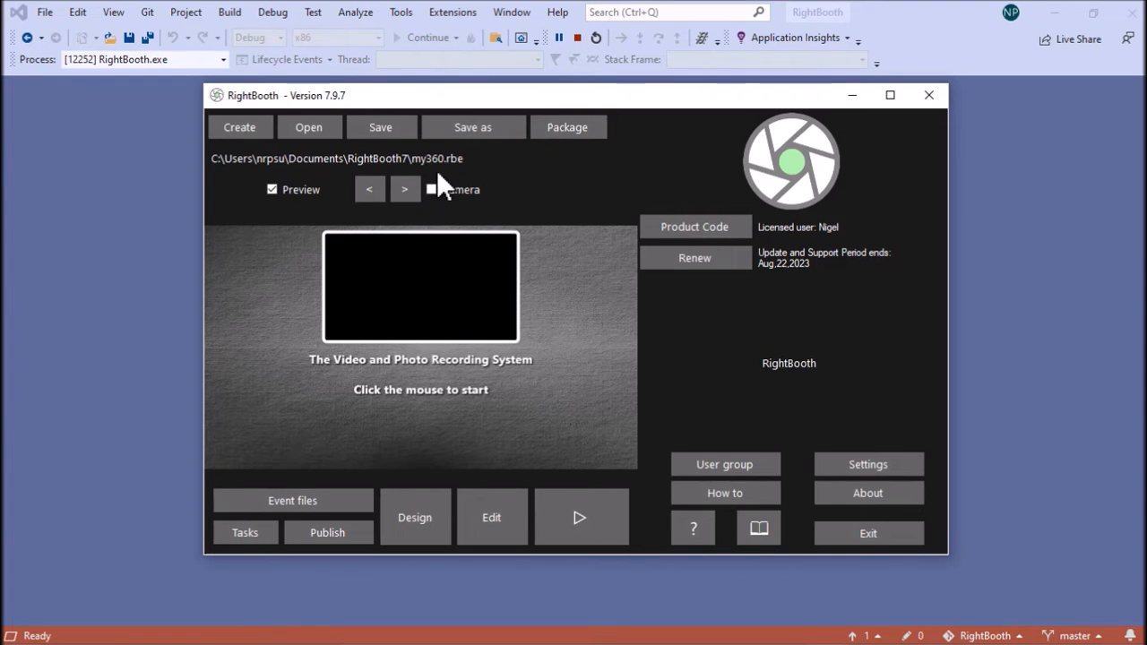
left_click(430, 190)
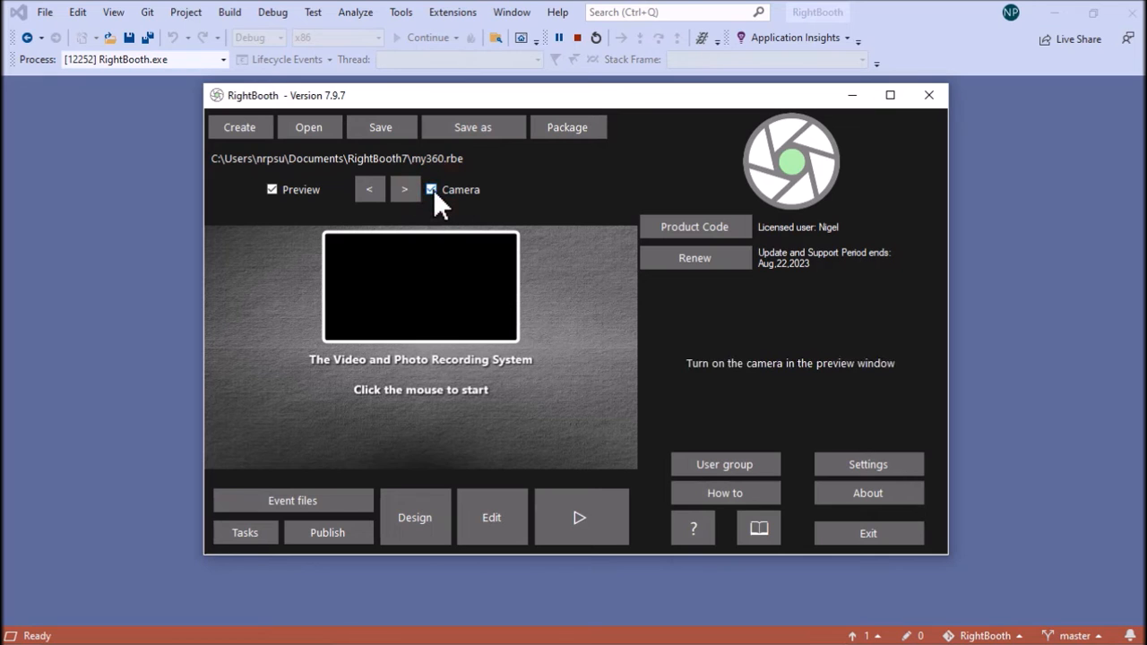
left_click(431, 190)
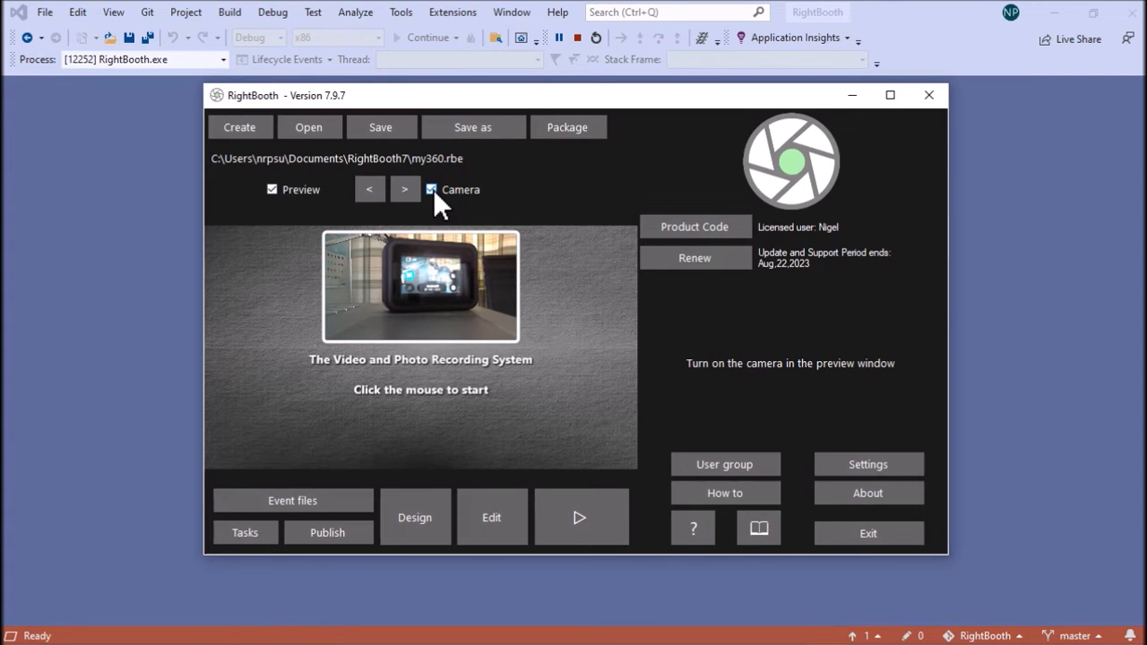
left_click(430, 190)
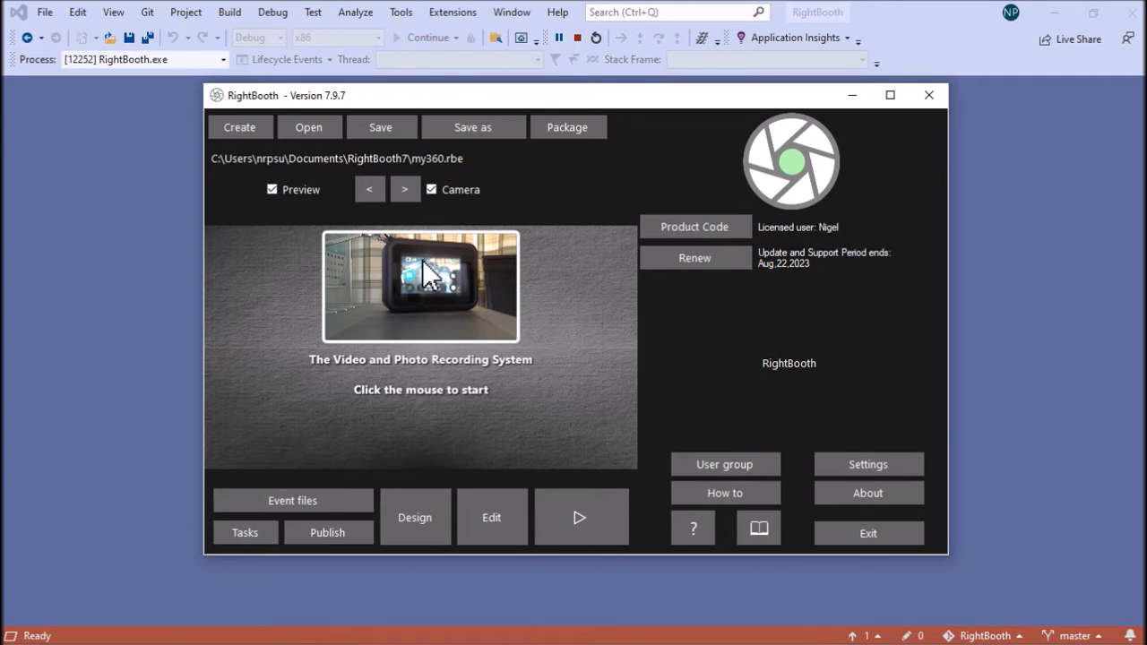
mouse_move(491, 516)
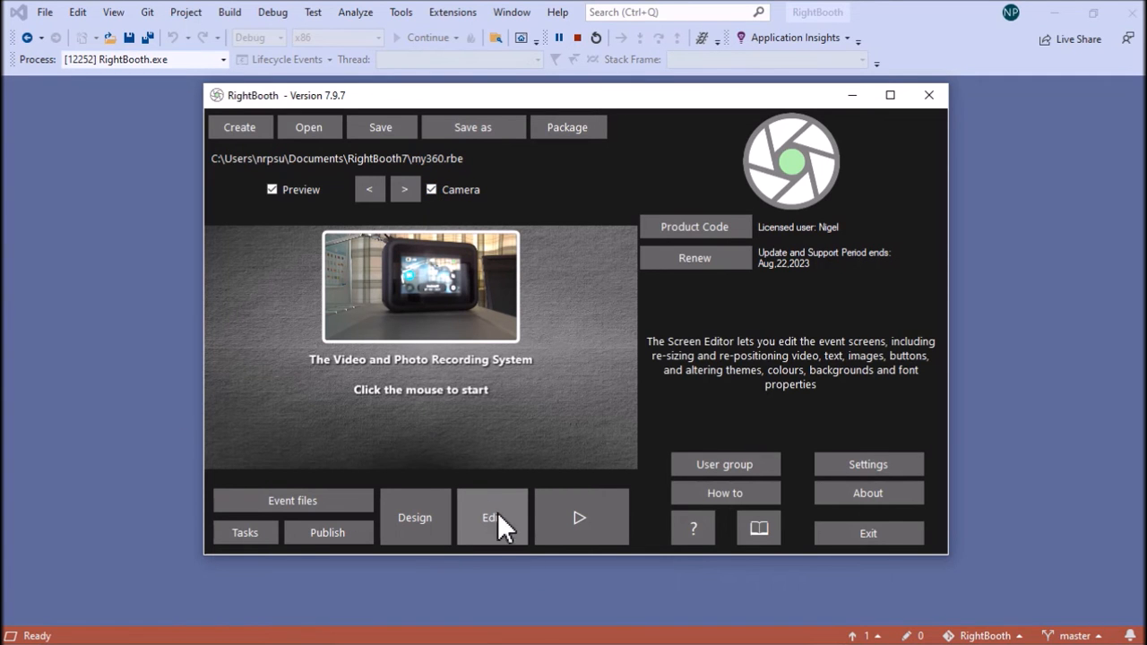
left_click(491, 516)
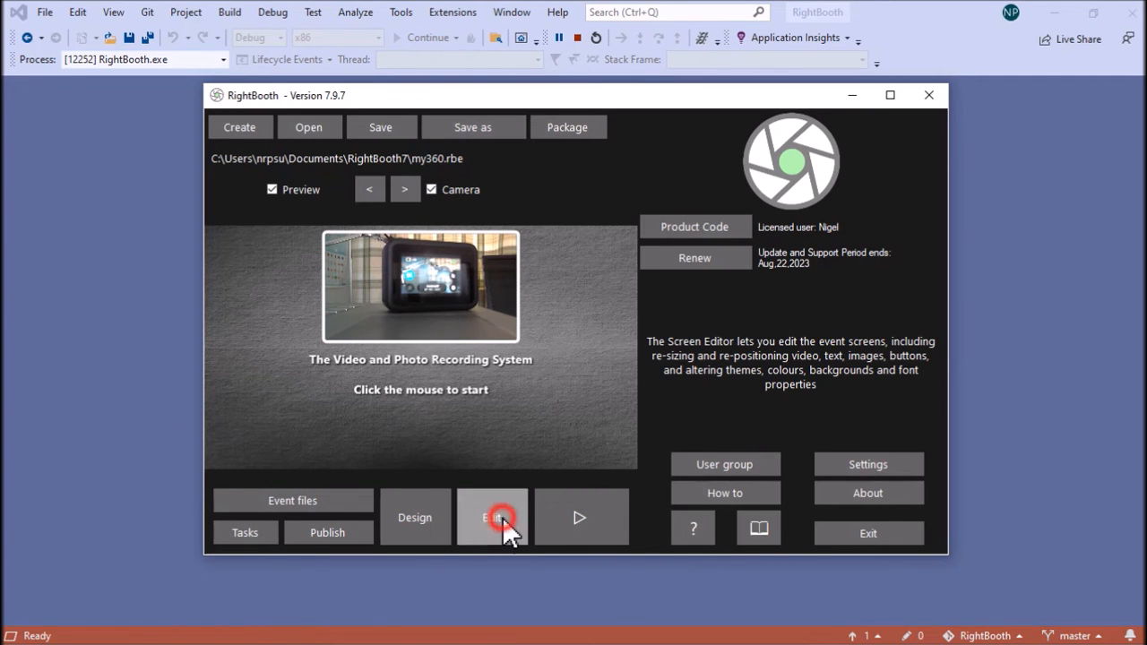
In the Screen Editor step through the Countdown, video and Thank you screens and move the screen list aside.
left_click(491, 516)
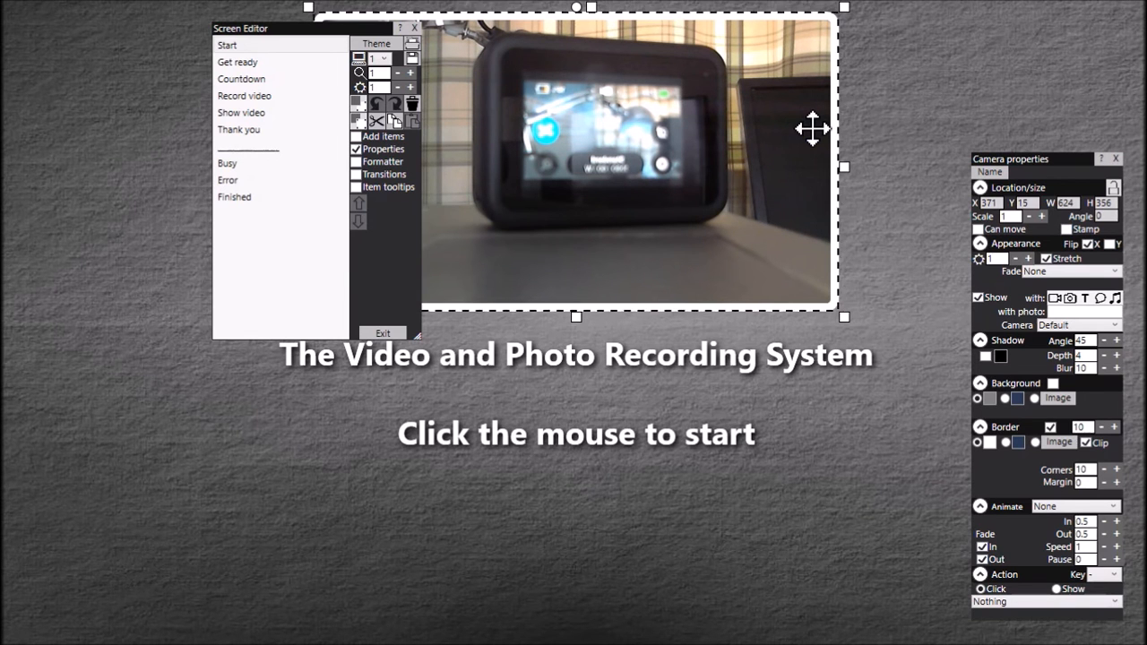
mouse_move(934, 118)
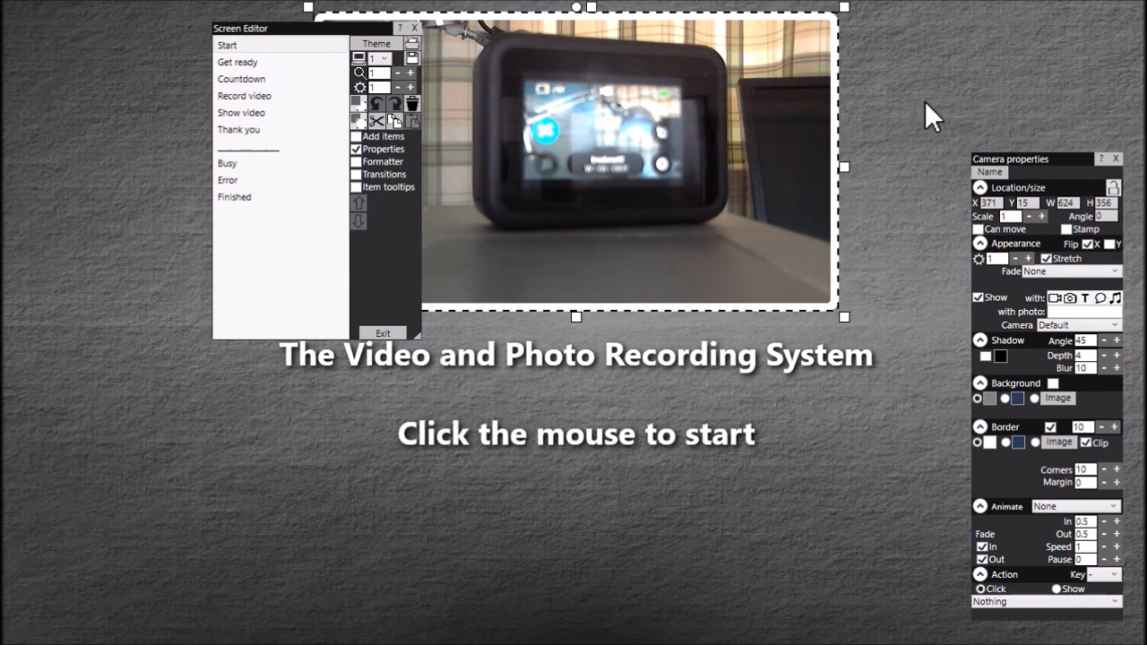
mouse_move(728, 111)
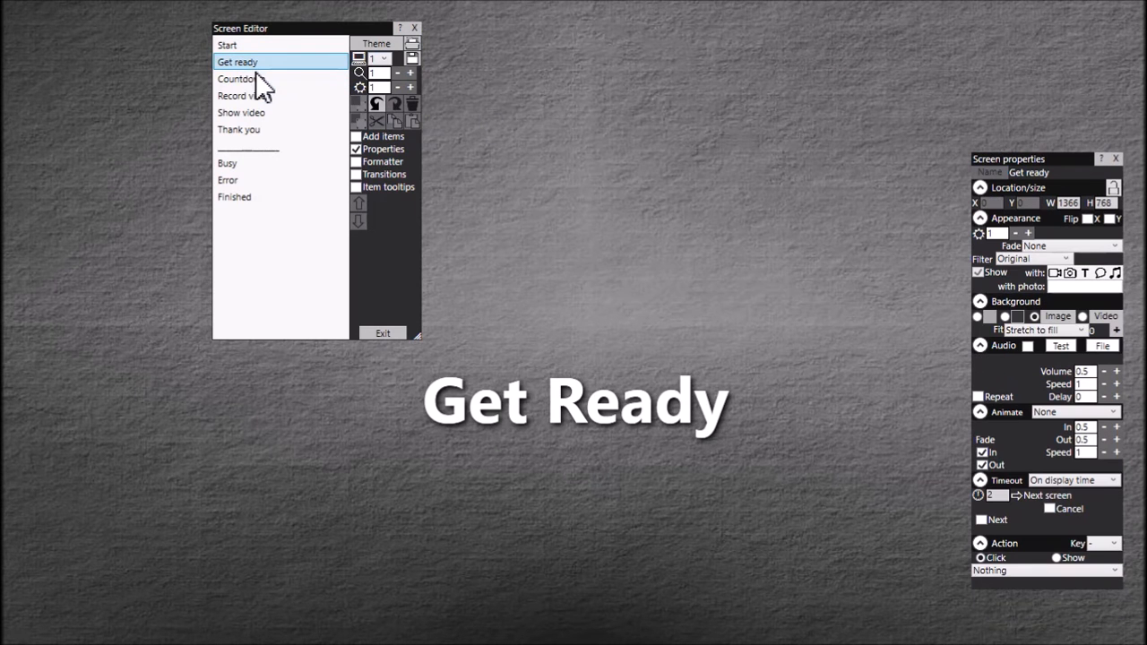
left_click(240, 79)
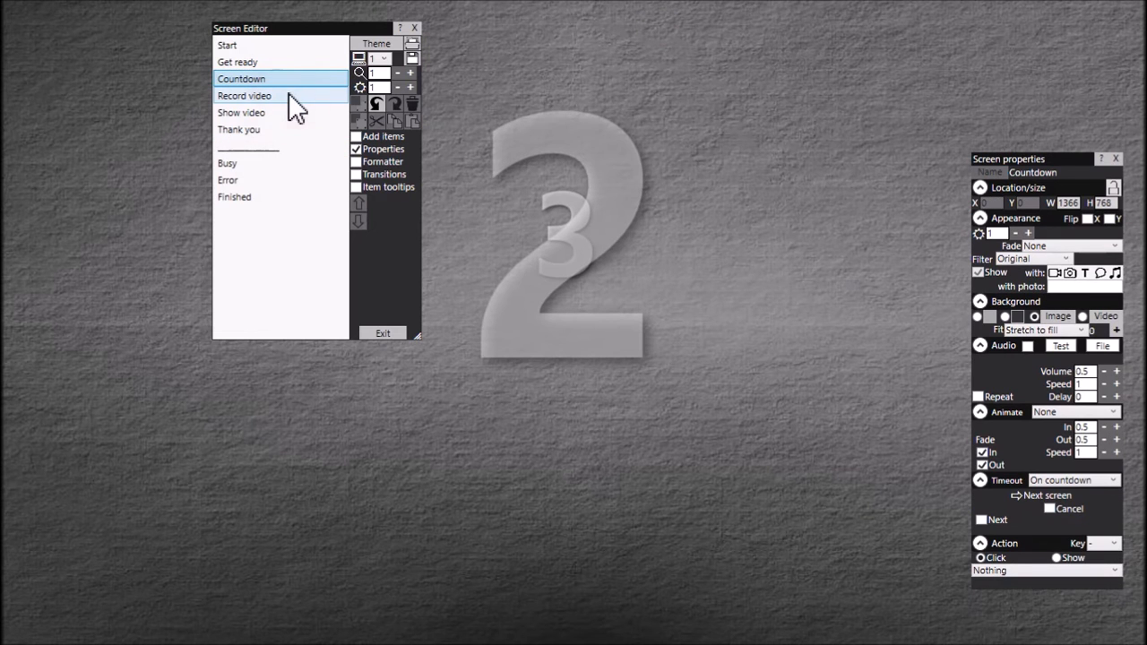
left_click(244, 97)
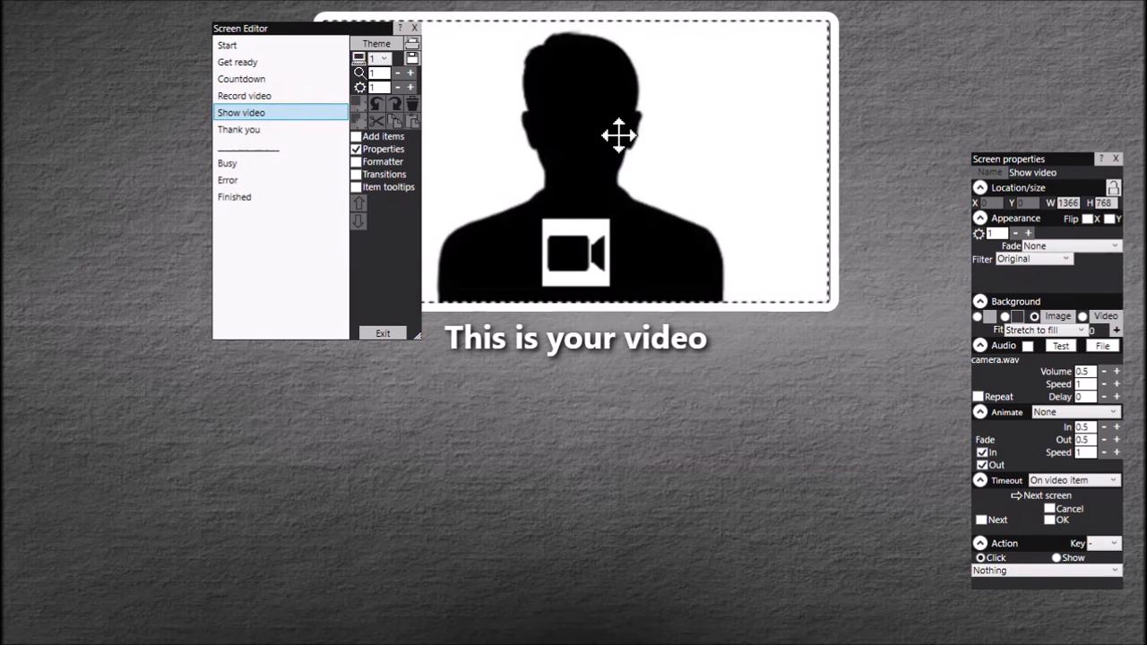
left_click(240, 129)
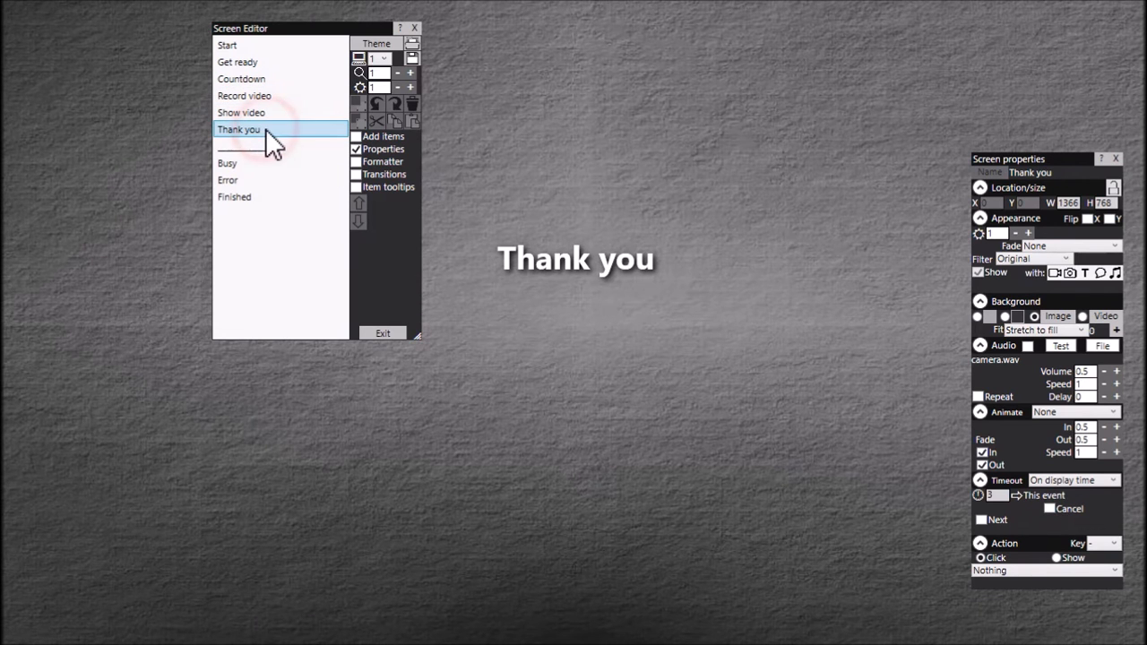
left_click_drag(305, 29, 287, 25)
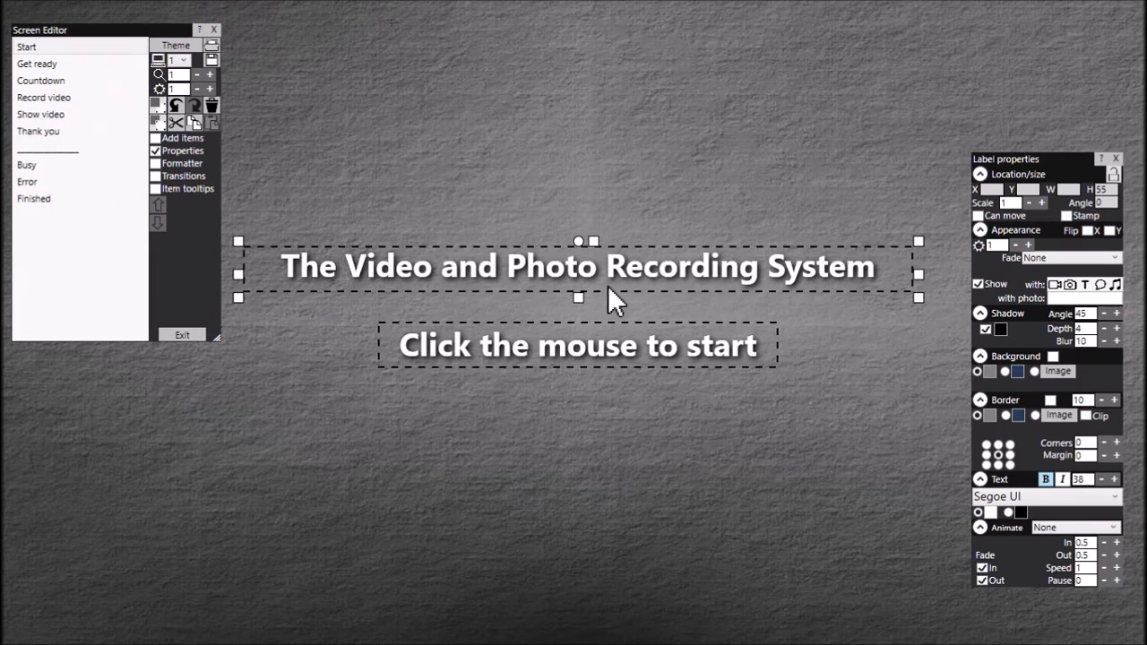
mouse_move(635, 599)
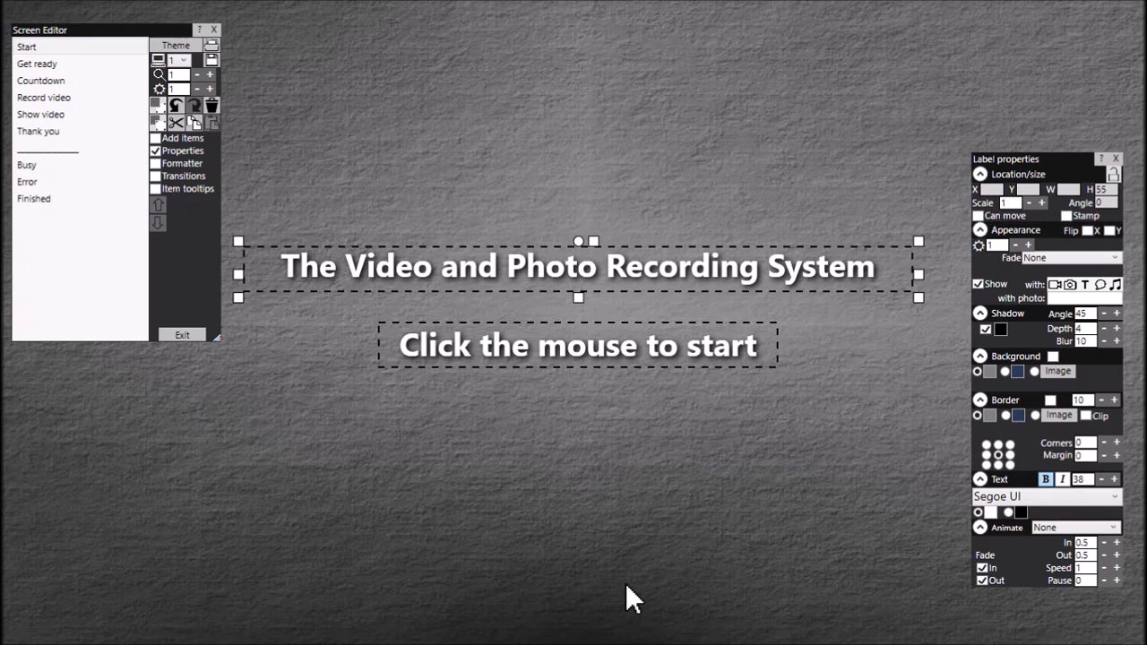
View the Get ready and Countdown screens in the Screen Editor.
left_click(36, 65)
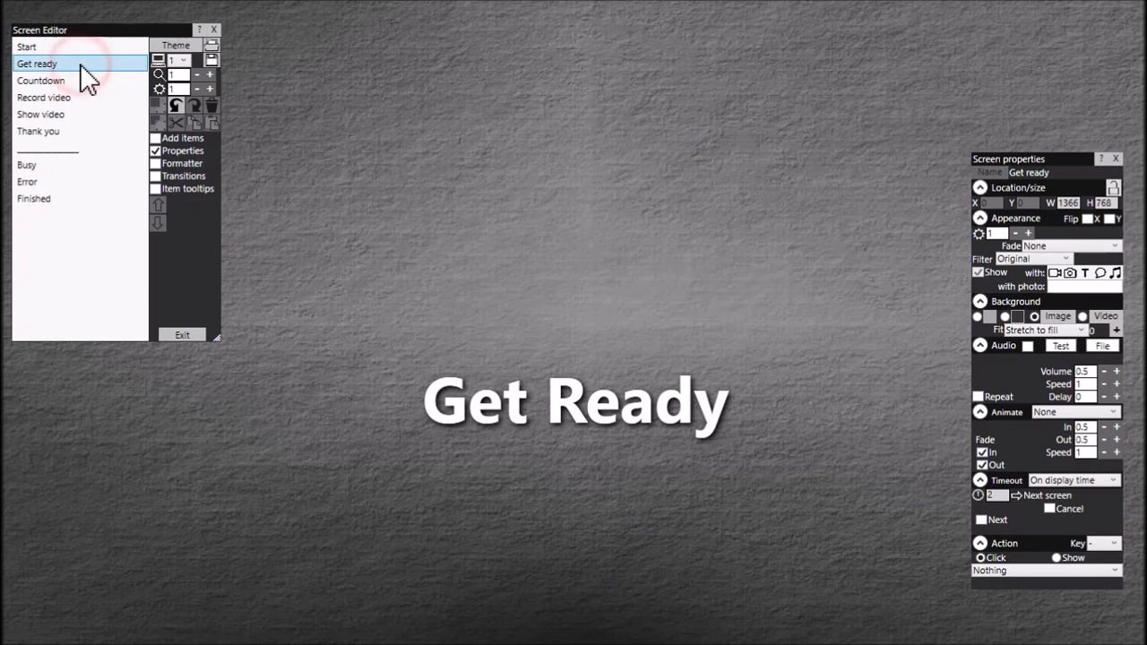
left_click(574, 398)
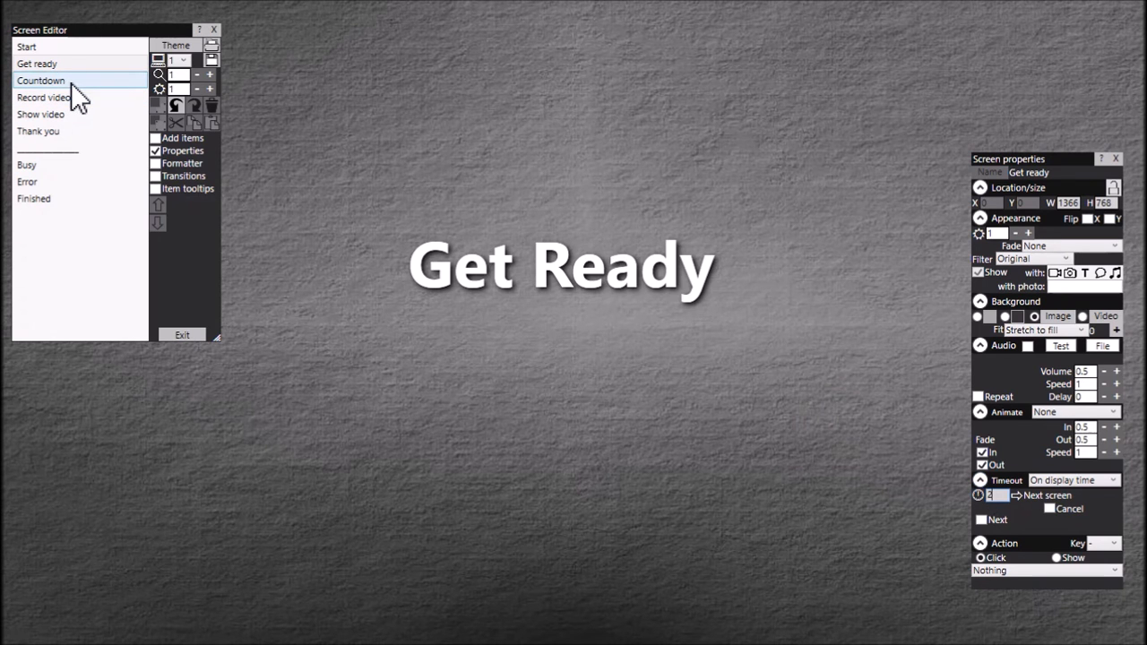
left_click(39, 79)
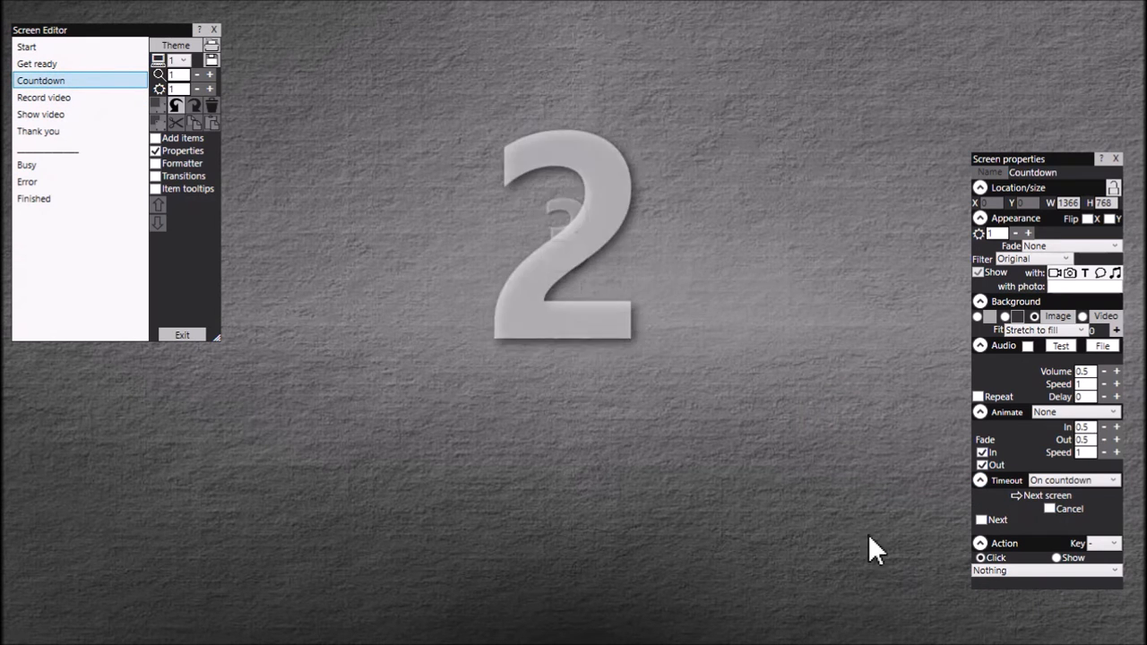
left_click(565, 242)
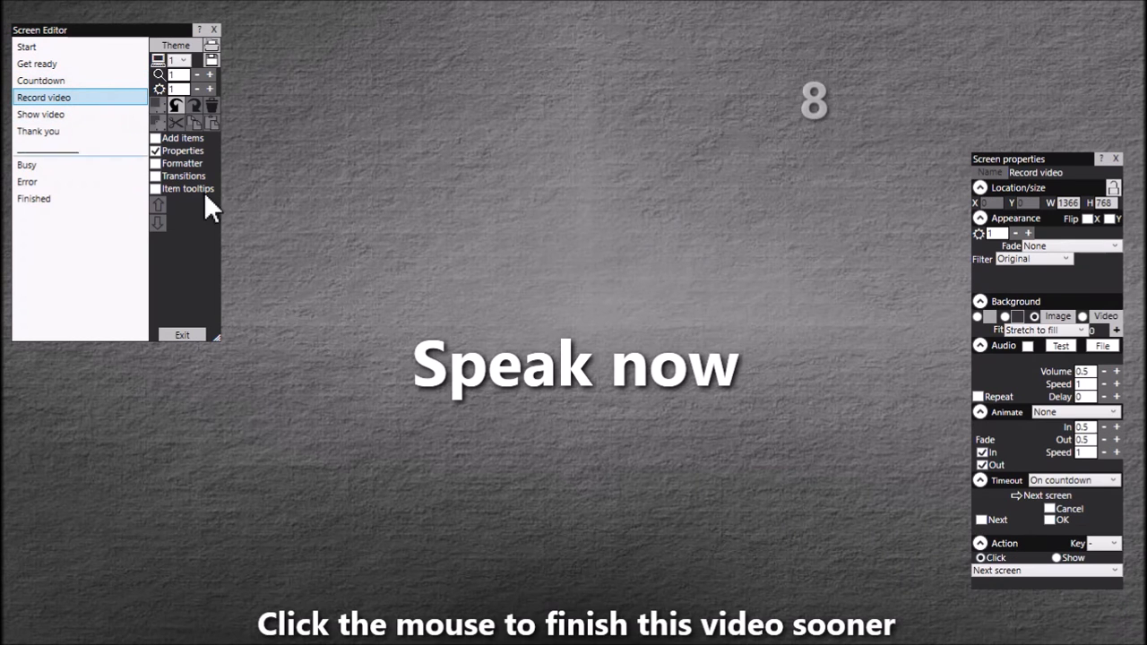
mouse_move(821, 84)
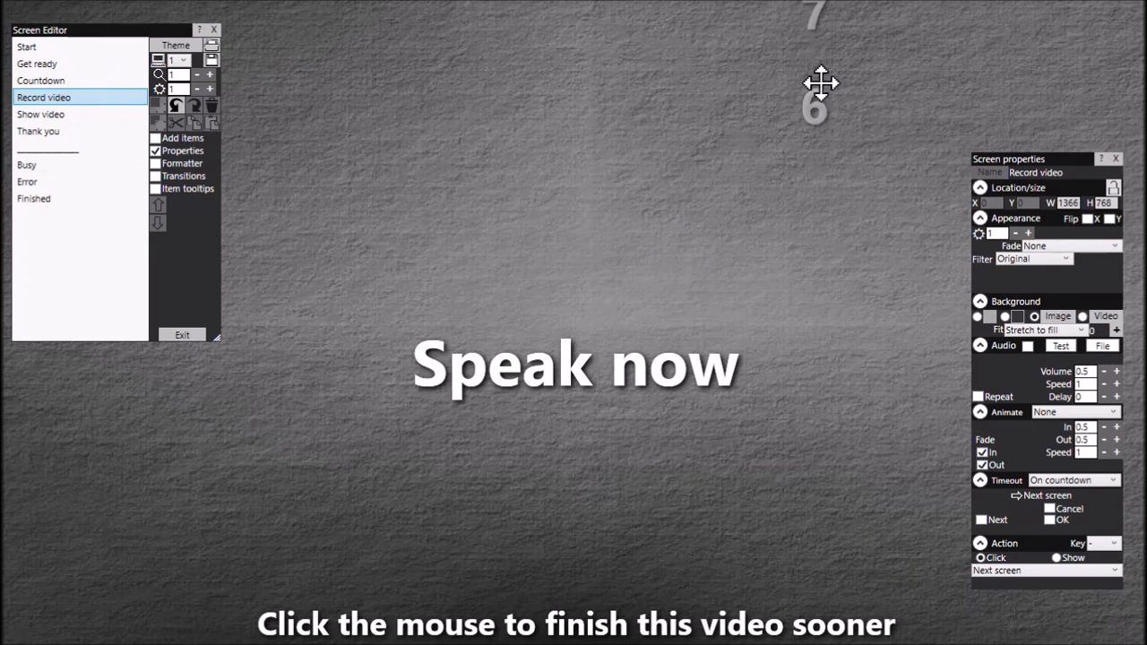
View the Show video and Thank you screens, then return to the Start screen.
left_click(39, 114)
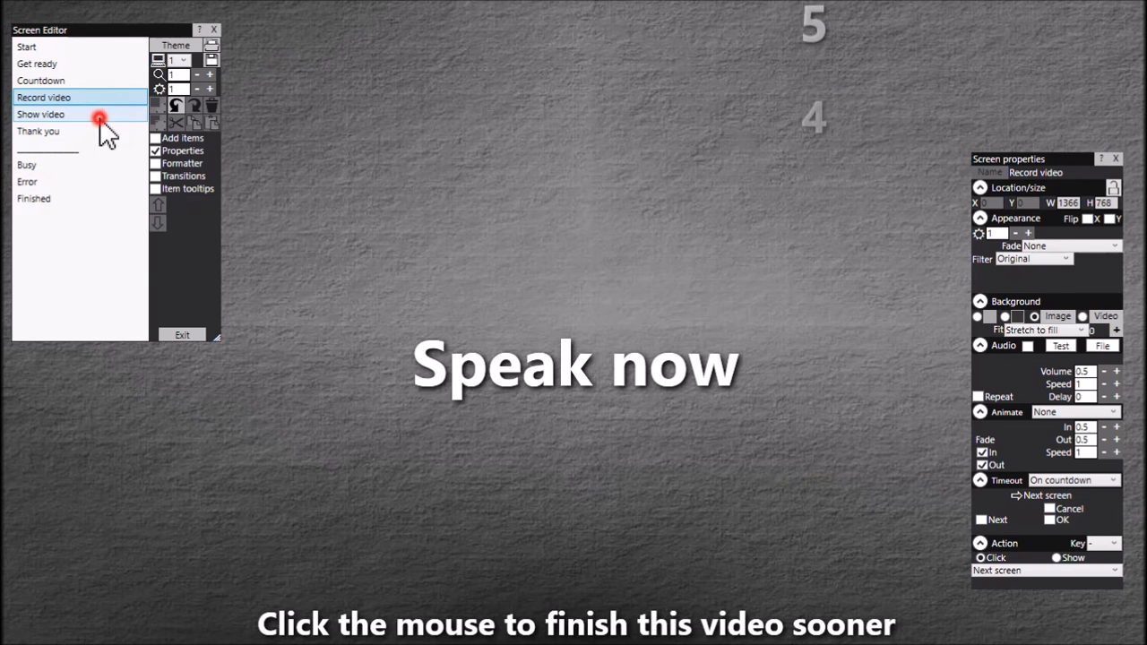
left_click(40, 115)
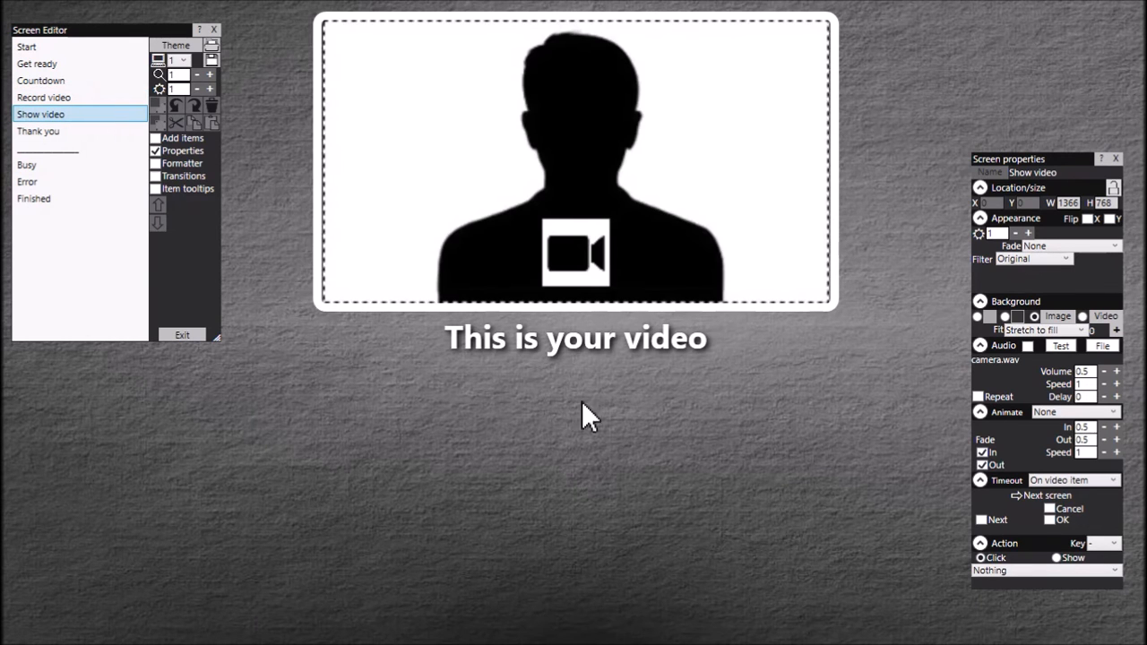
mouse_move(559, 295)
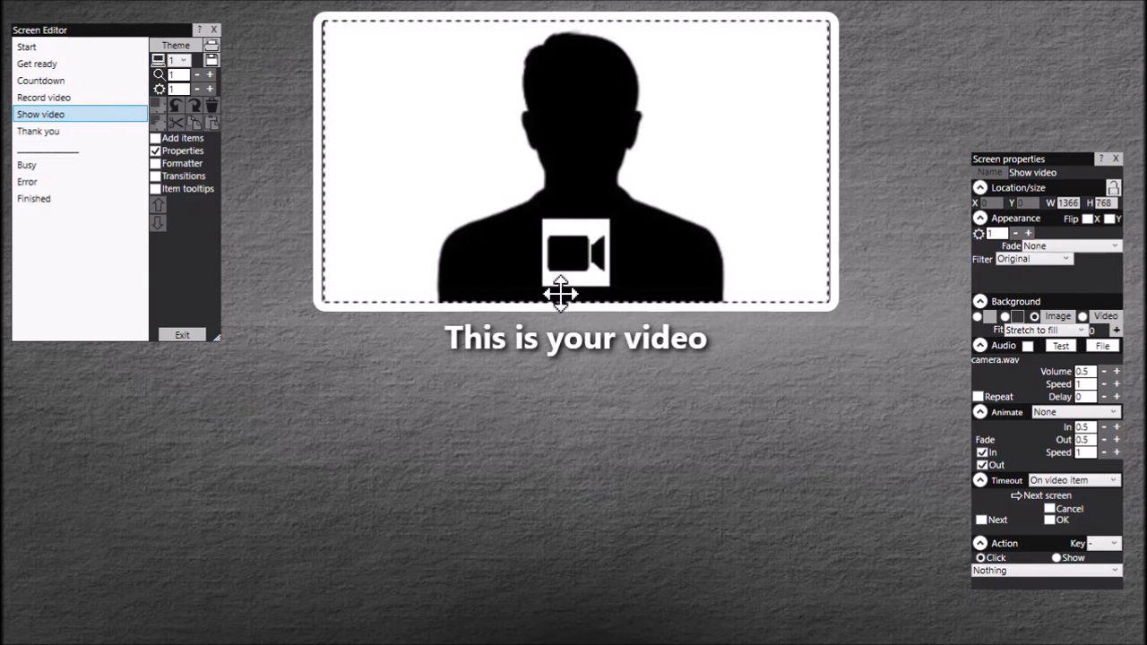
left_click(38, 131)
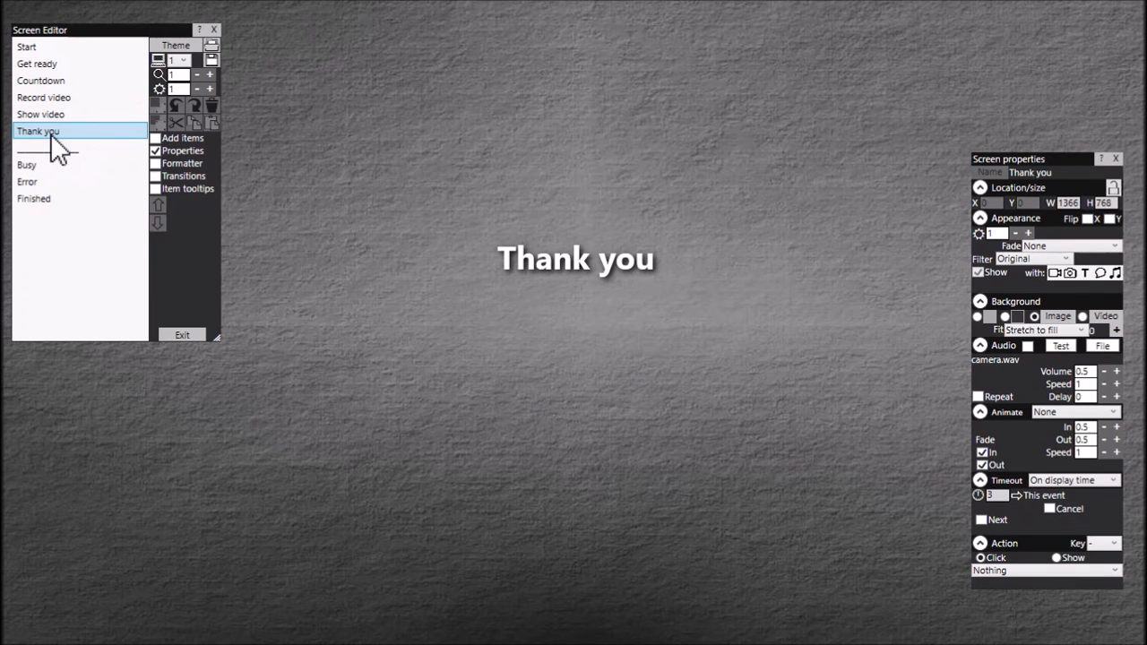
mouse_move(80, 153)
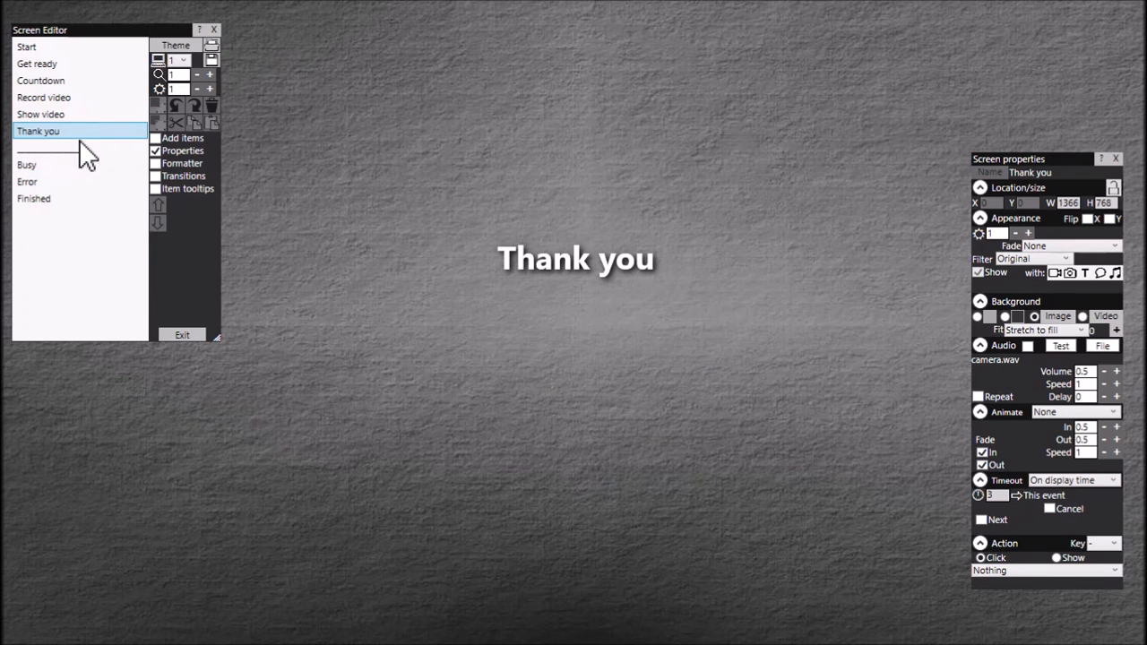
left_click(27, 46)
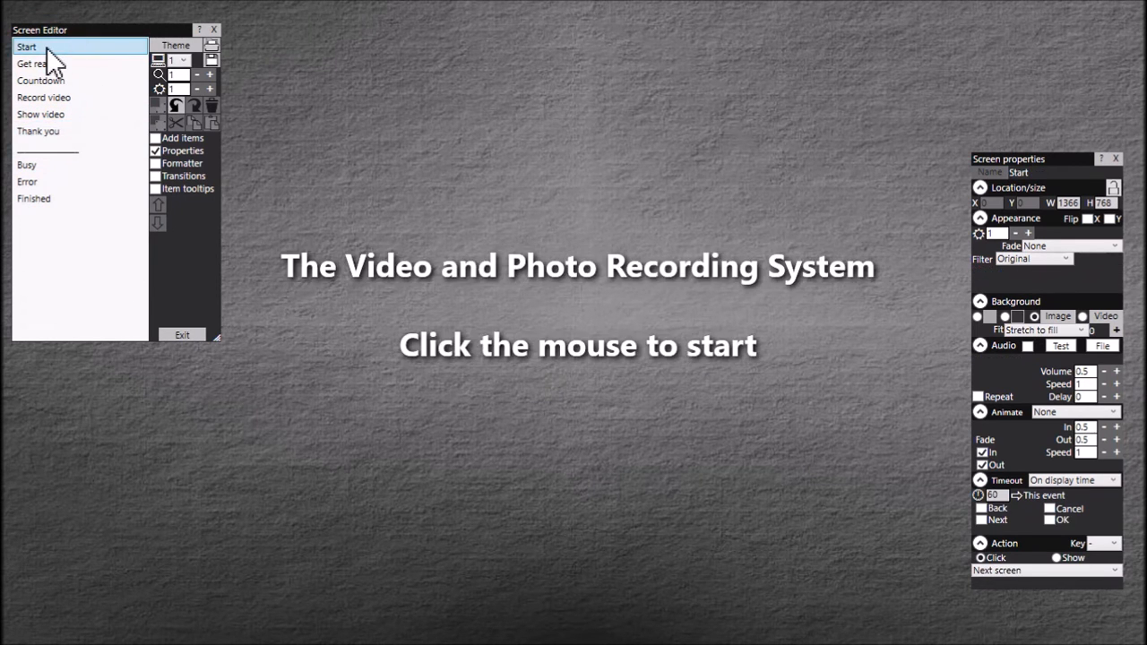
mouse_move(197, 359)
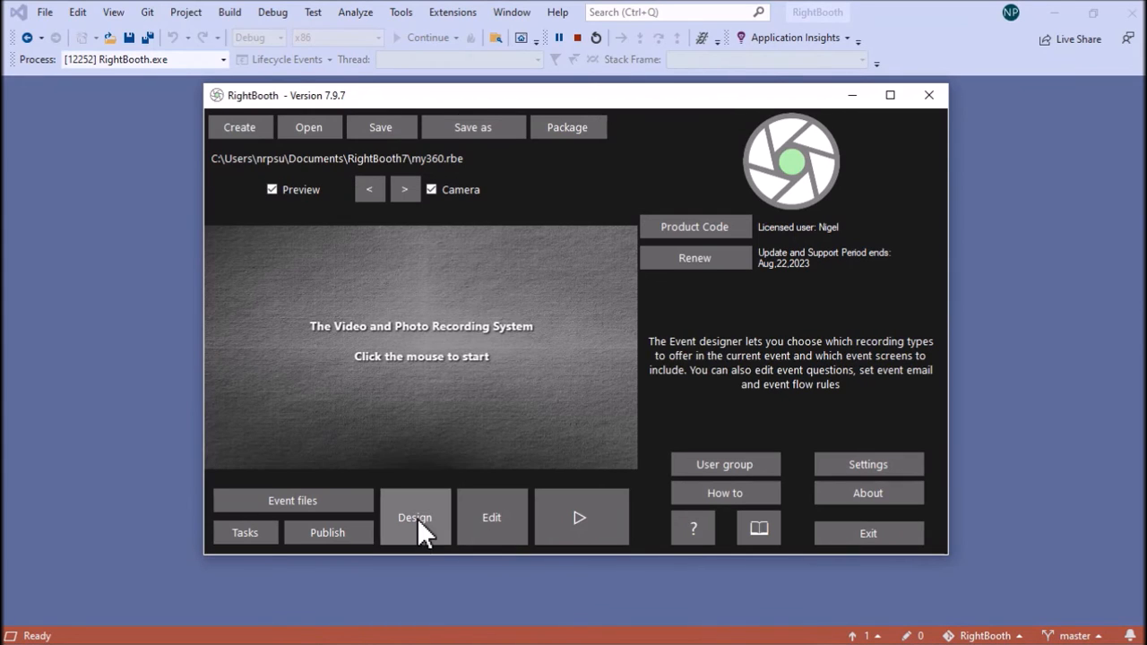
In the Event Designer's Event structure settings, exclude the Get ready screen from my360.
left_click(414, 516)
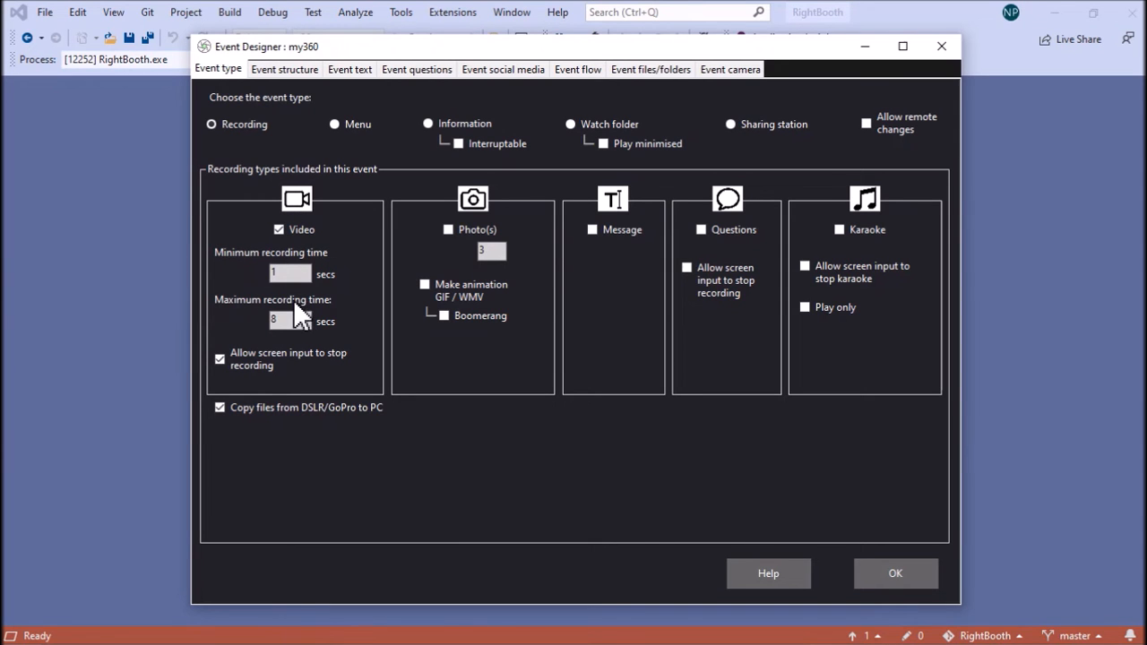
mouse_move(288, 319)
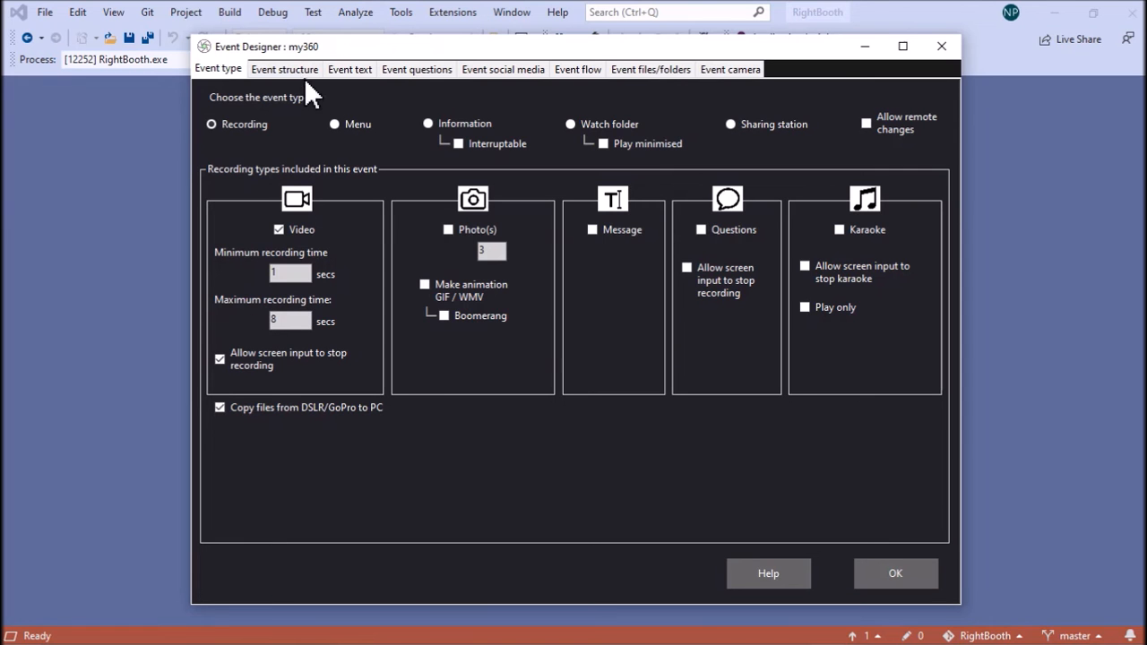
left_click(283, 68)
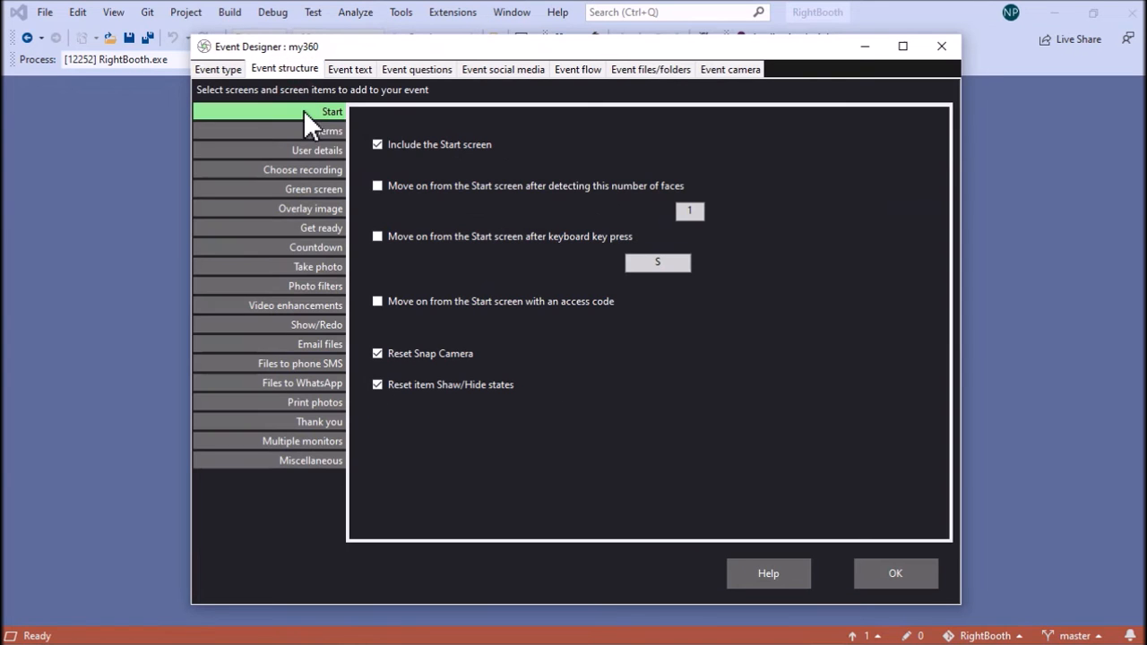
mouse_move(398, 147)
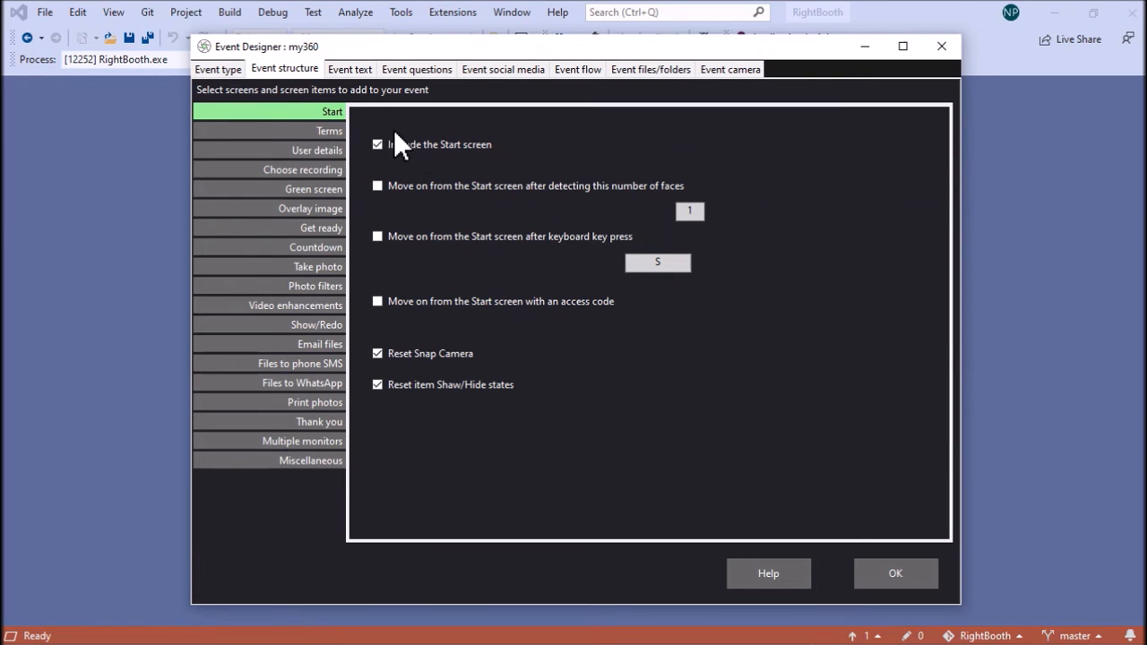
mouse_move(308, 218)
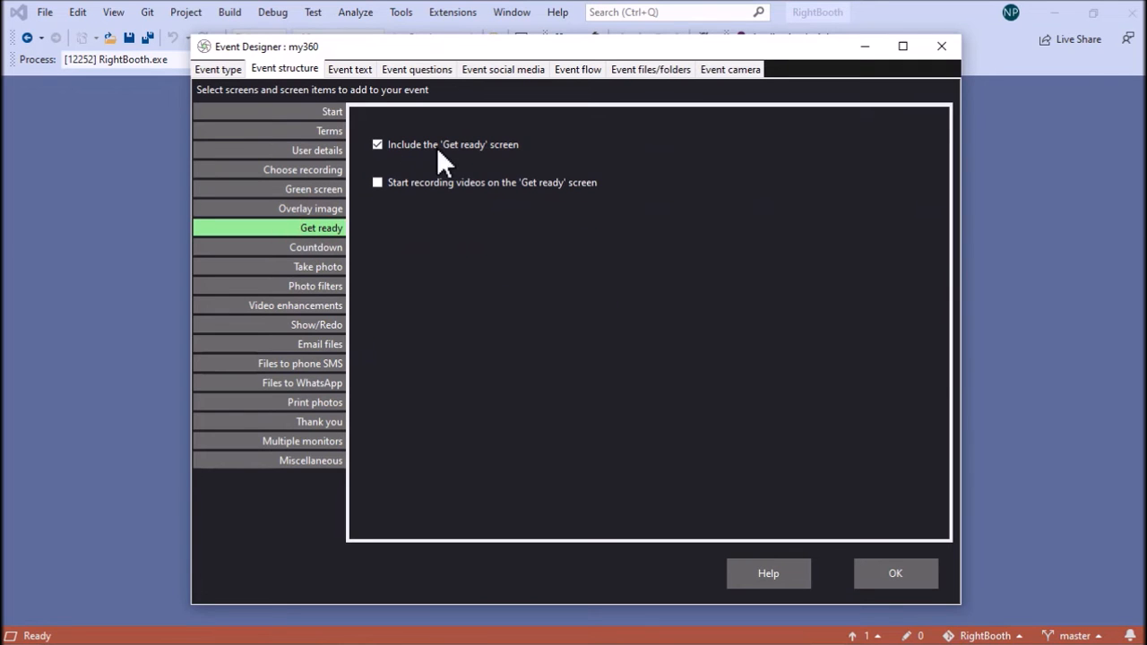
mouse_move(421, 188)
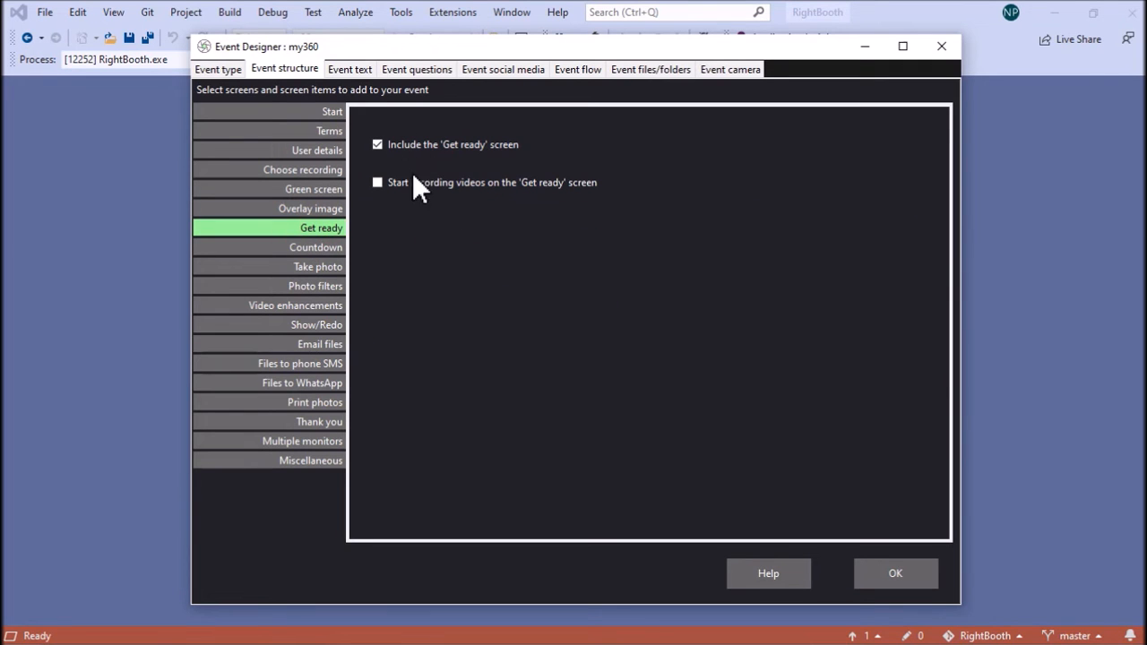
left_click(377, 144)
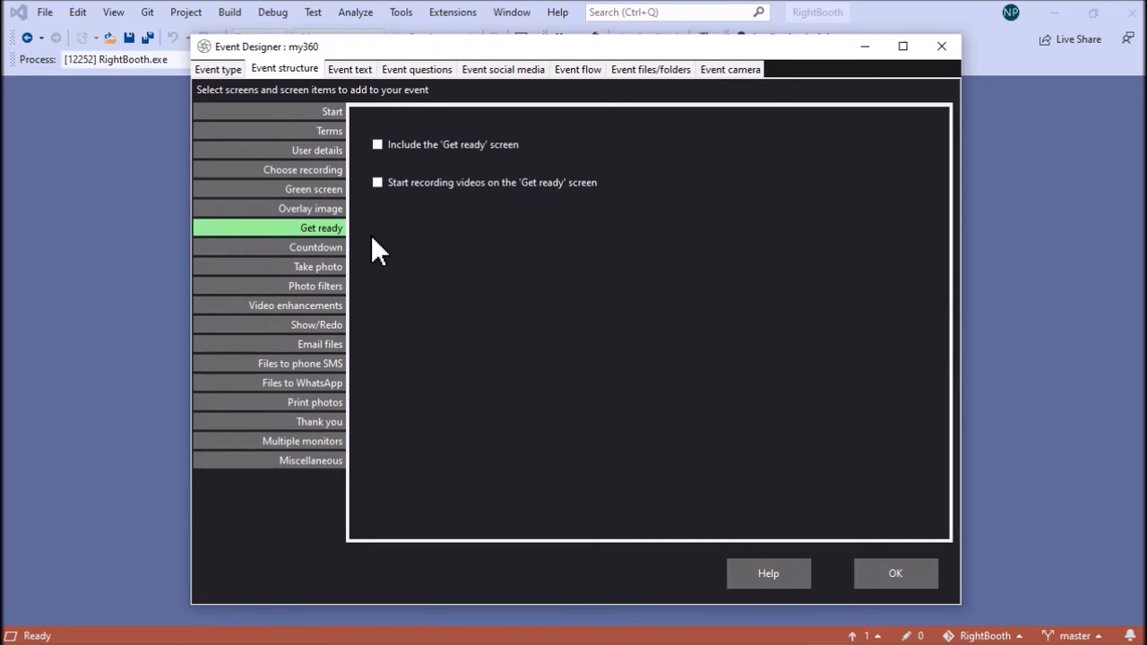
Exclude the Countdown screen from the event structure as well.
left_click(315, 248)
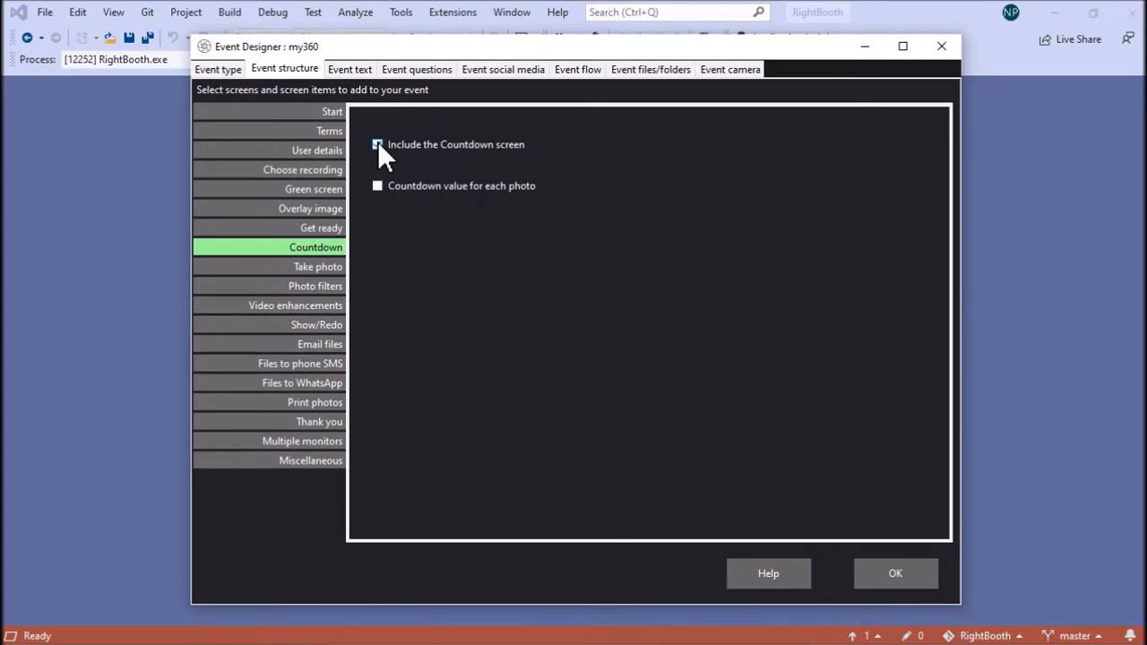
left_click(376, 143)
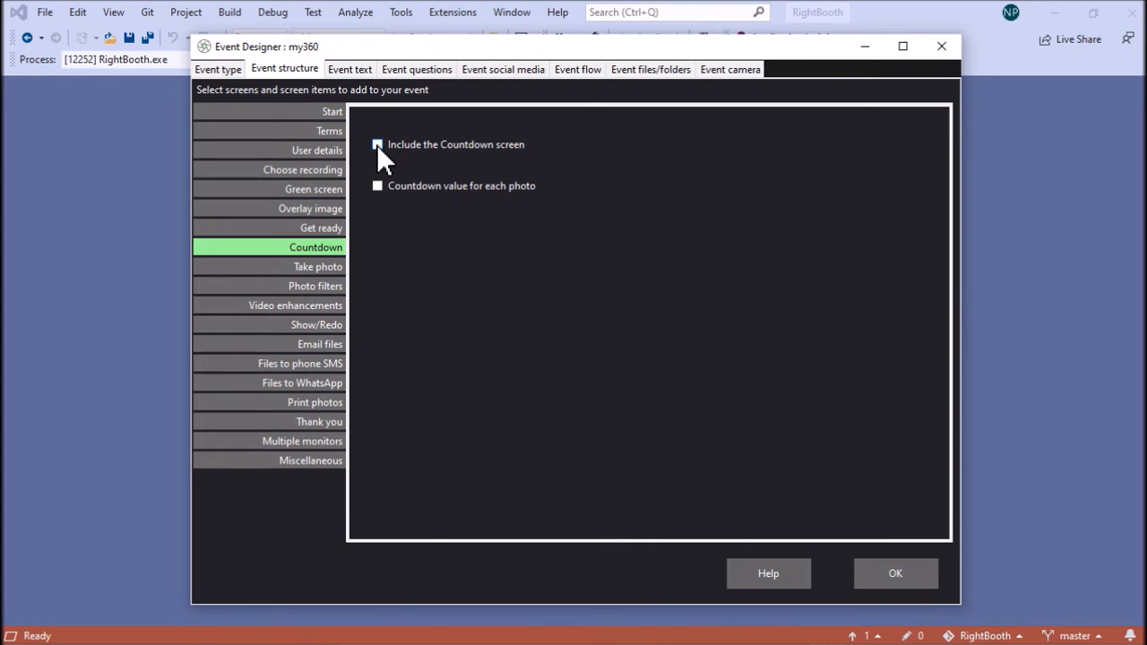
left_click(376, 143)
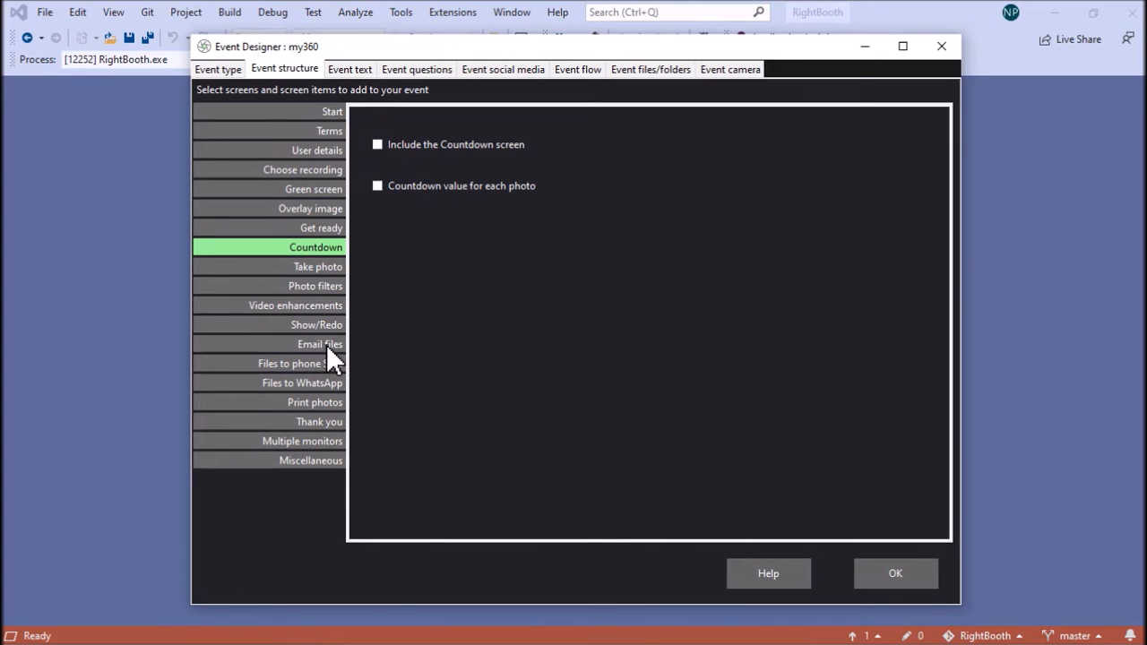
Untick Videos on Show/Redo, exclude the Thank you screen, and confirm the design with OK.
left_click(315, 324)
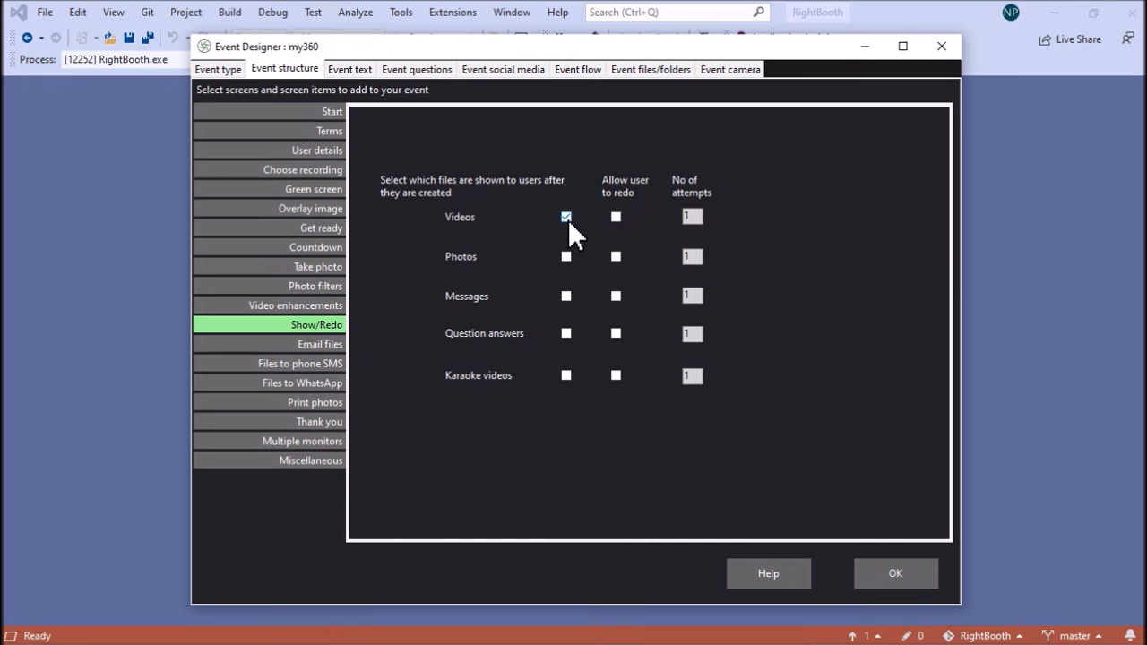
left_click(566, 217)
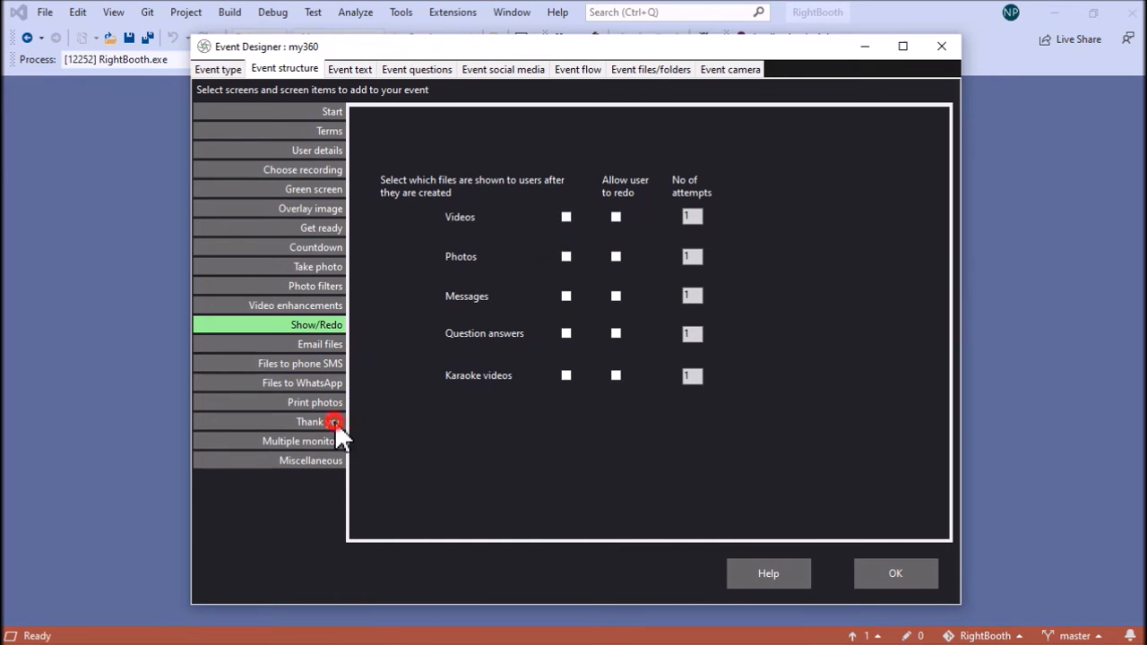
left_click(319, 421)
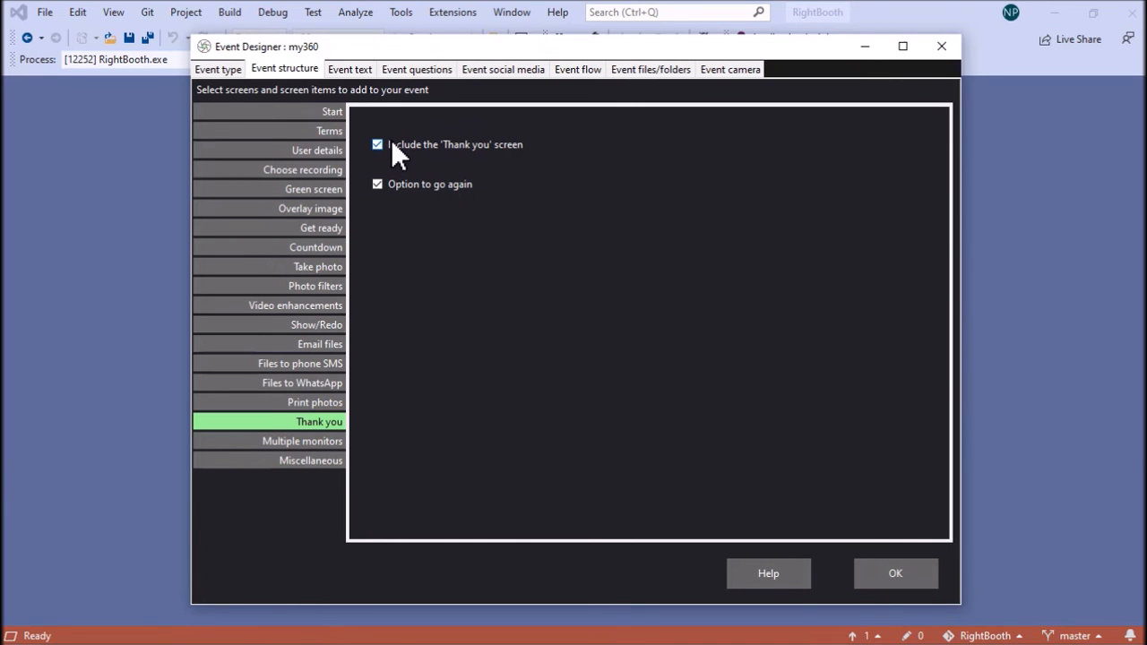
mouse_move(391, 165)
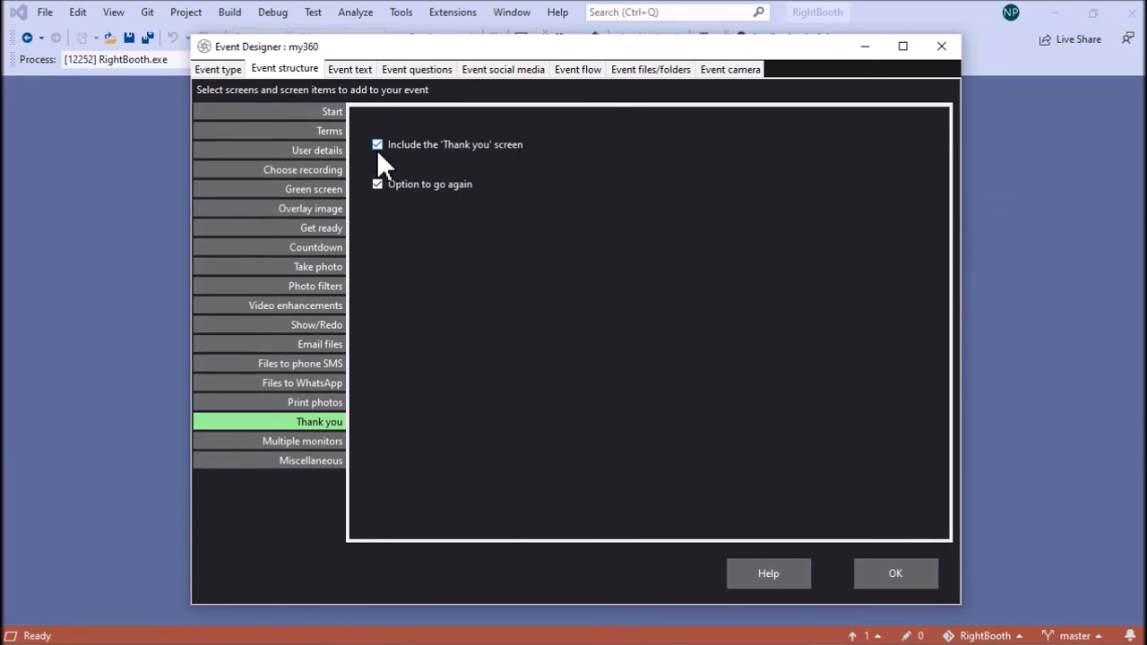
left_click(377, 143)
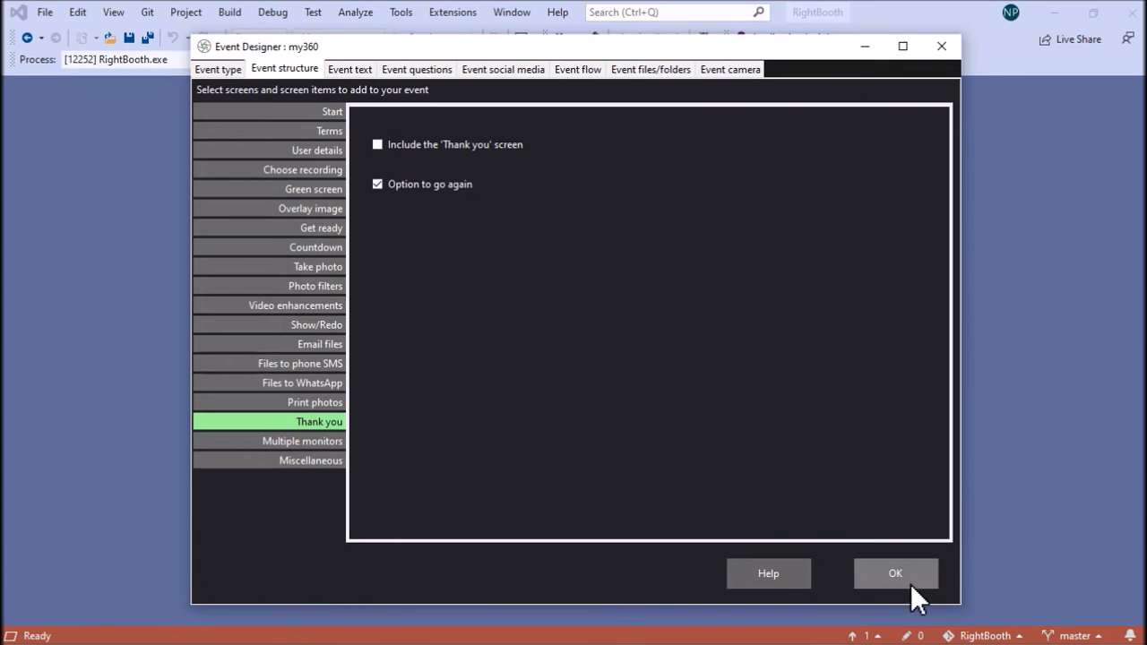
left_click(896, 574)
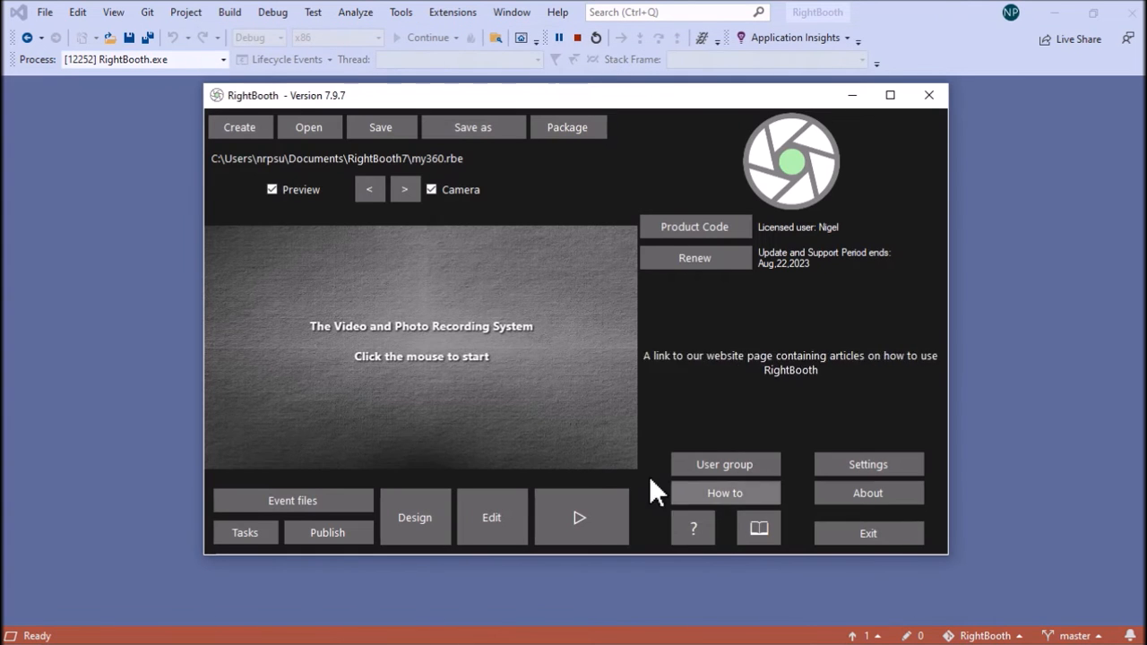
In the screen editor view the Start, Record video and Busy screens in turn.
left_click(491, 516)
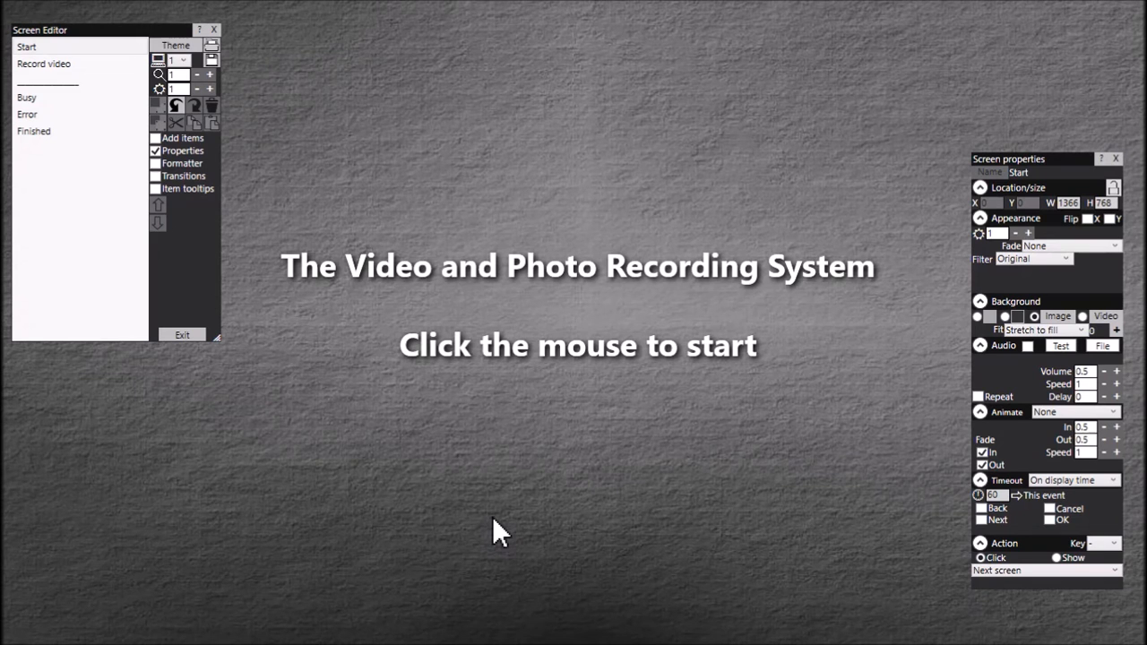
mouse_move(55, 72)
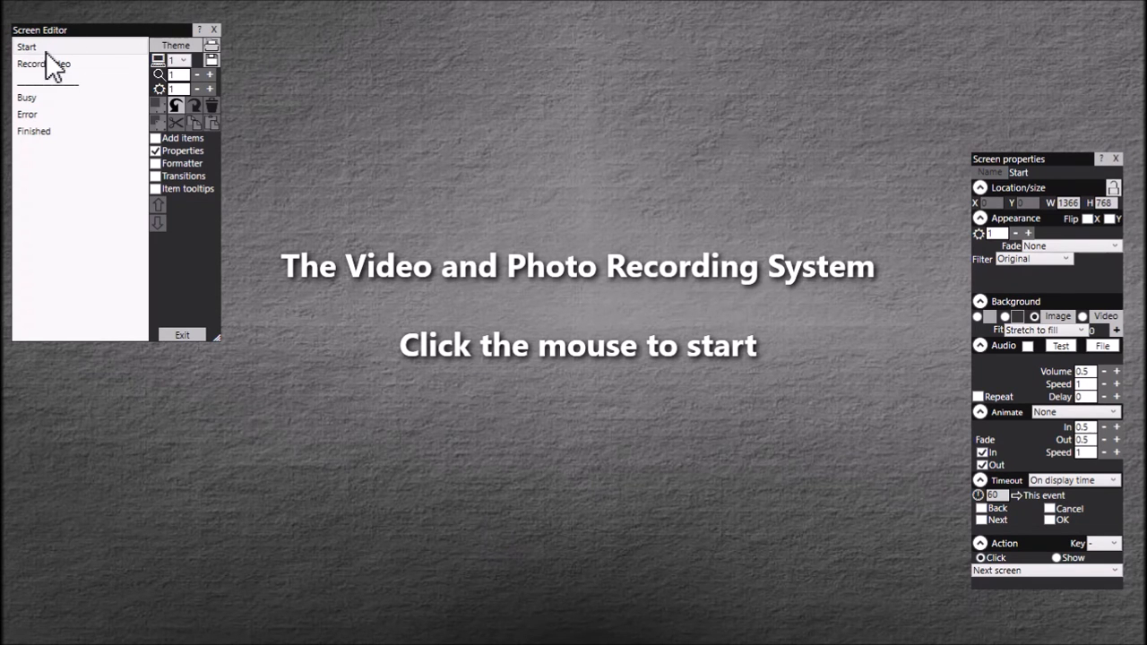
left_click(27, 47)
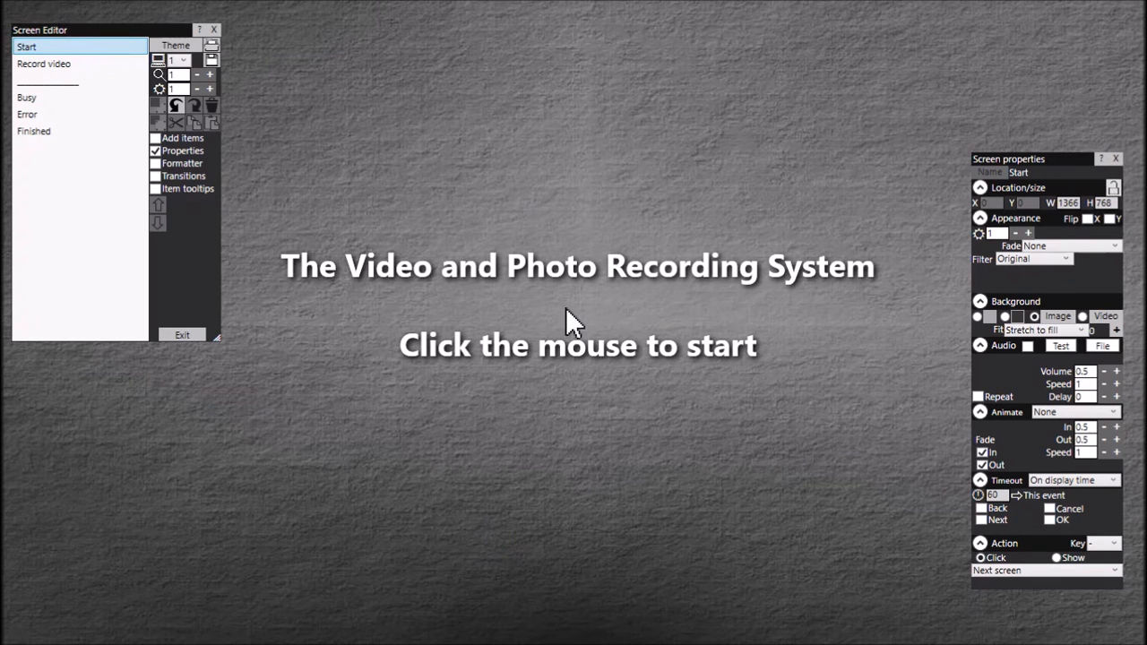
left_click(573, 344)
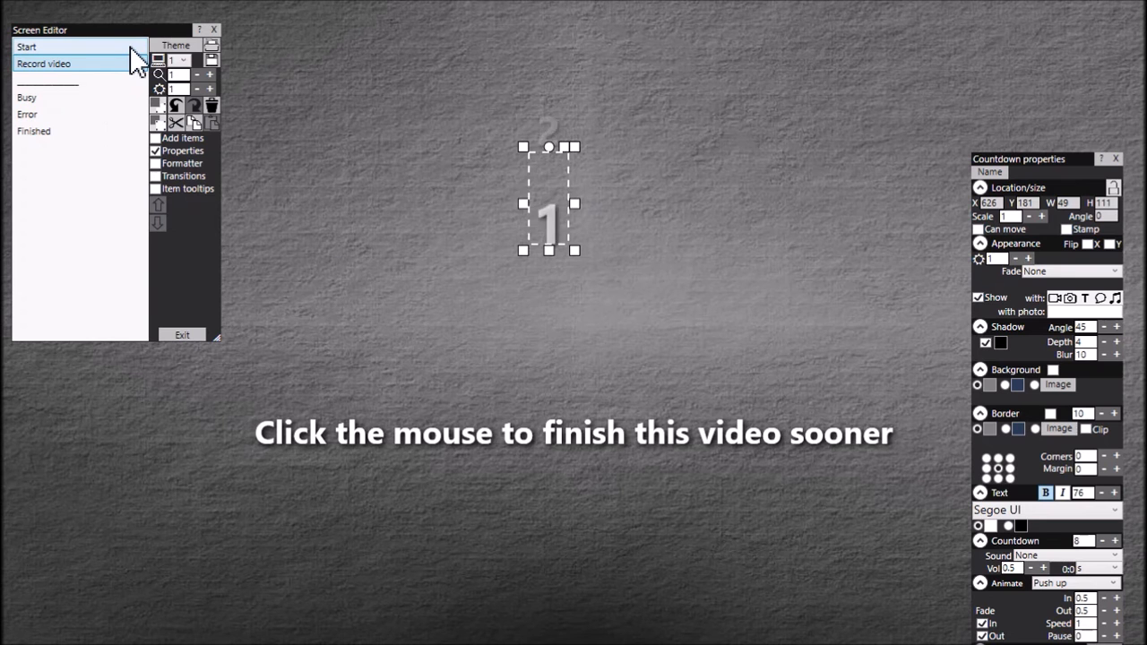
left_click(27, 47)
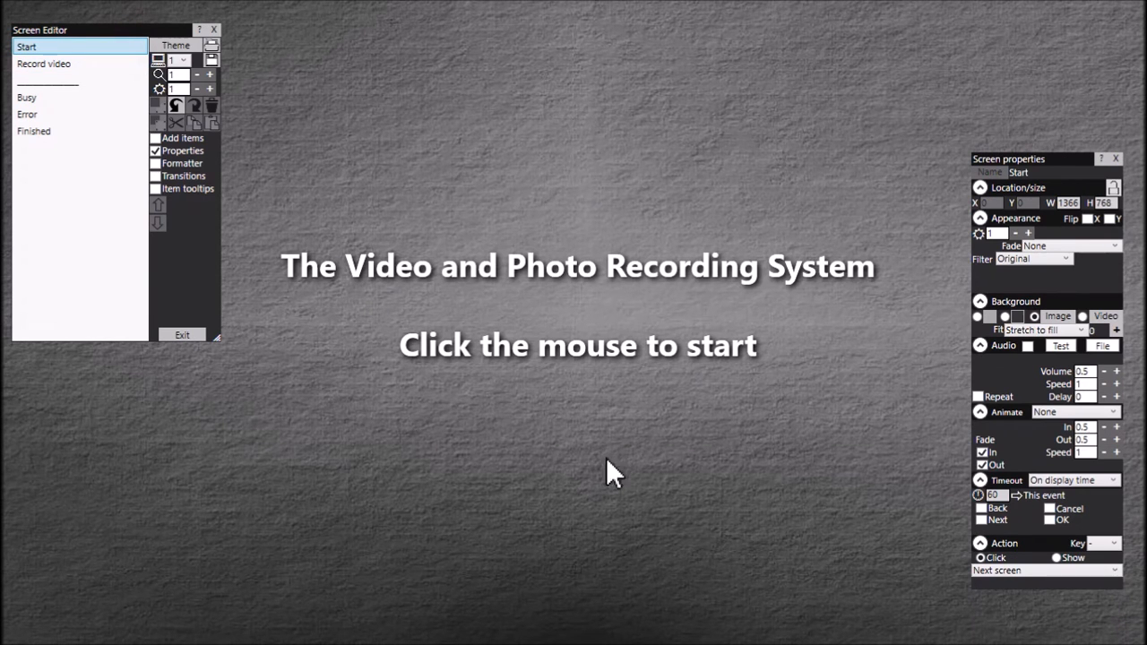
mouse_move(598, 343)
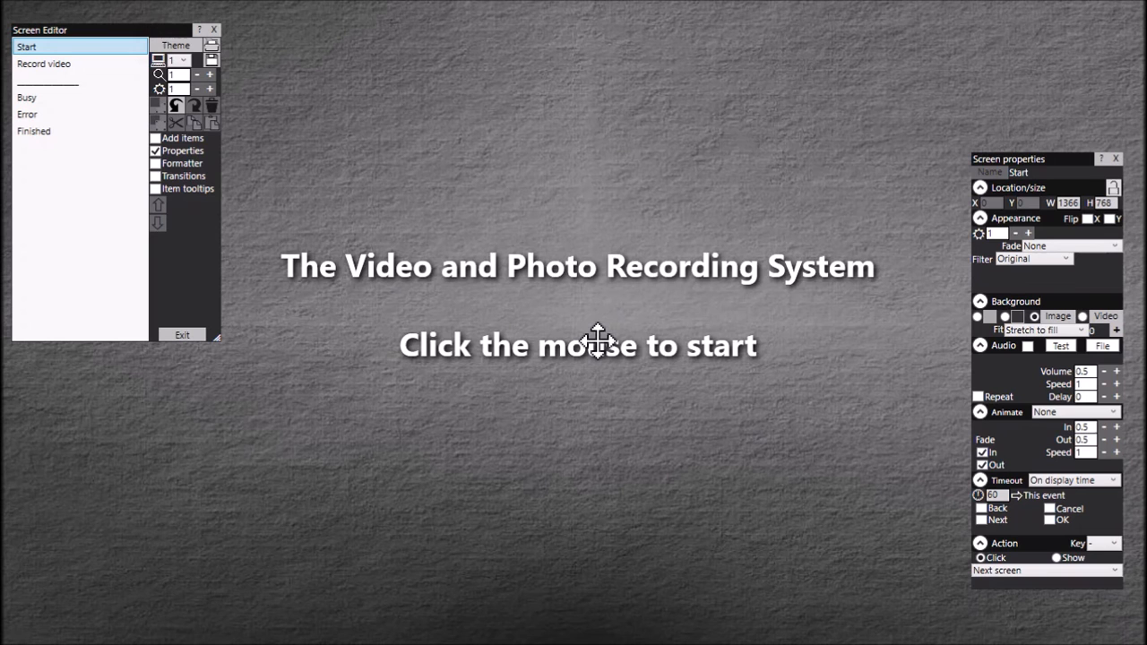
mouse_move(68, 54)
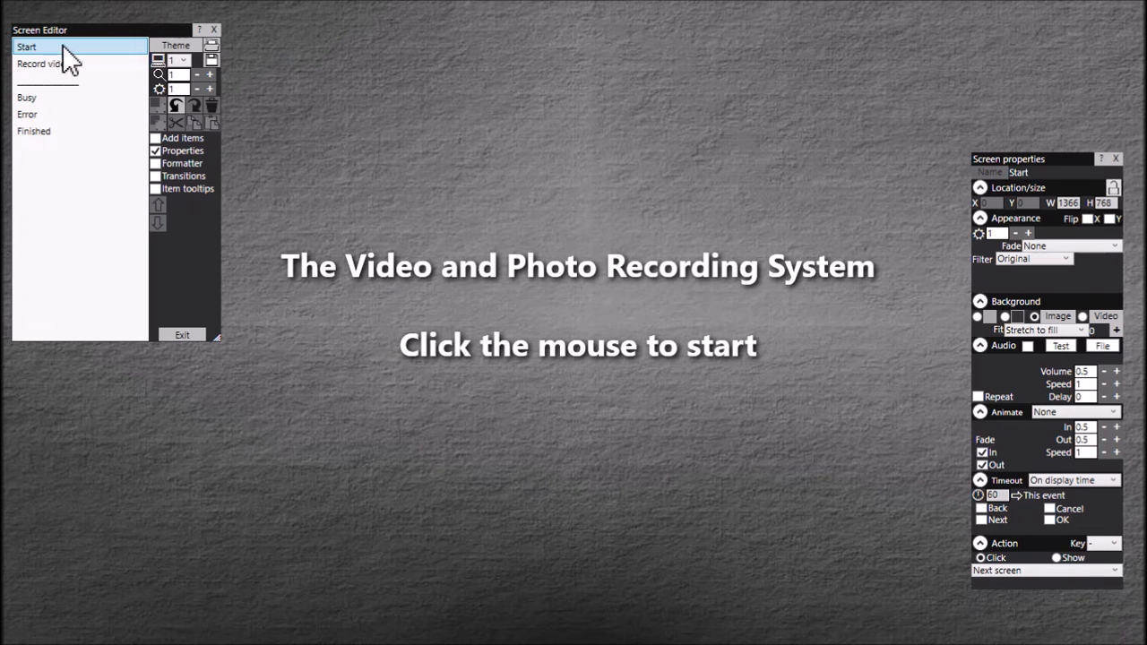
left_click(43, 63)
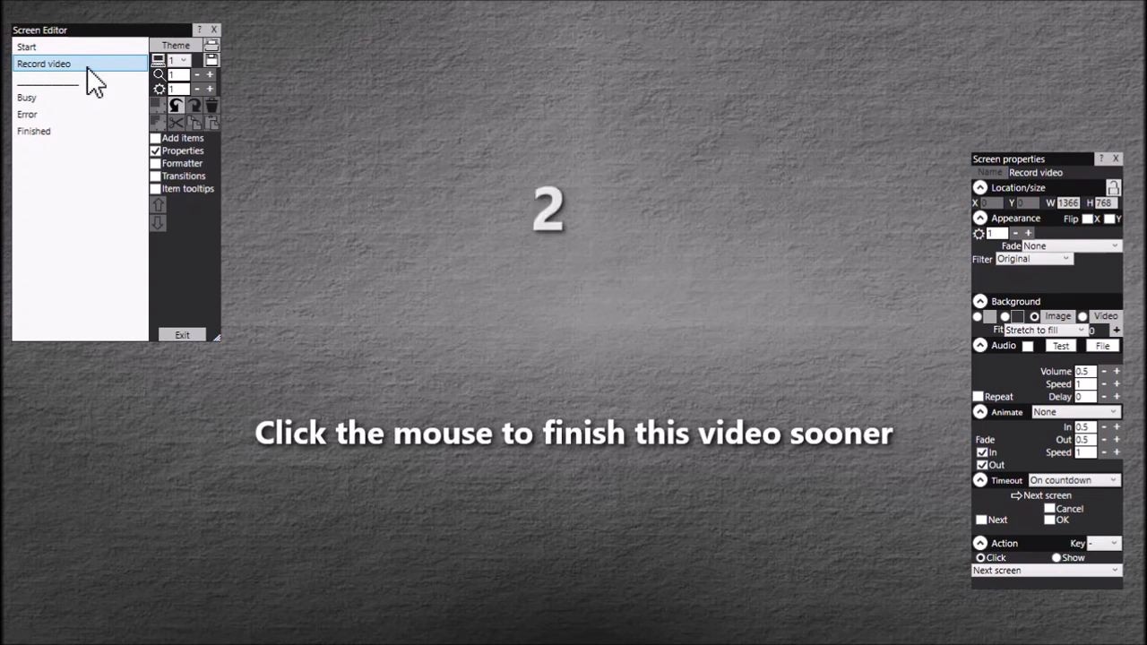
left_click(45, 97)
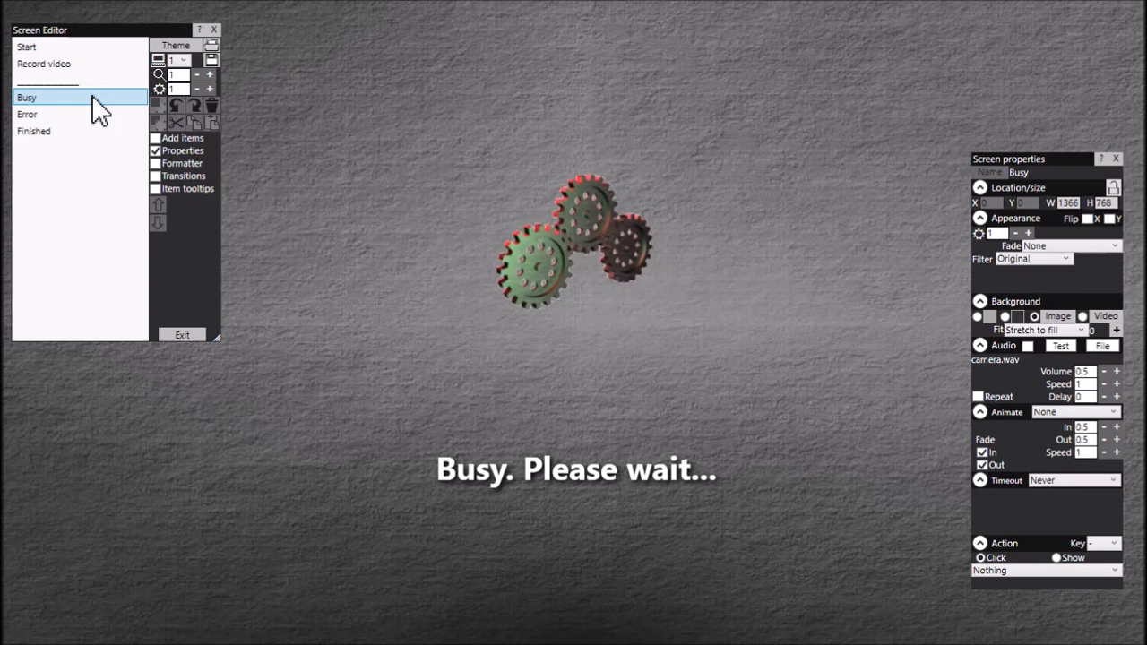
mouse_move(785, 336)
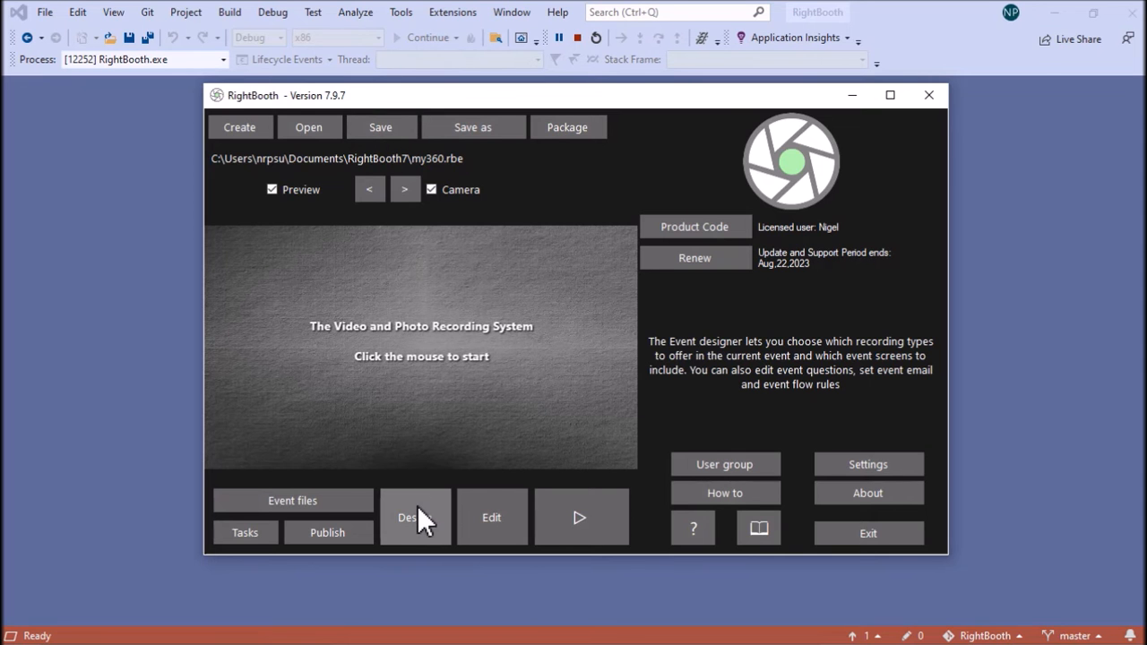
In the designer's Event structure, switch on Video enhancements for the event.
left_click(416, 517)
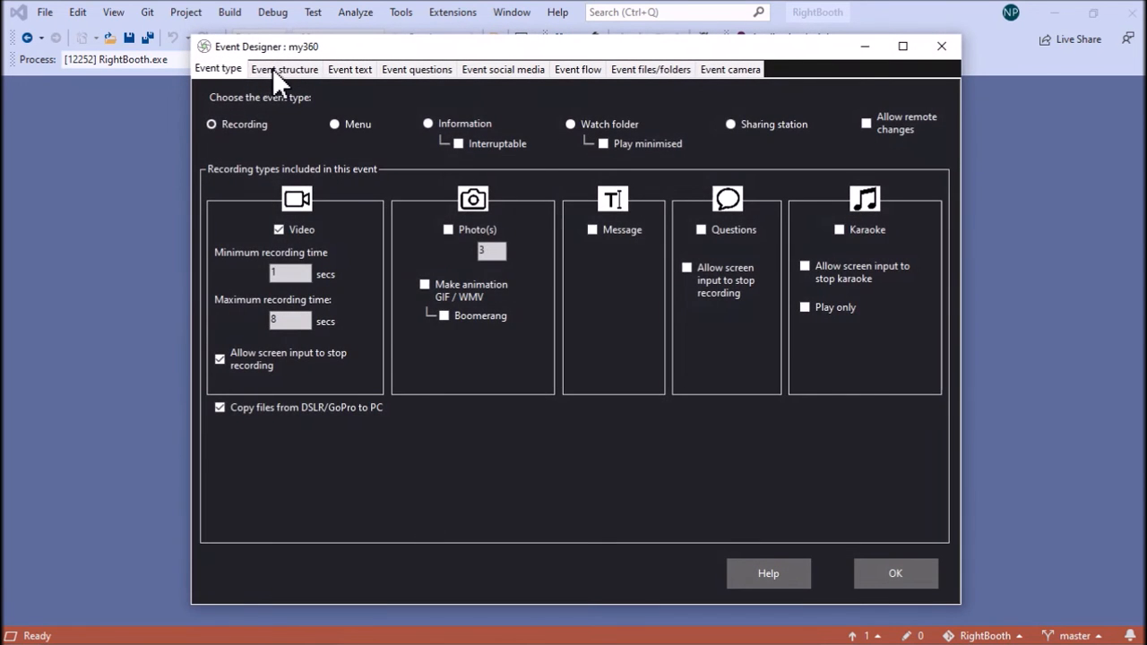
left_click(283, 68)
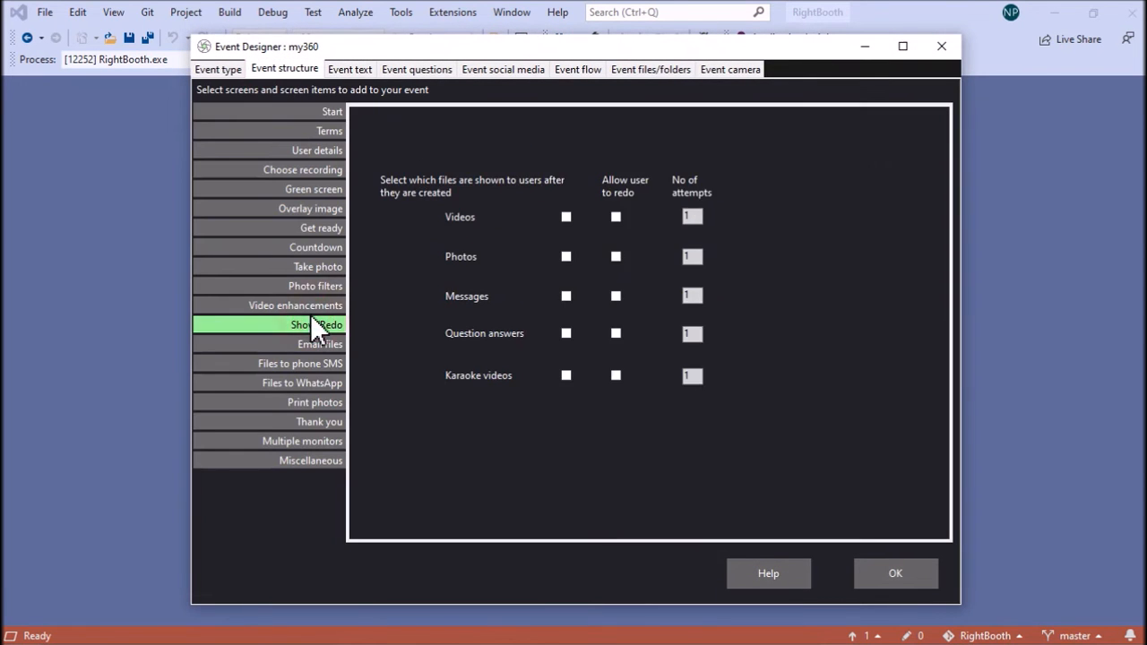
left_click(293, 305)
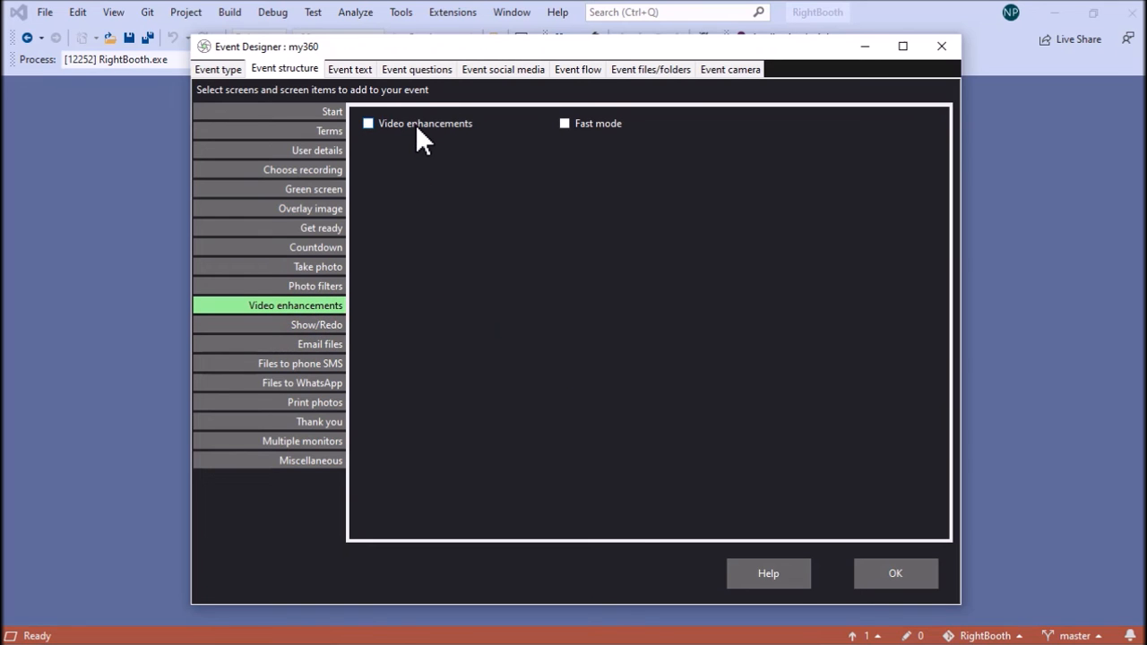
left_click(368, 122)
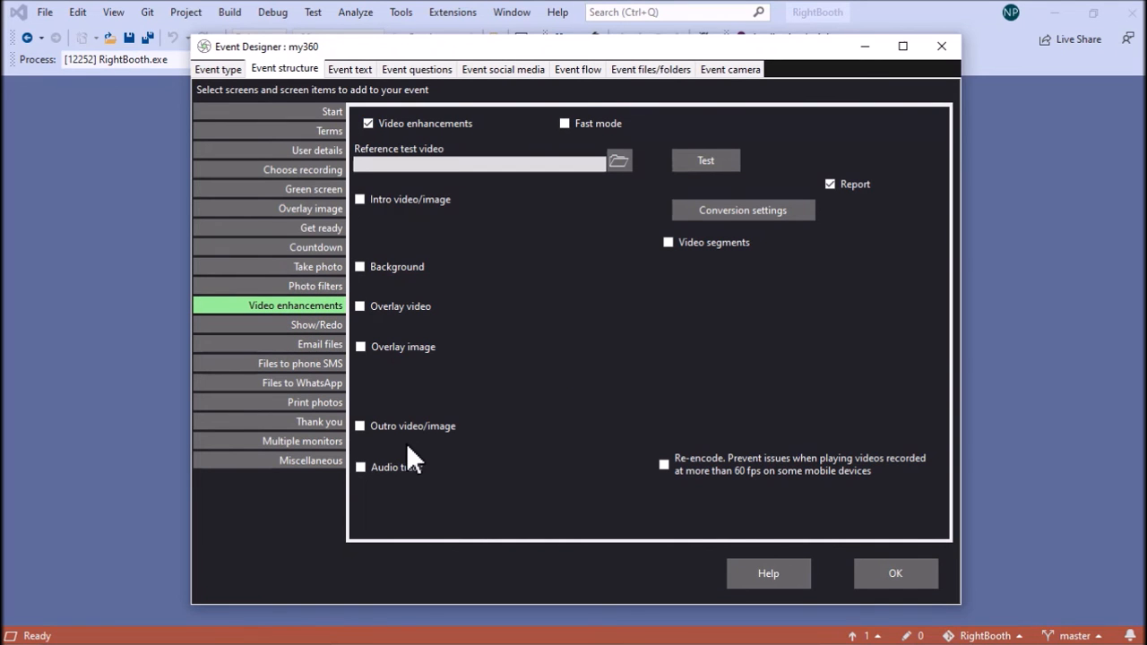
mouse_move(451, 242)
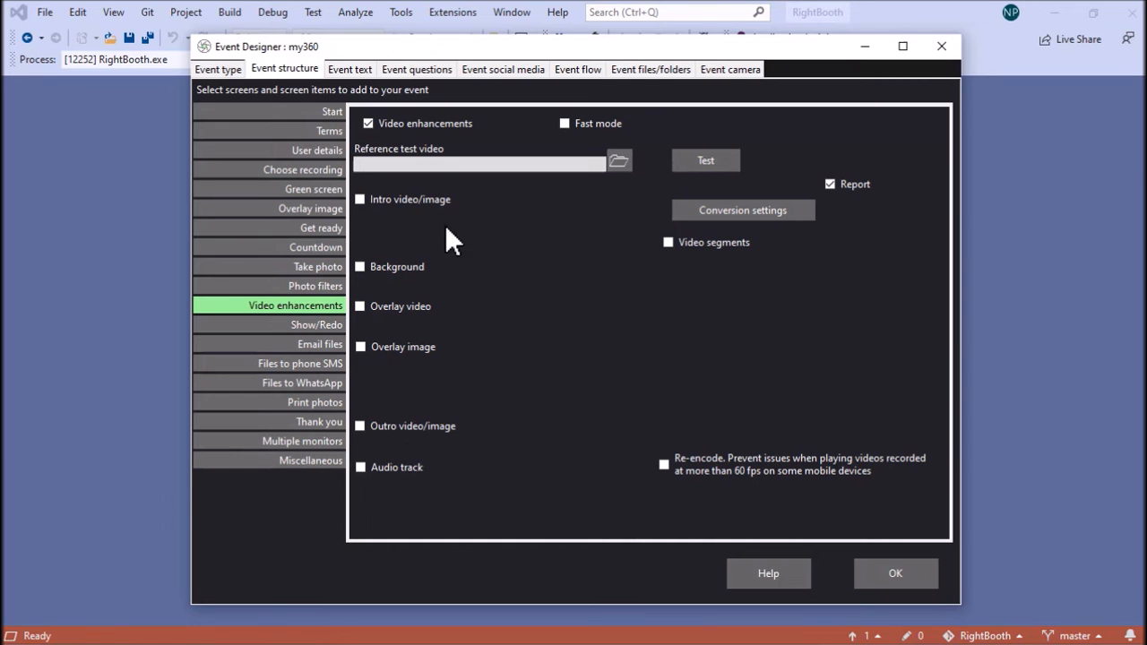
Tick Intro video/image, Overlay video, Overlay image, Outro video/image and Audio track, leaving Background off.
left_click(361, 199)
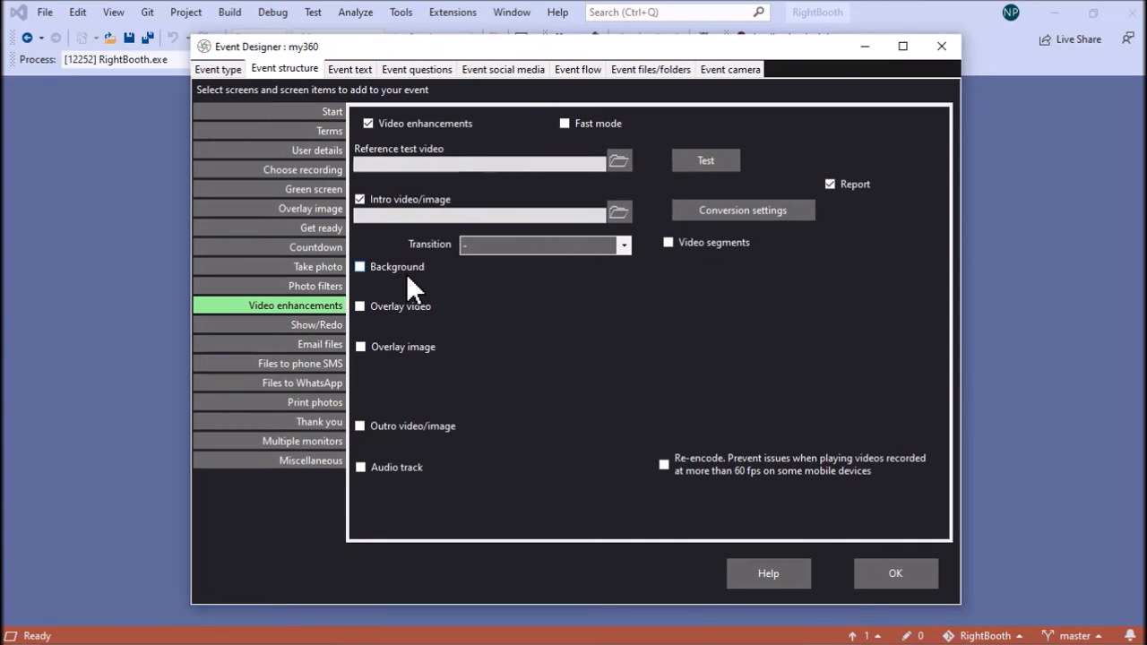
left_click(361, 265)
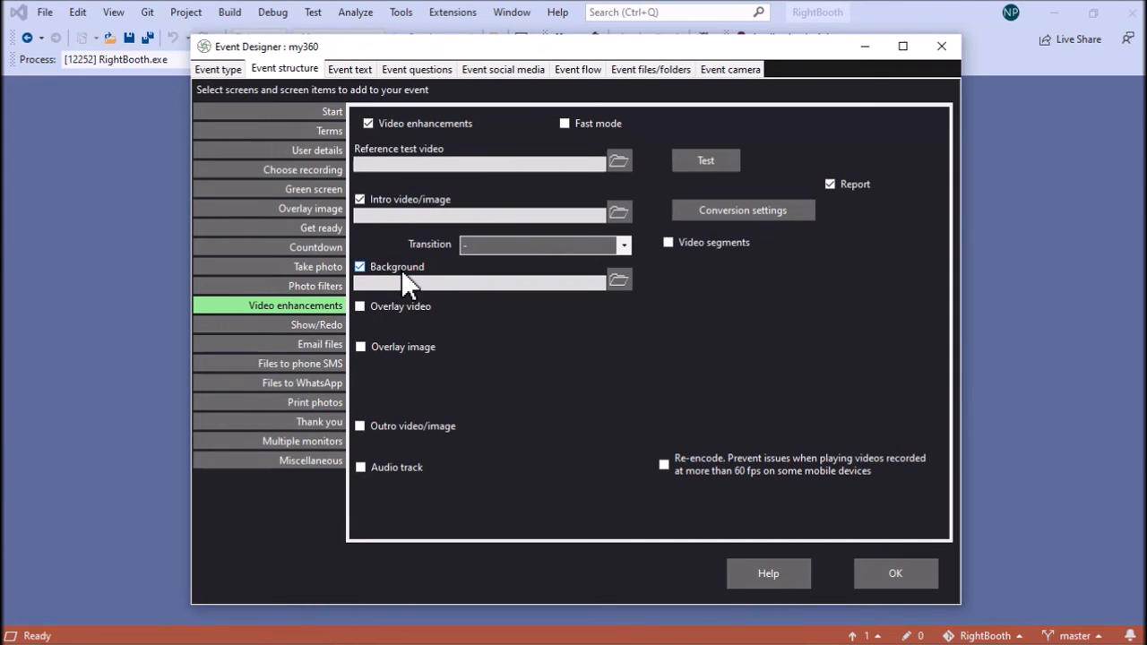
left_click(358, 304)
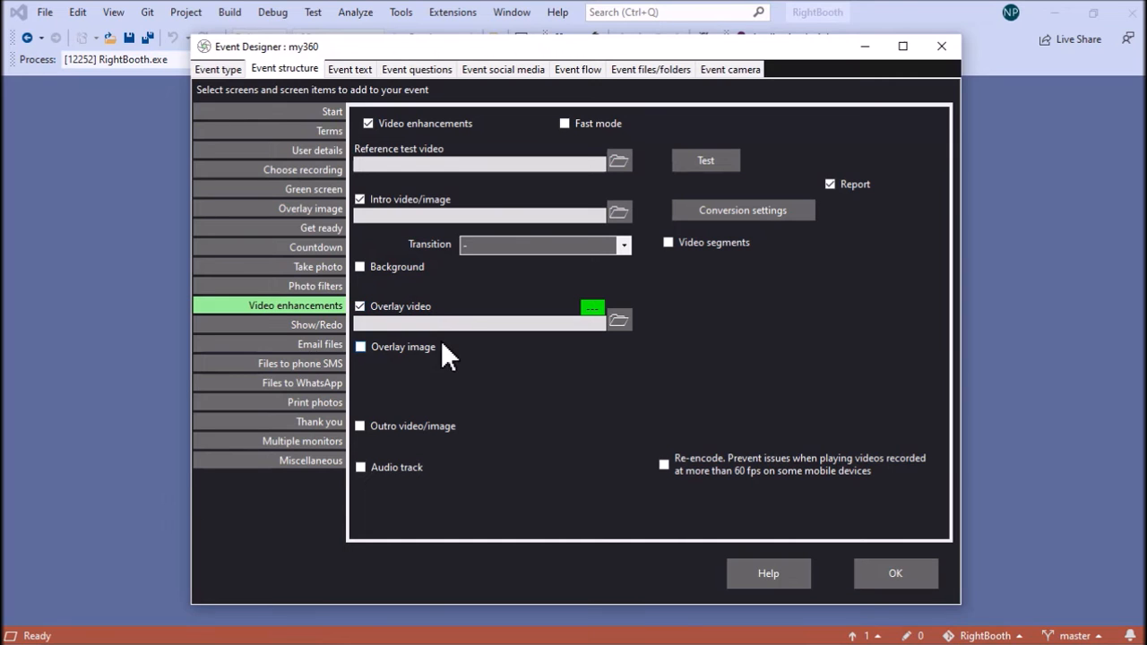
left_click(360, 347)
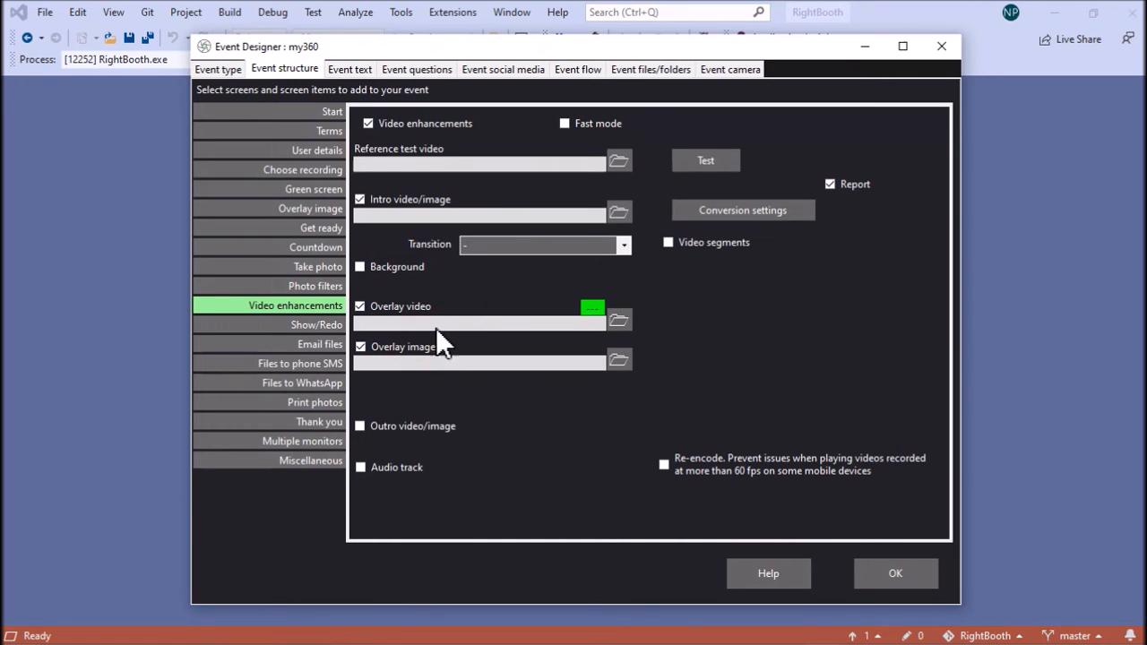
mouse_move(448, 385)
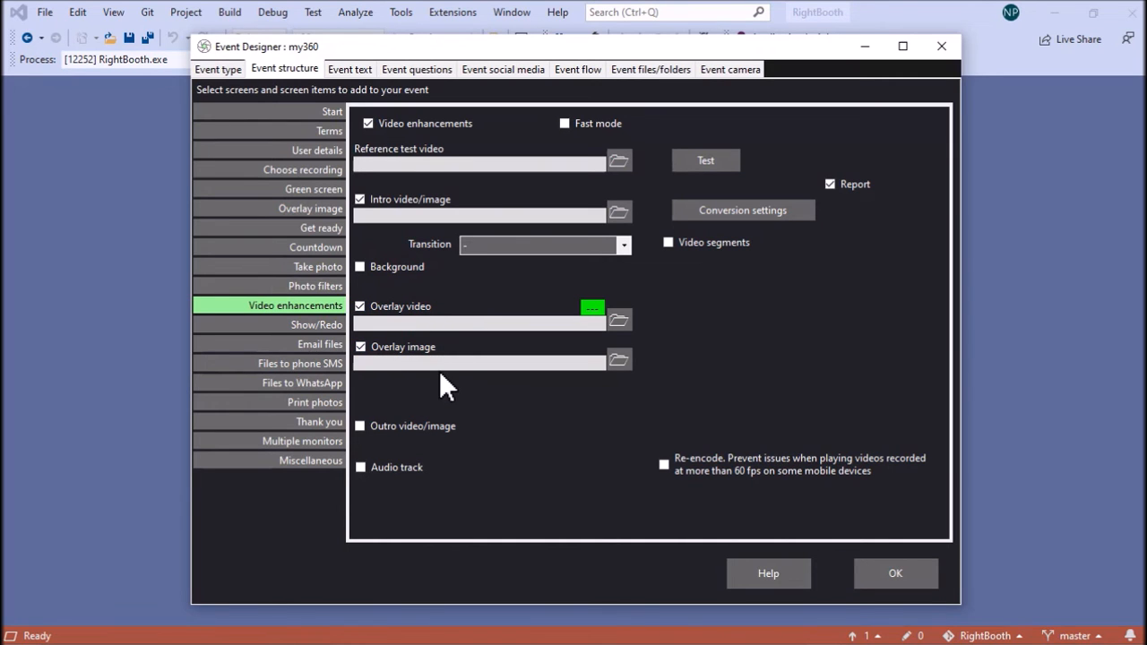
mouse_move(559, 358)
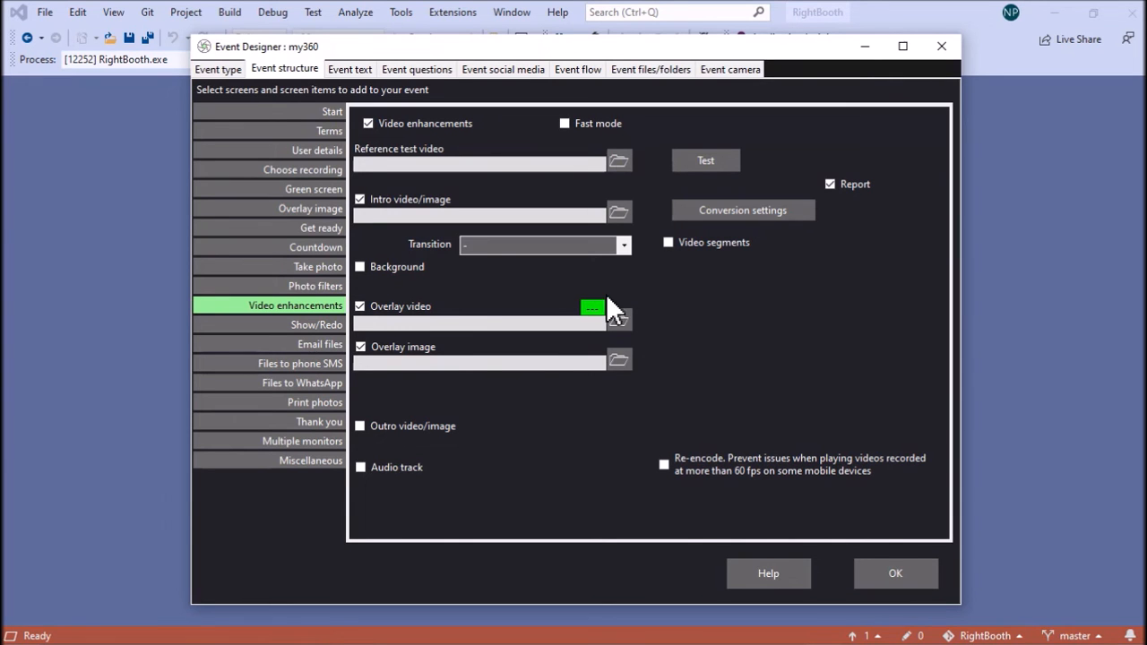
left_click(360, 427)
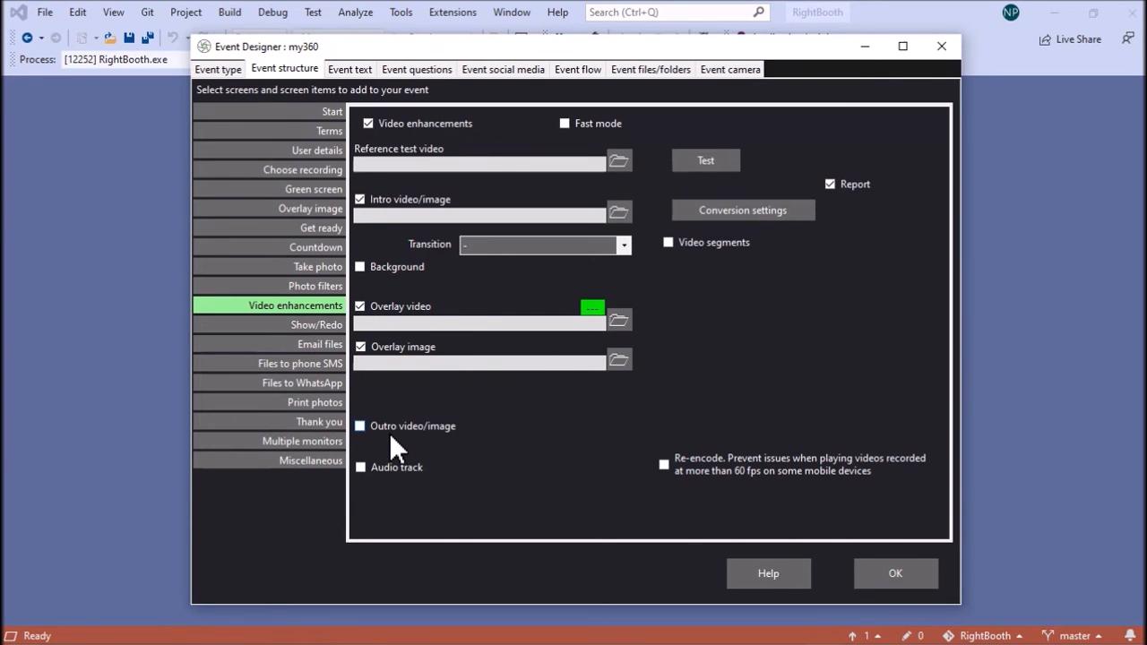
left_click(360, 427)
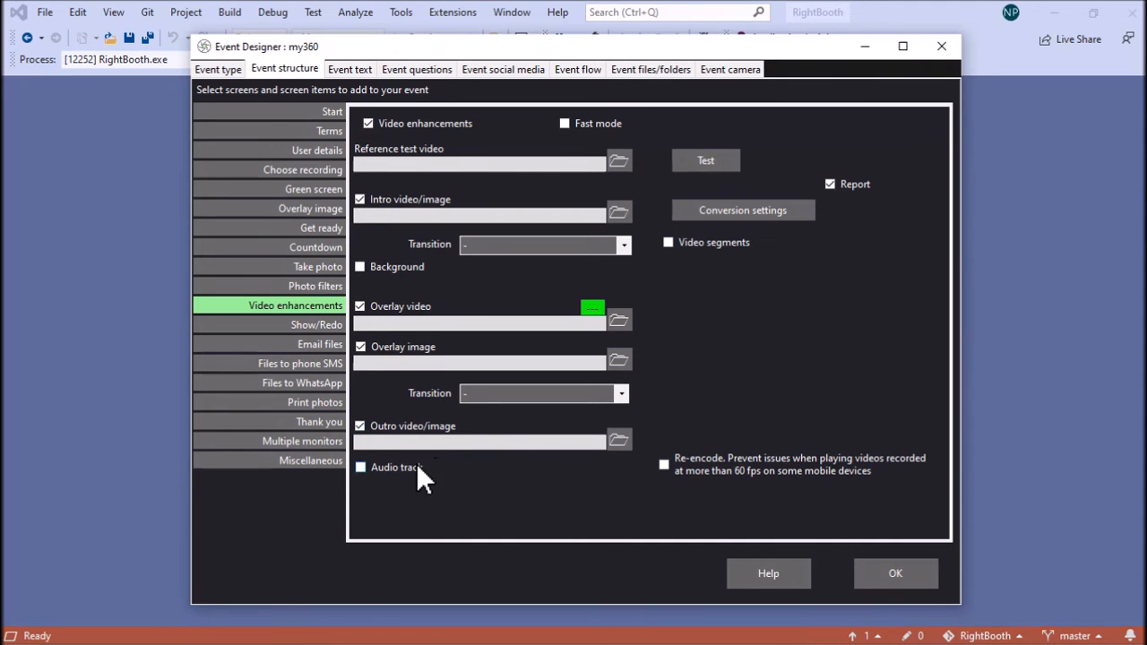
left_click(360, 466)
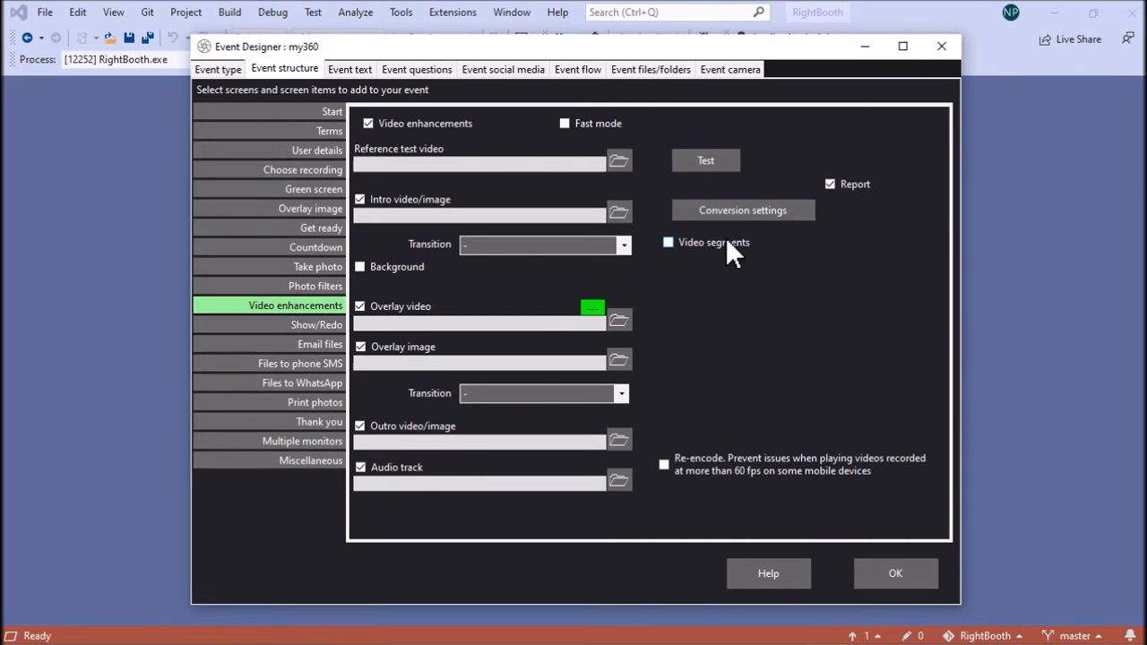
left_click(667, 242)
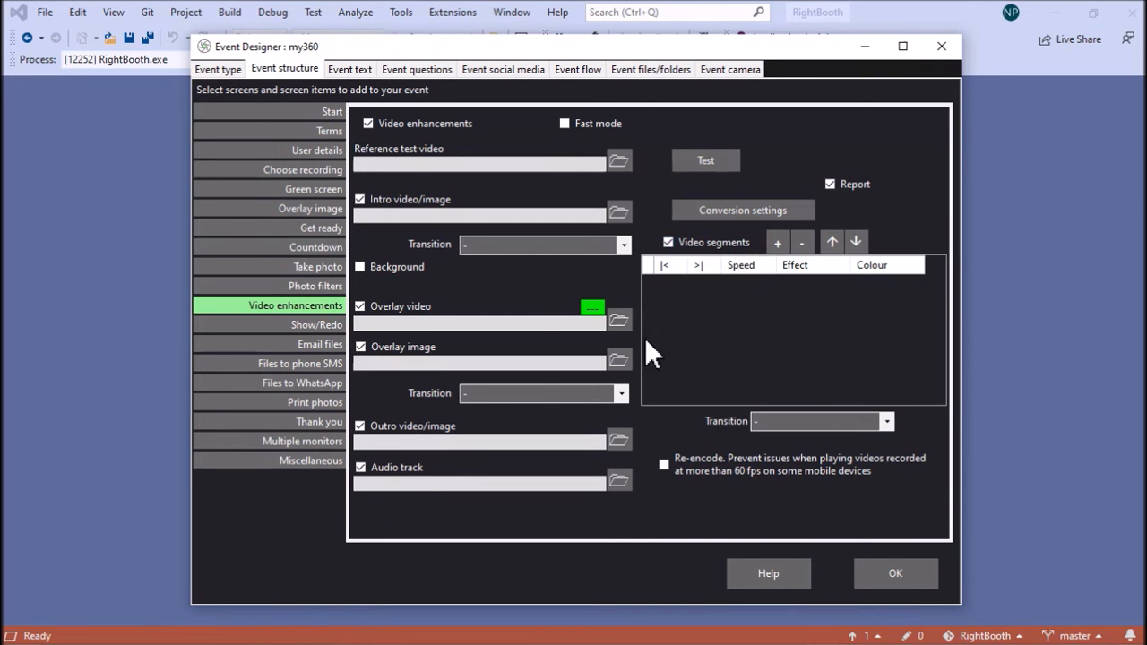
mouse_move(609, 260)
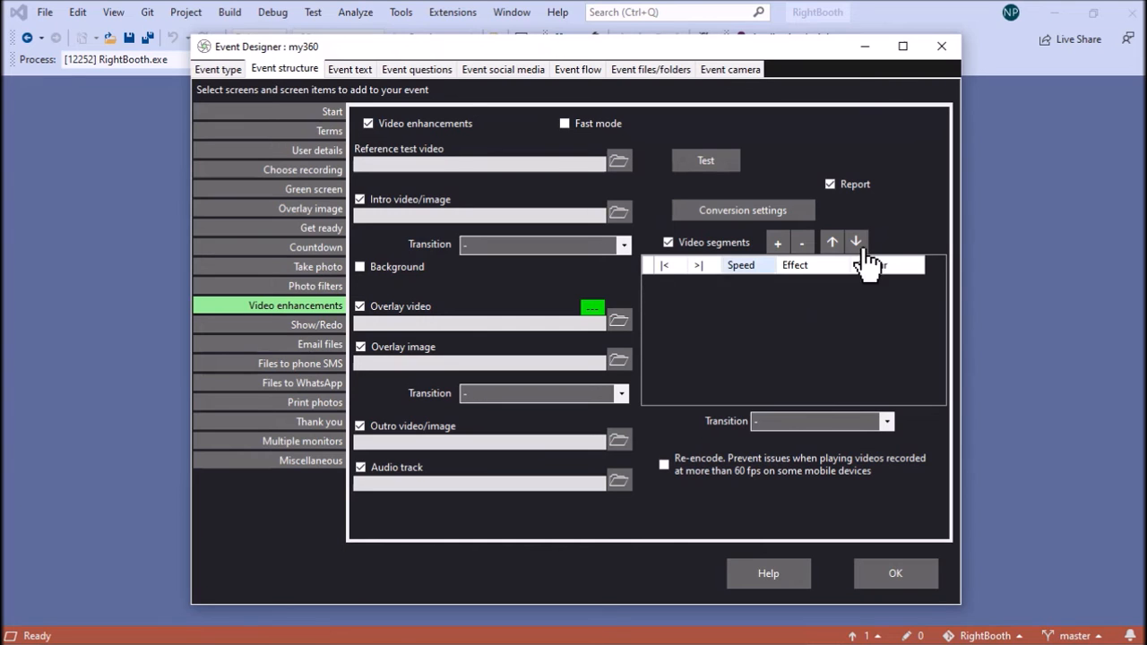
left_click(777, 242)
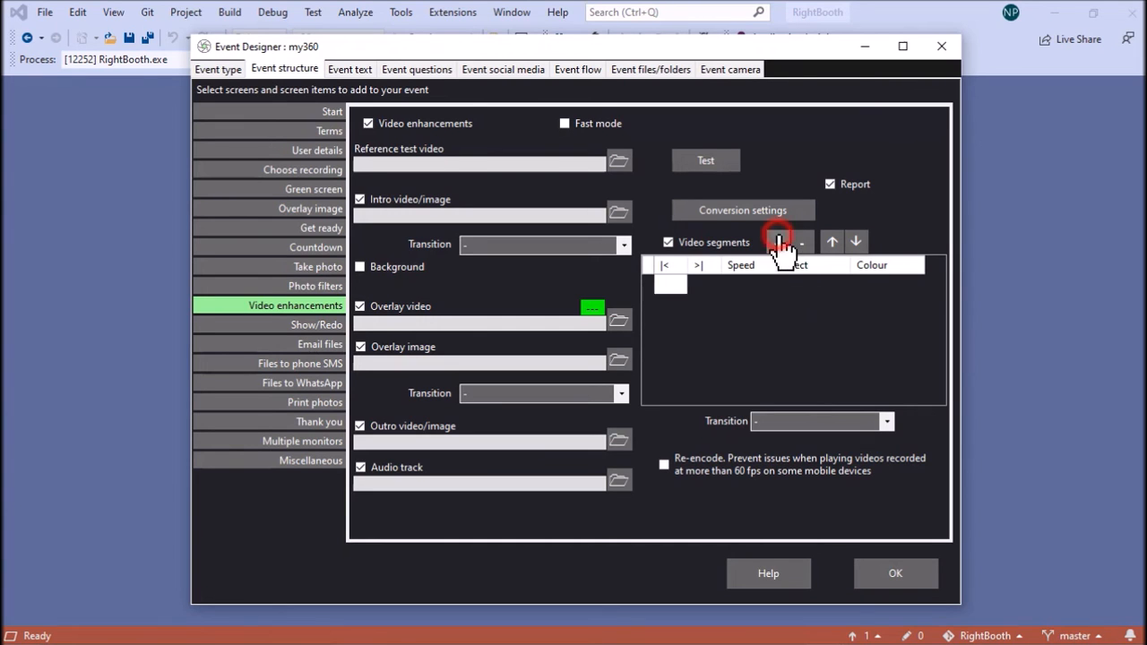
left_click(778, 242)
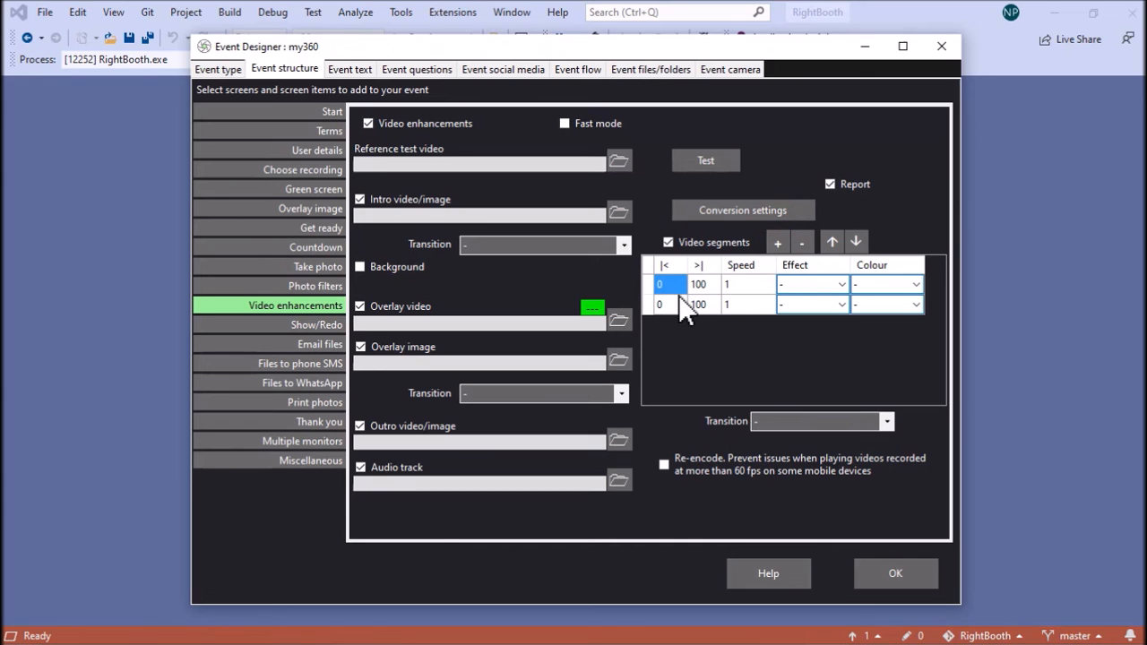
mouse_move(772, 308)
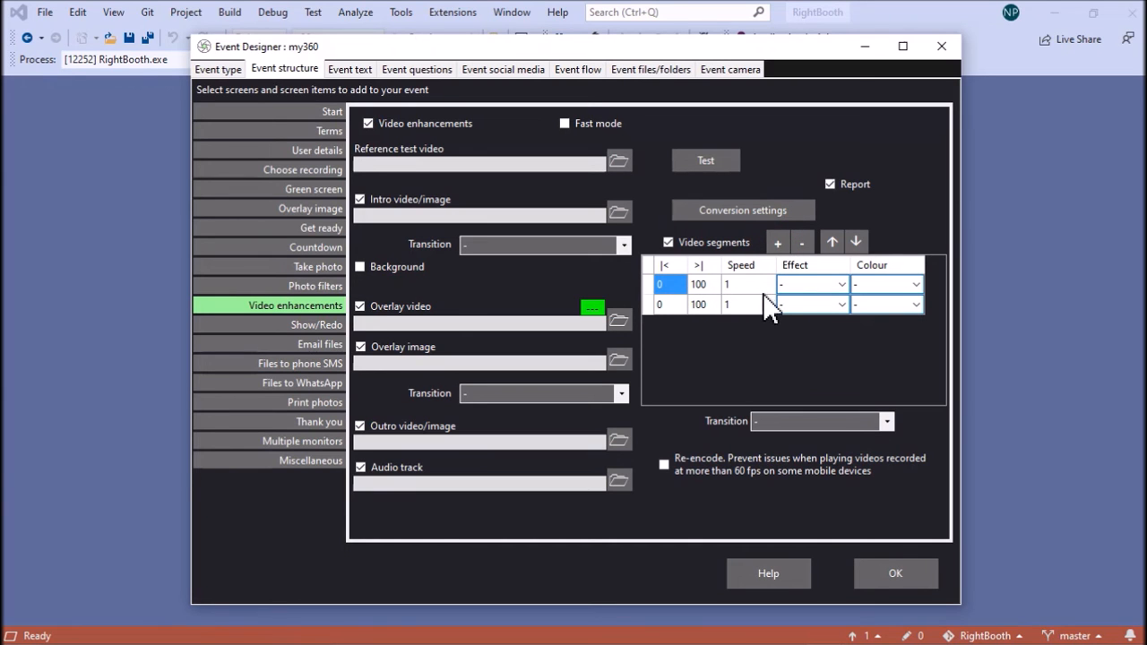
mouse_move(815, 313)
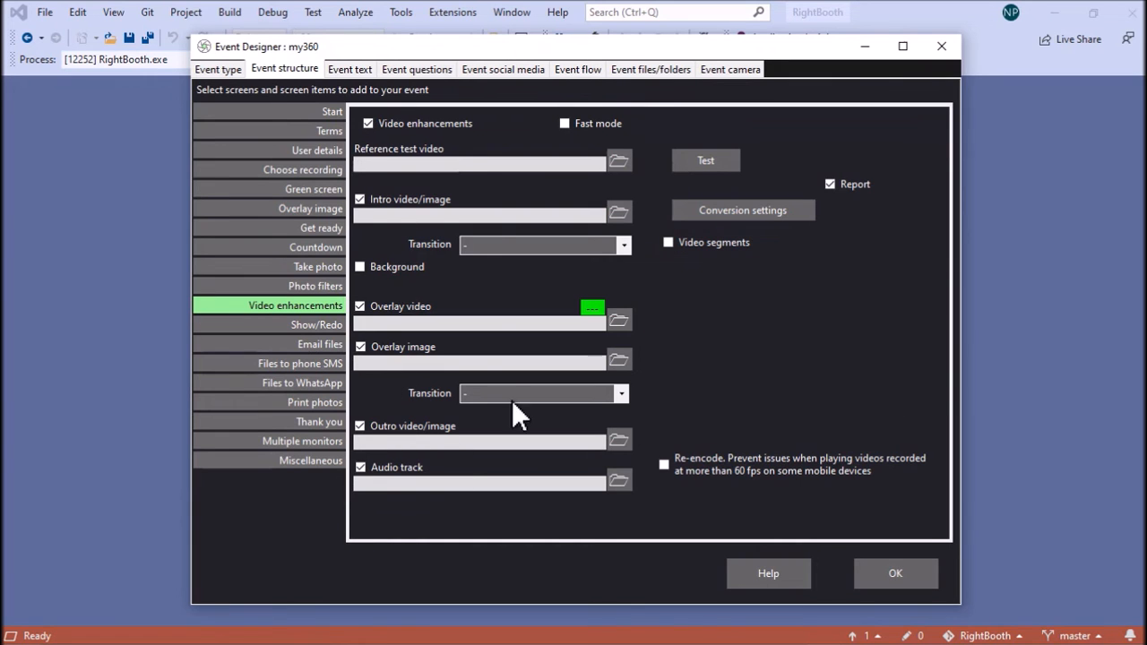
left_click(896, 574)
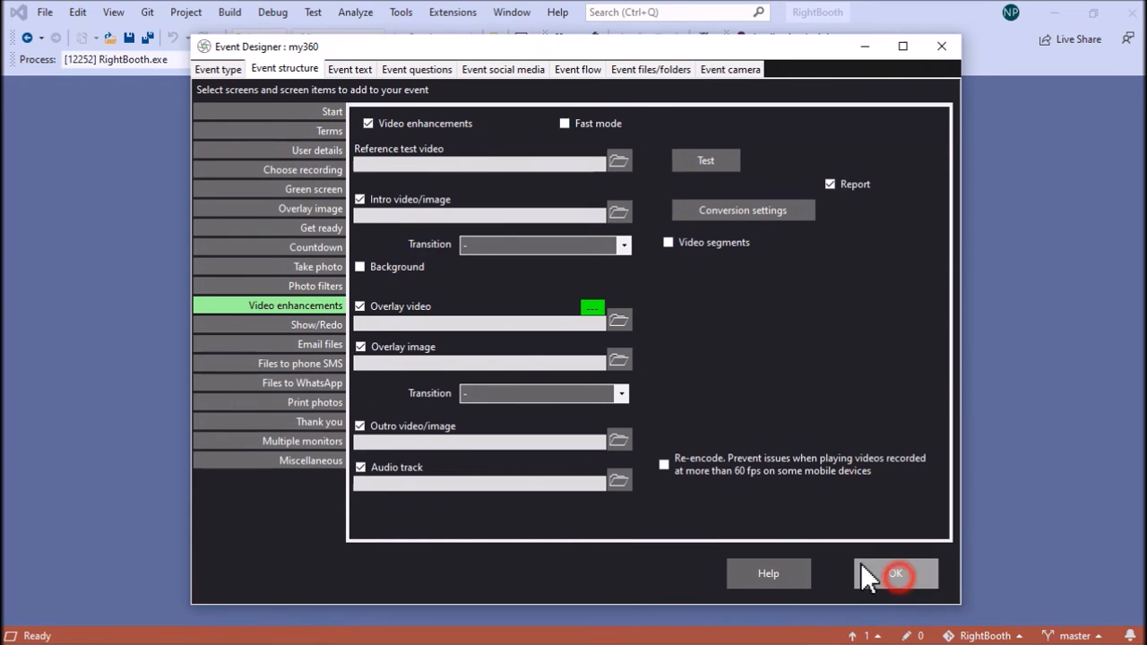
Confirm the design, then select GoPro for both Record videos and Take photos under Main camera.
left_click(896, 573)
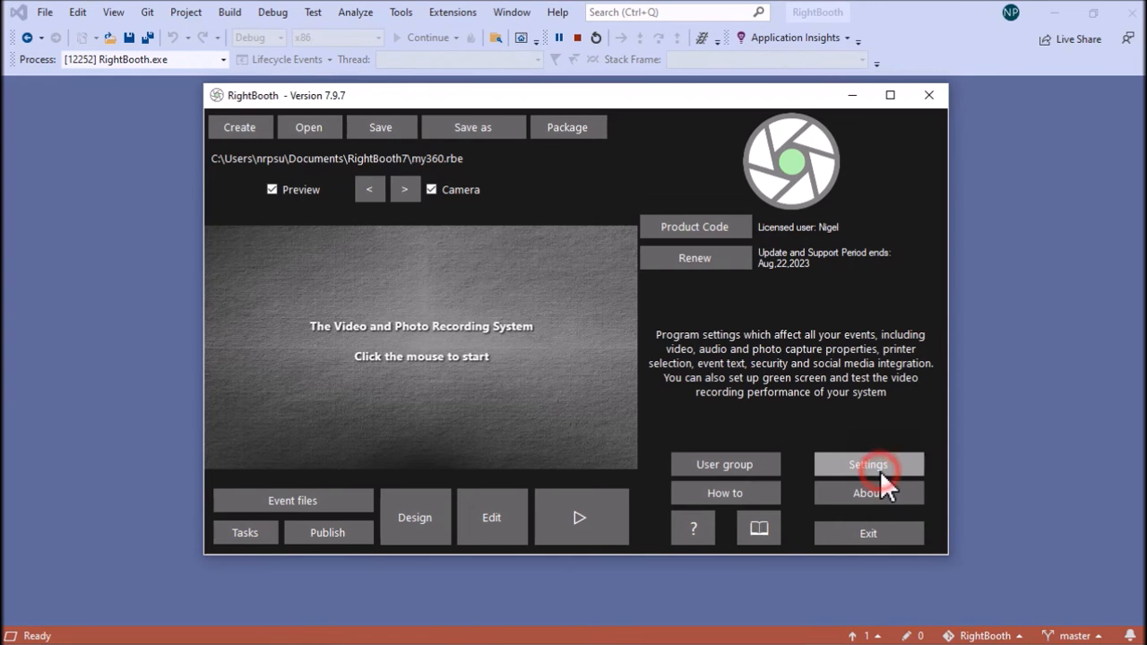
left_click(868, 464)
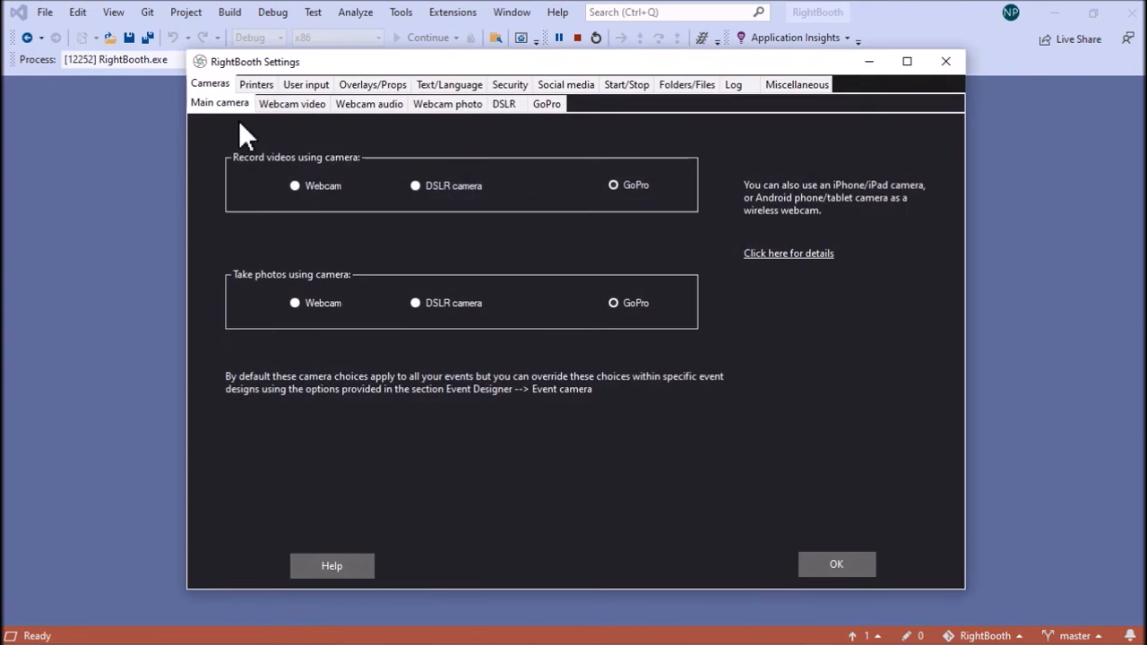
mouse_move(590, 179)
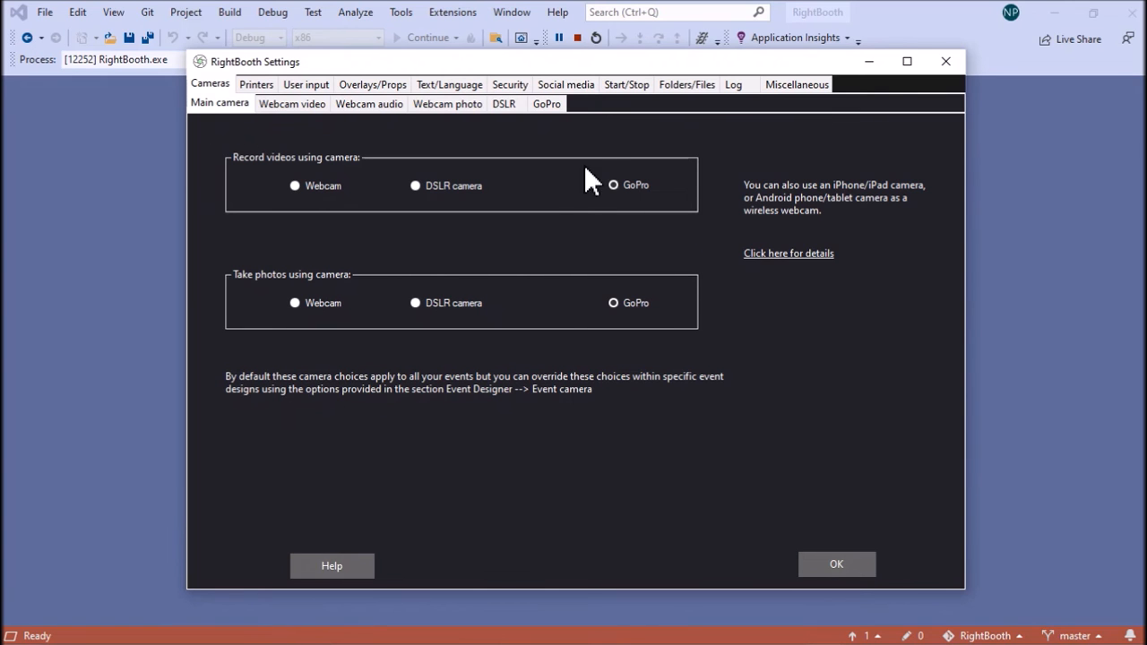
left_click(613, 185)
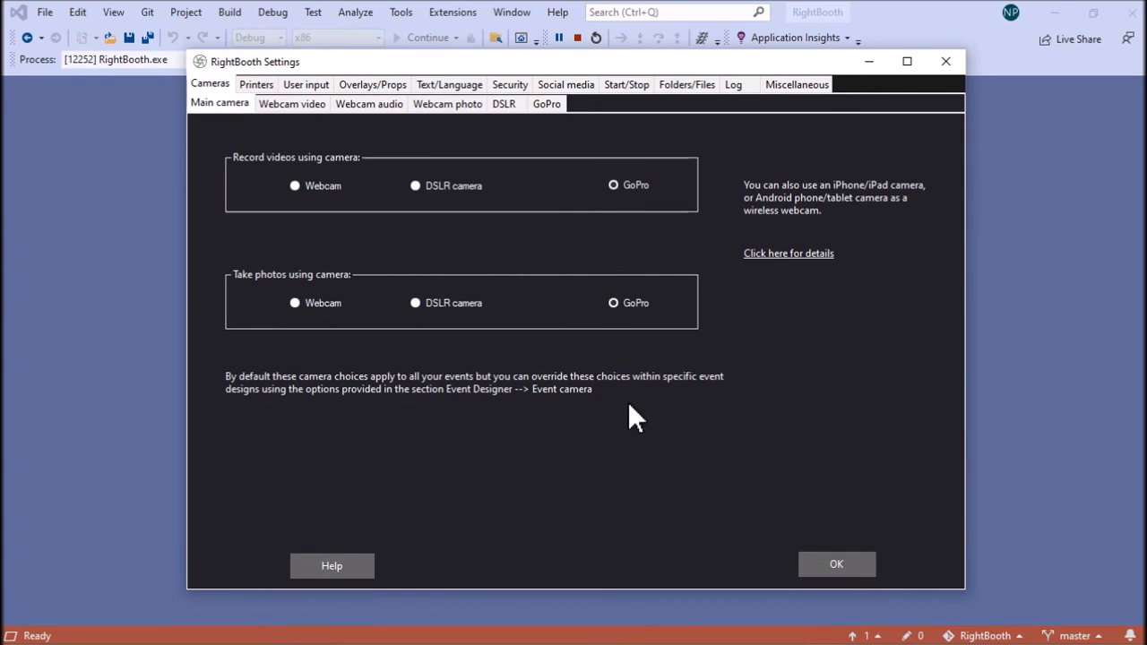
mouse_move(577, 351)
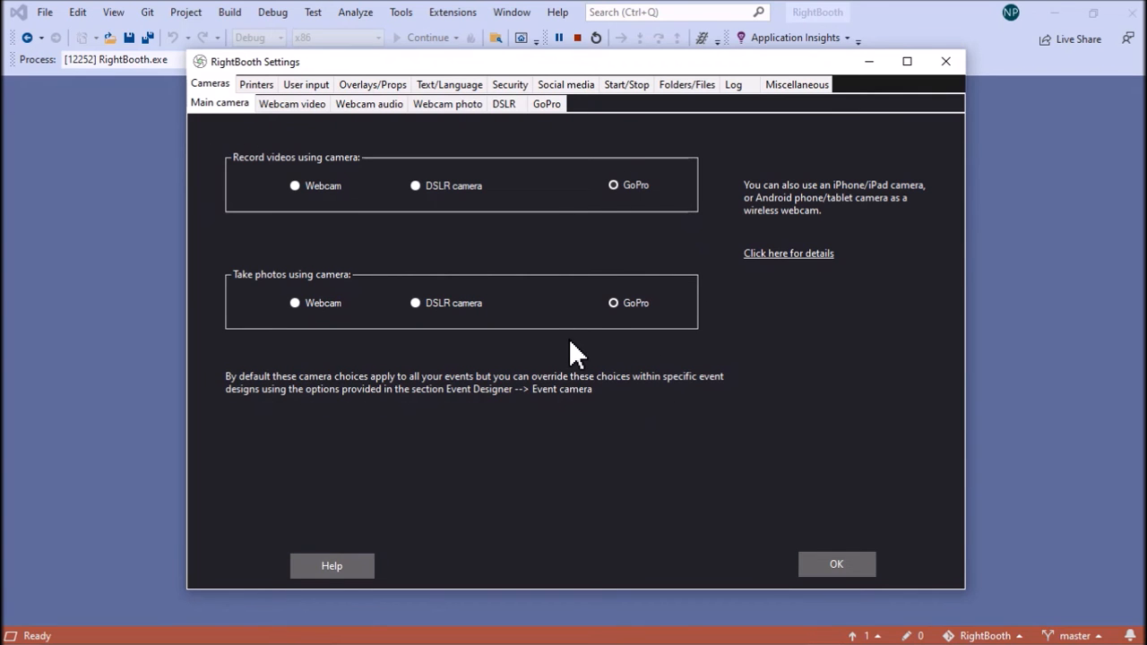
mouse_move(588, 147)
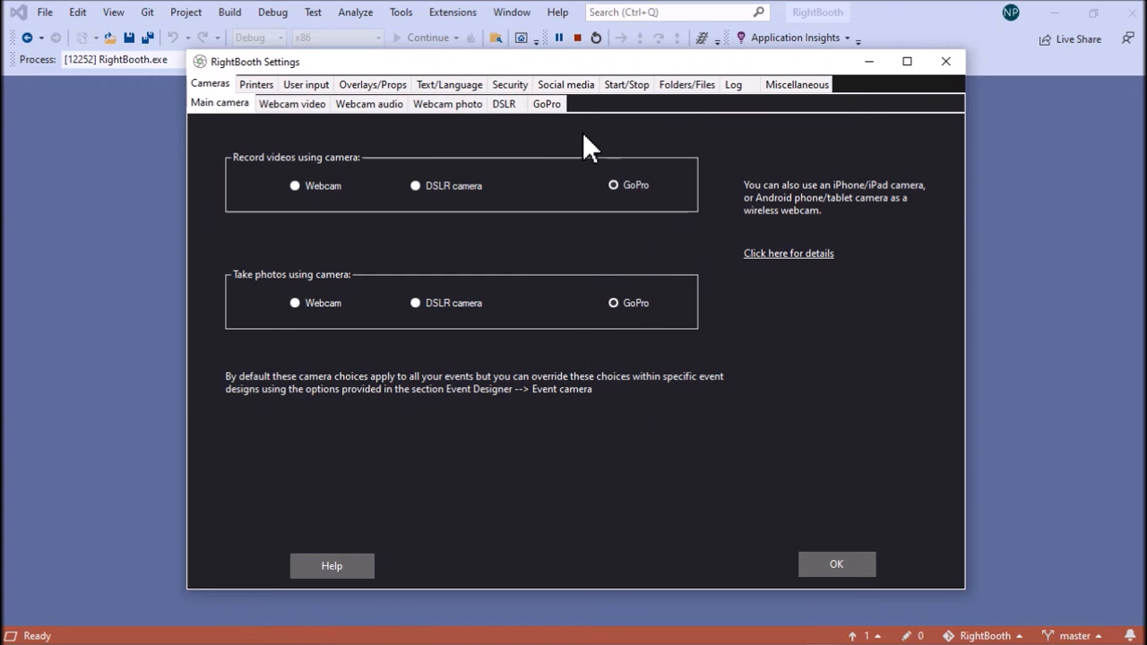
On the GoPro settings page try Crop videos and leave it unticked at 1920×1080.
left_click(545, 102)
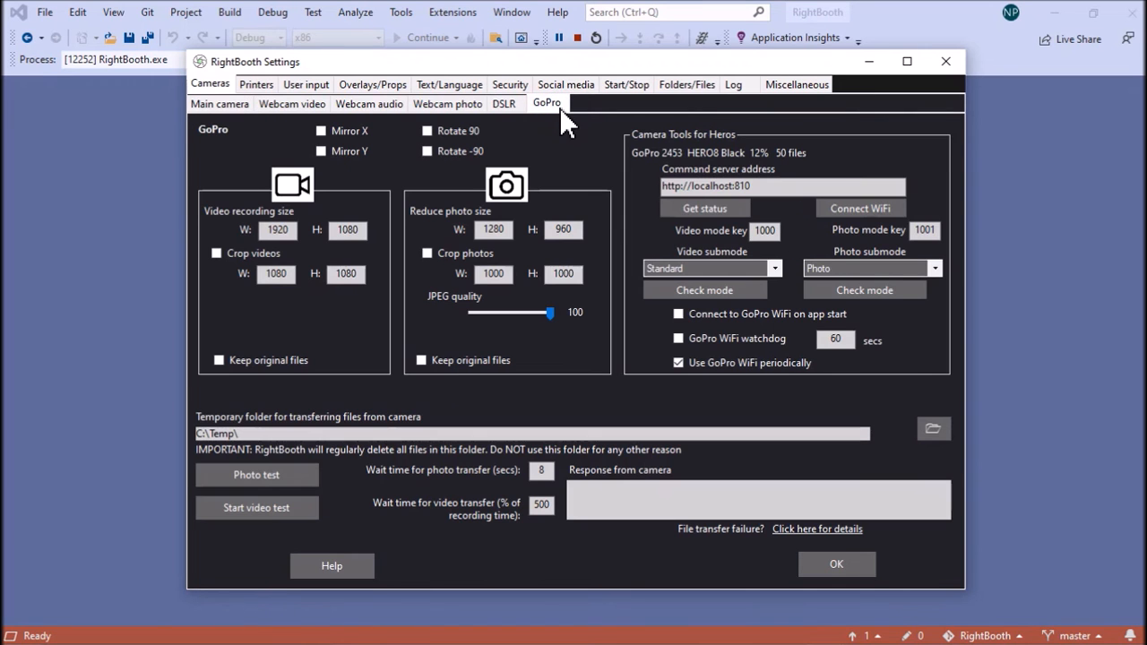
mouse_move(229, 218)
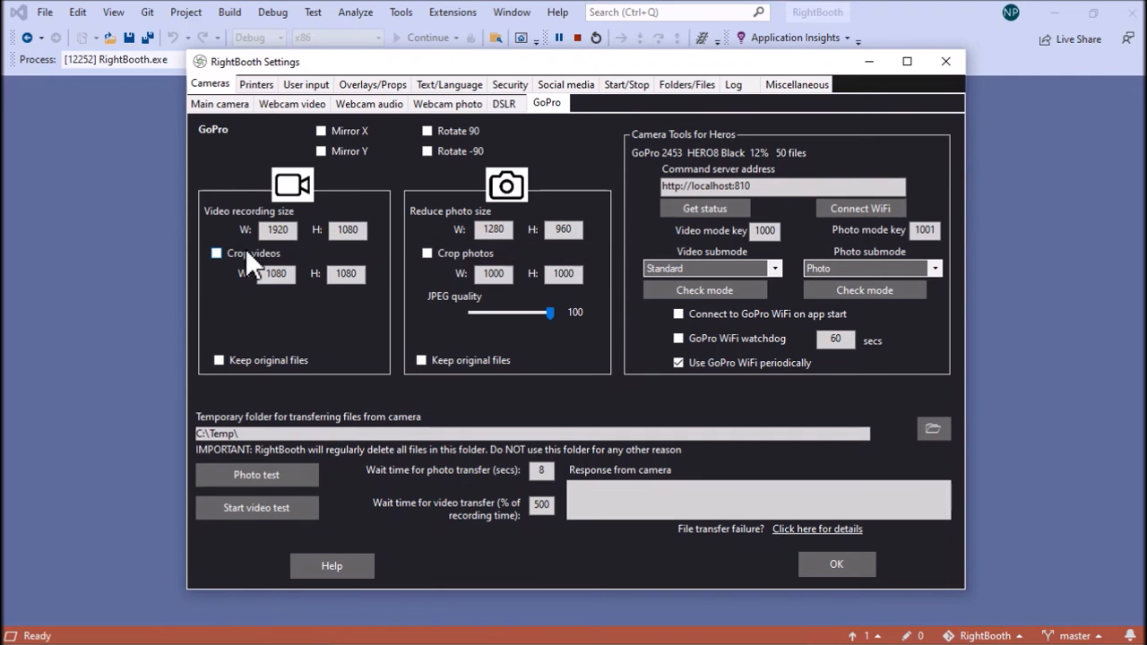
left_click(216, 253)
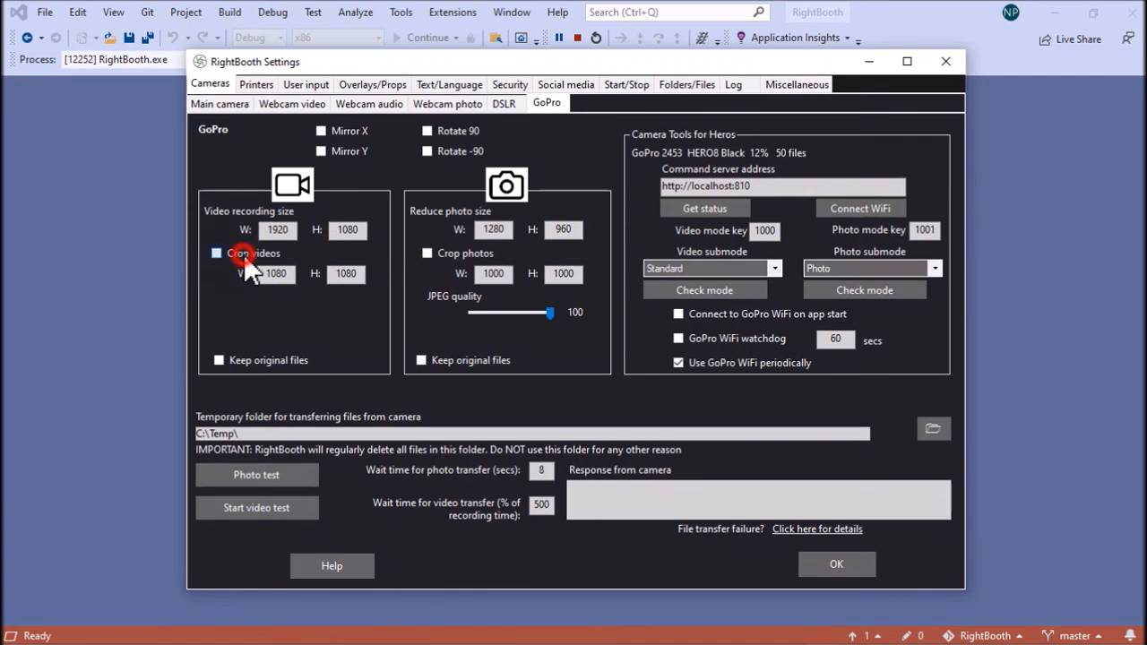
left_click(215, 253)
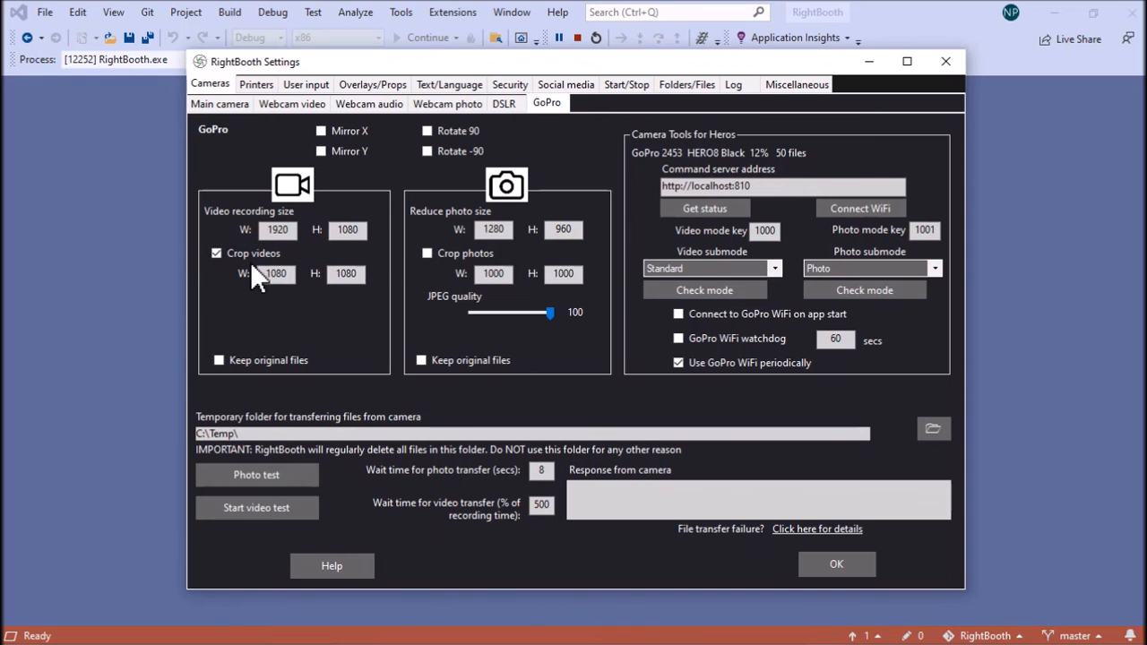
mouse_move(380, 278)
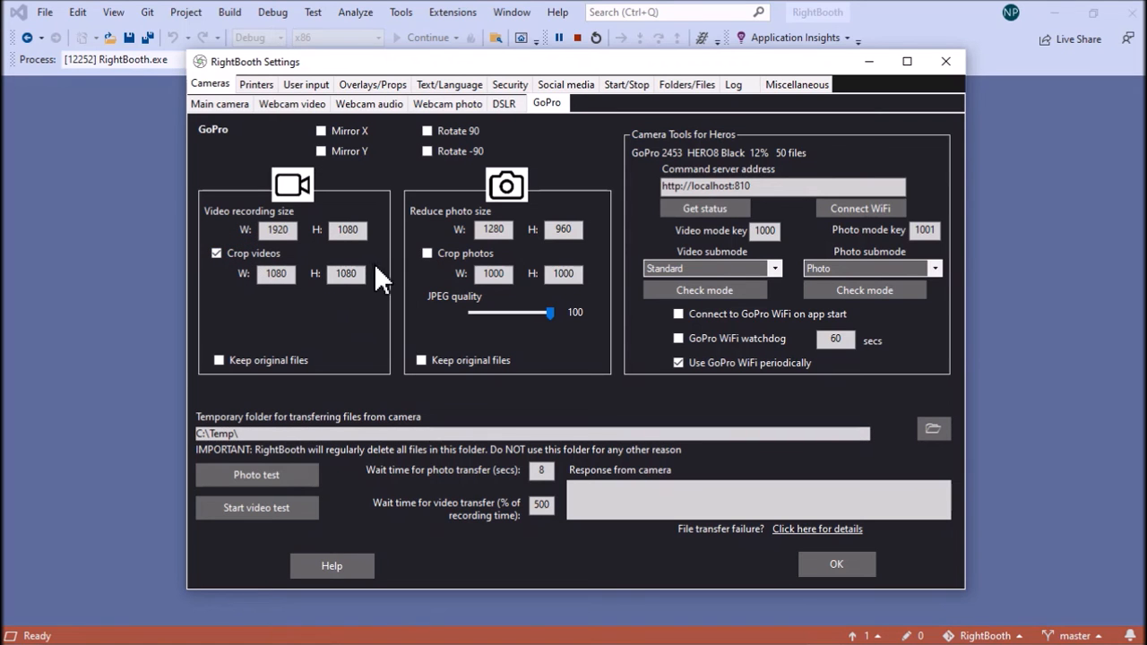
mouse_move(344, 272)
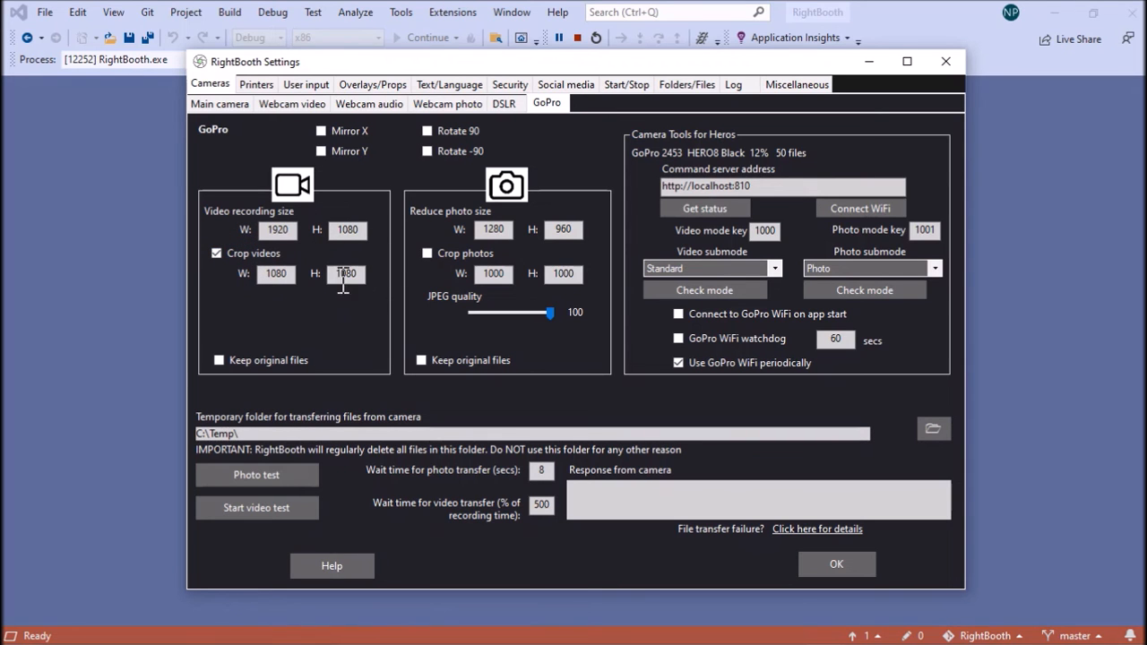
left_click(215, 252)
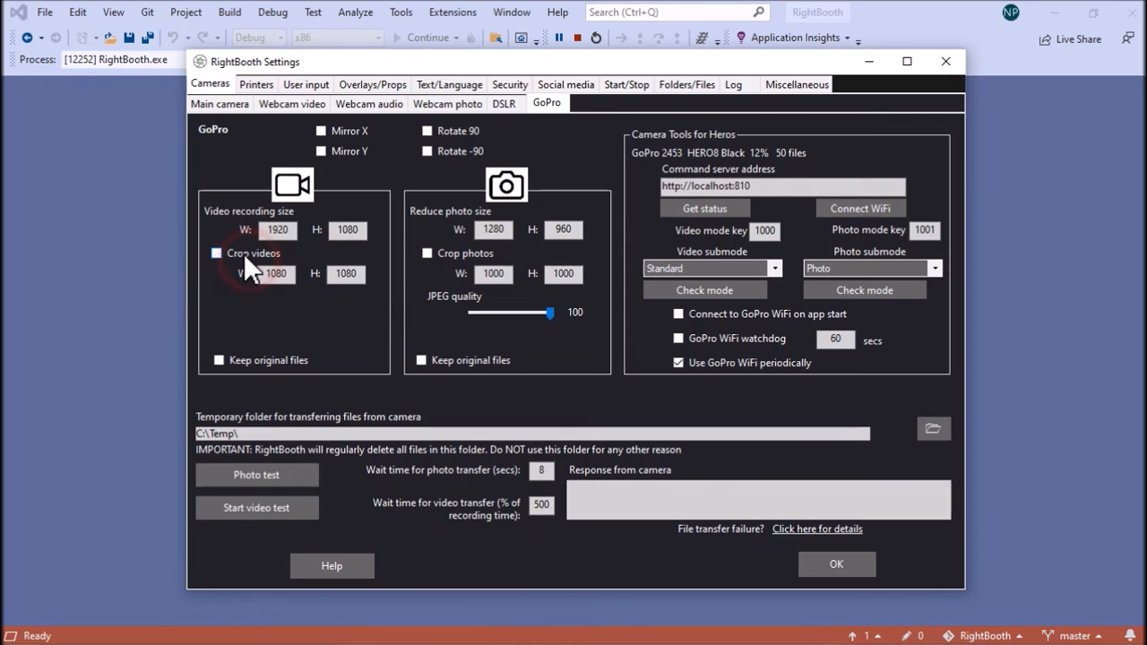
left_click(217, 253)
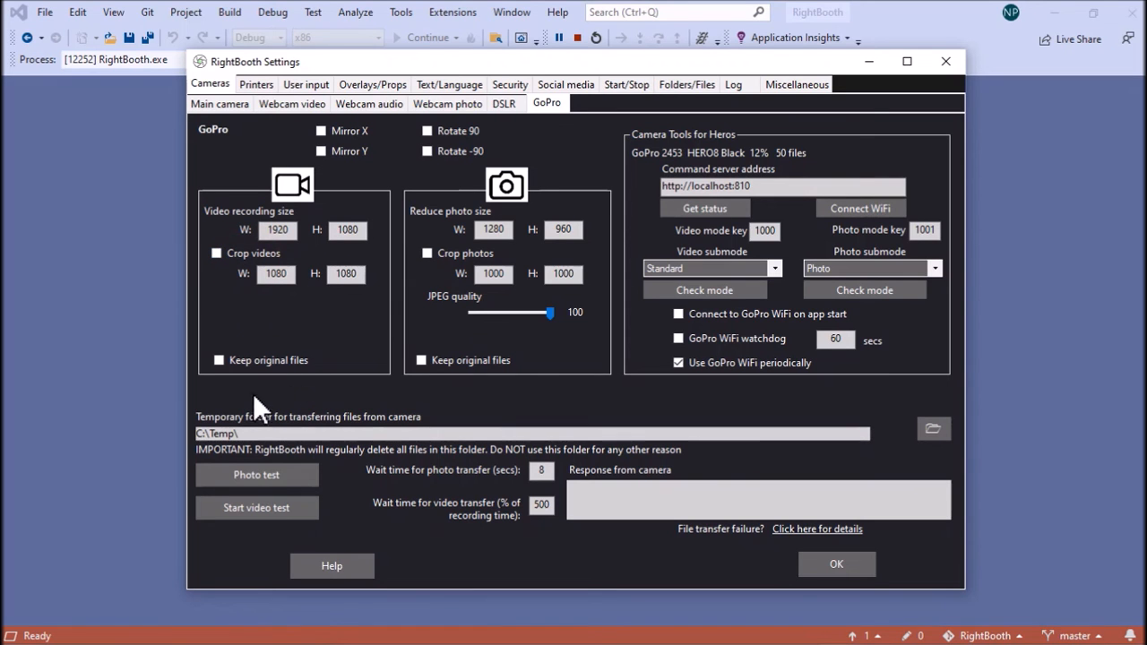
mouse_move(199, 469)
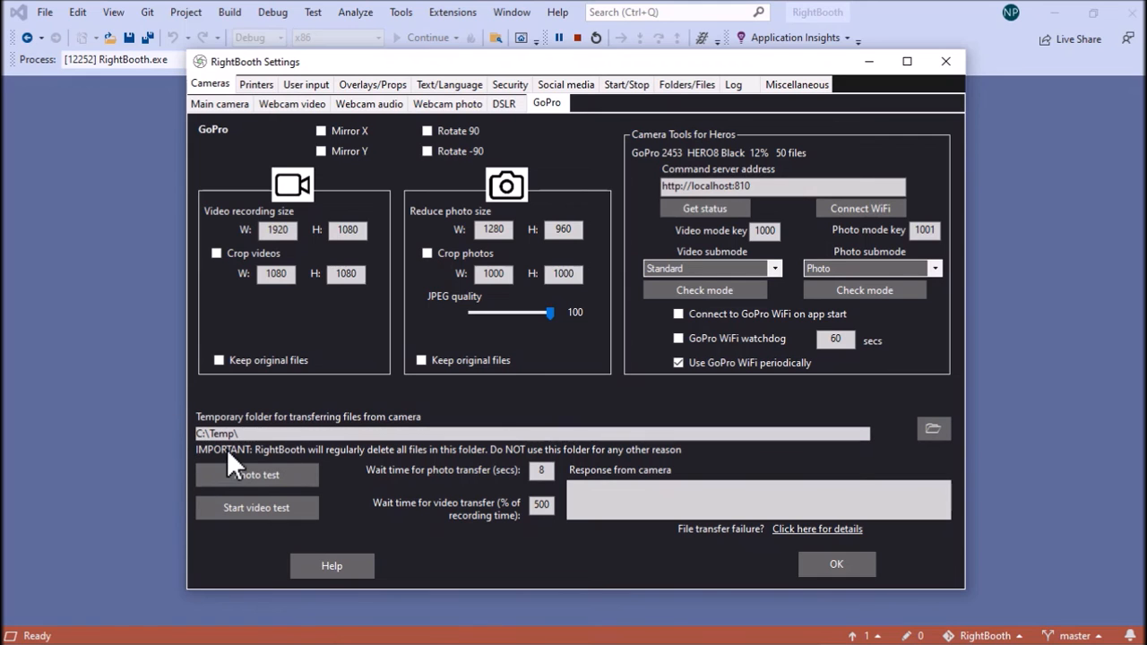
mouse_move(224, 463)
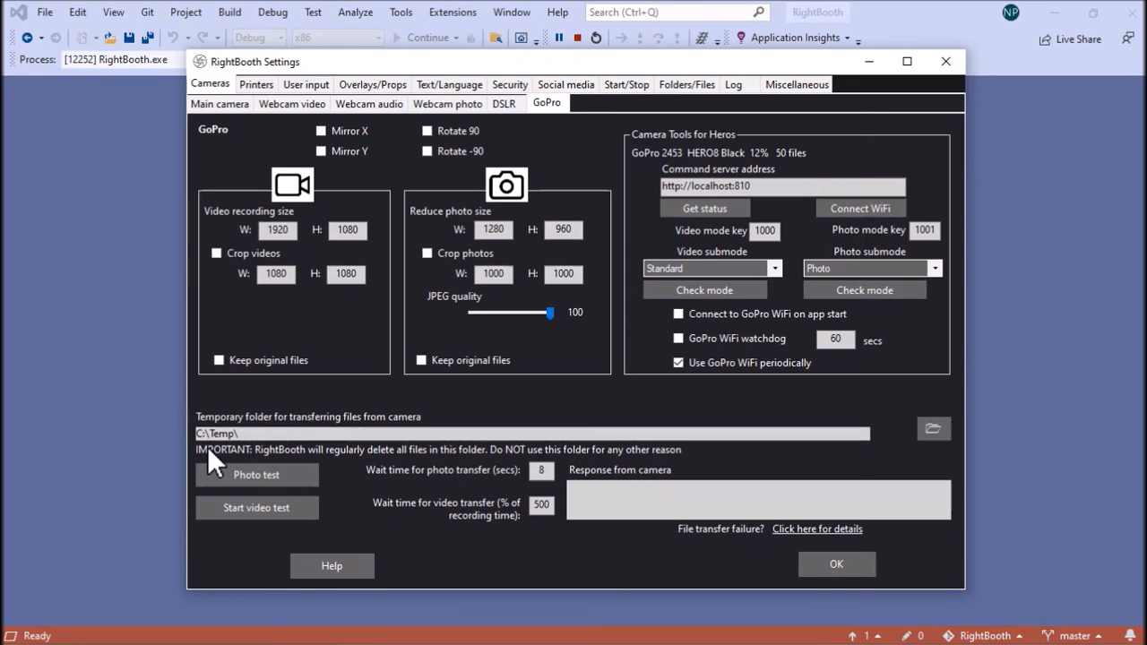
mouse_move(627, 161)
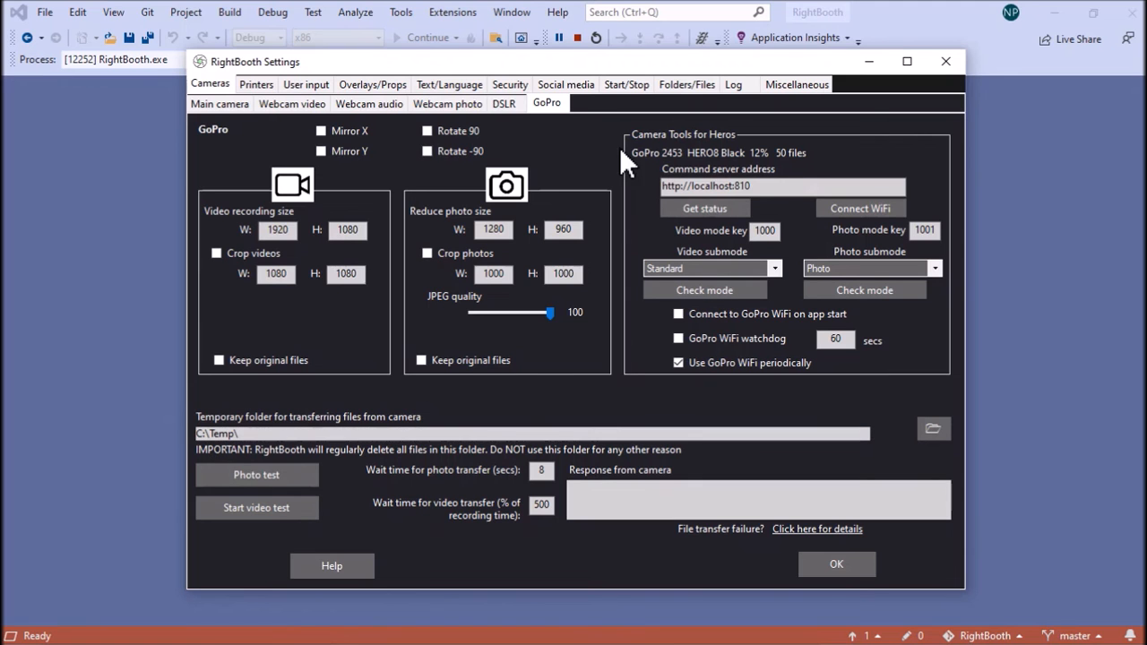
Check the Folders/Files save location, then move to the Miscellaneous settings.
left_click(686, 84)
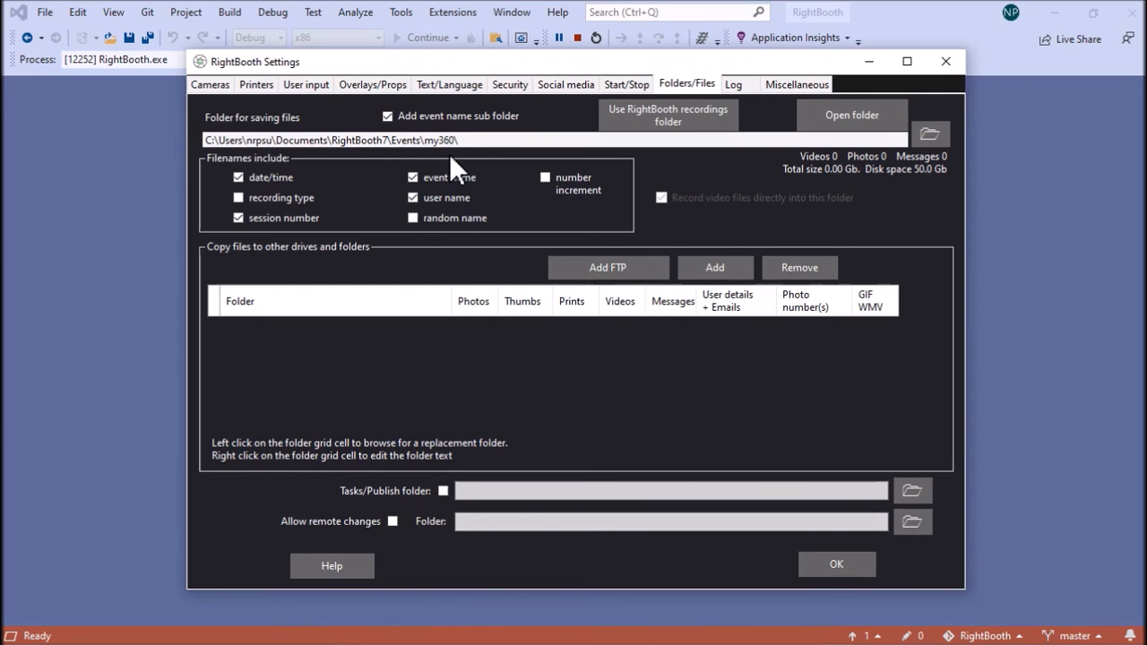
mouse_move(250, 129)
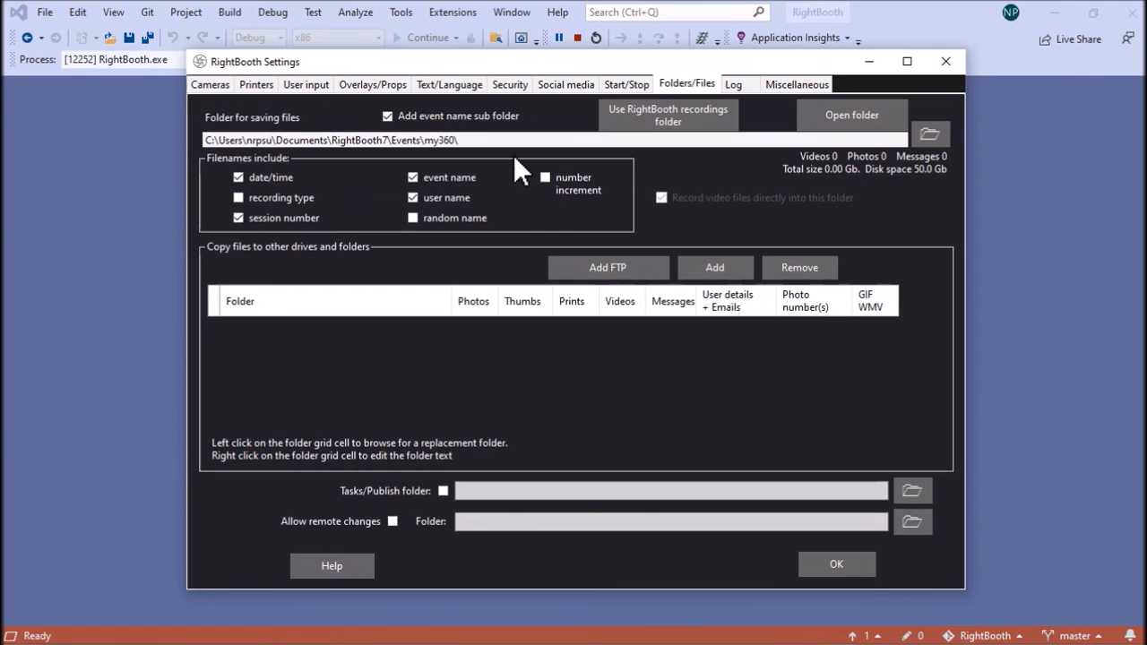
left_click(796, 84)
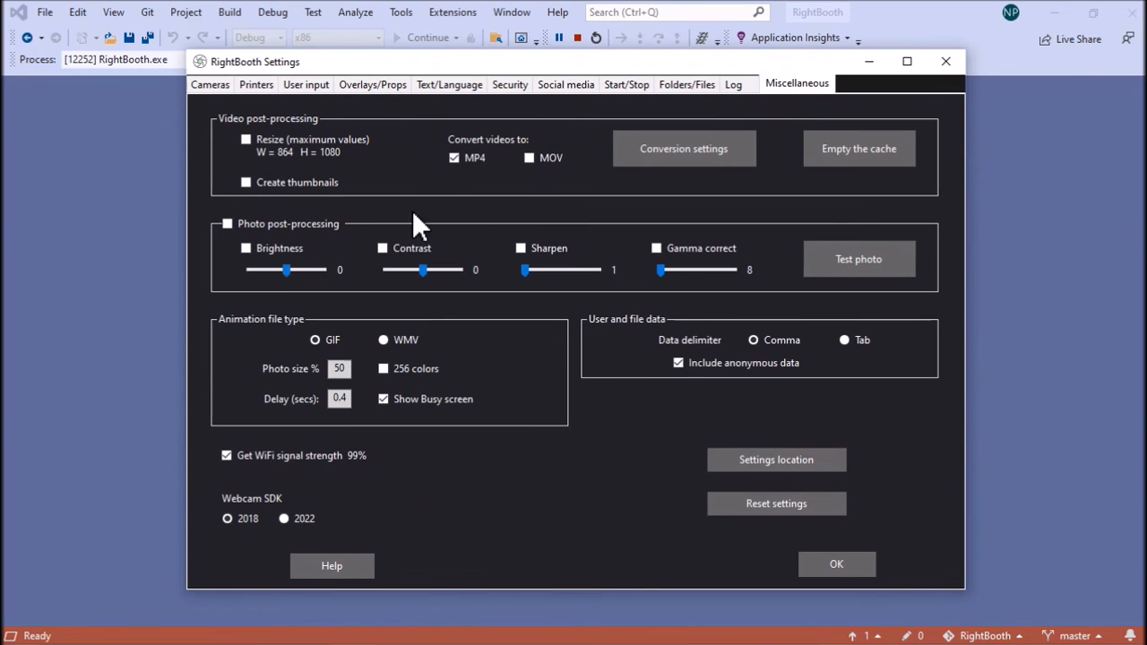
mouse_move(437, 222)
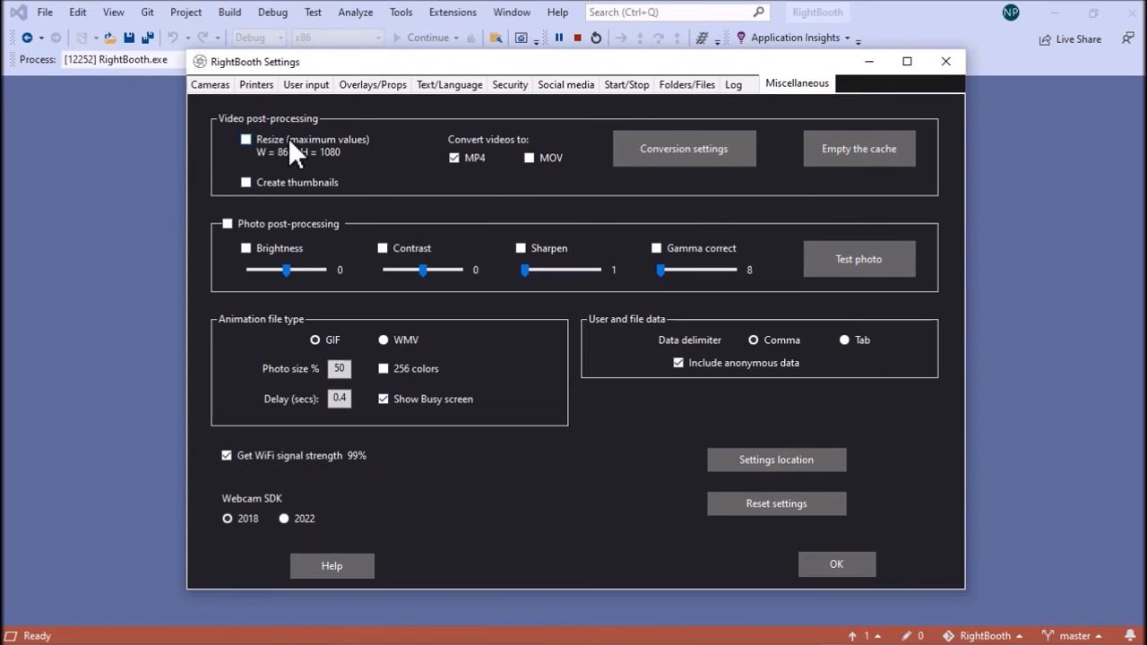
mouse_move(409, 154)
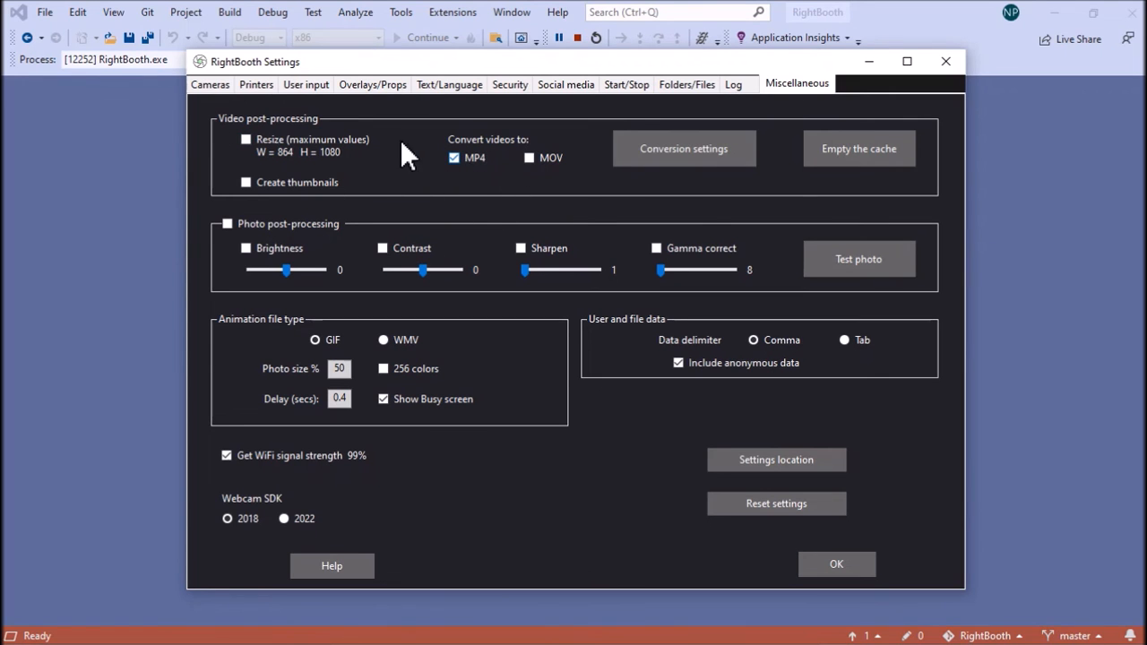
Untick MP4 under Convert videos to.
left_click(453, 157)
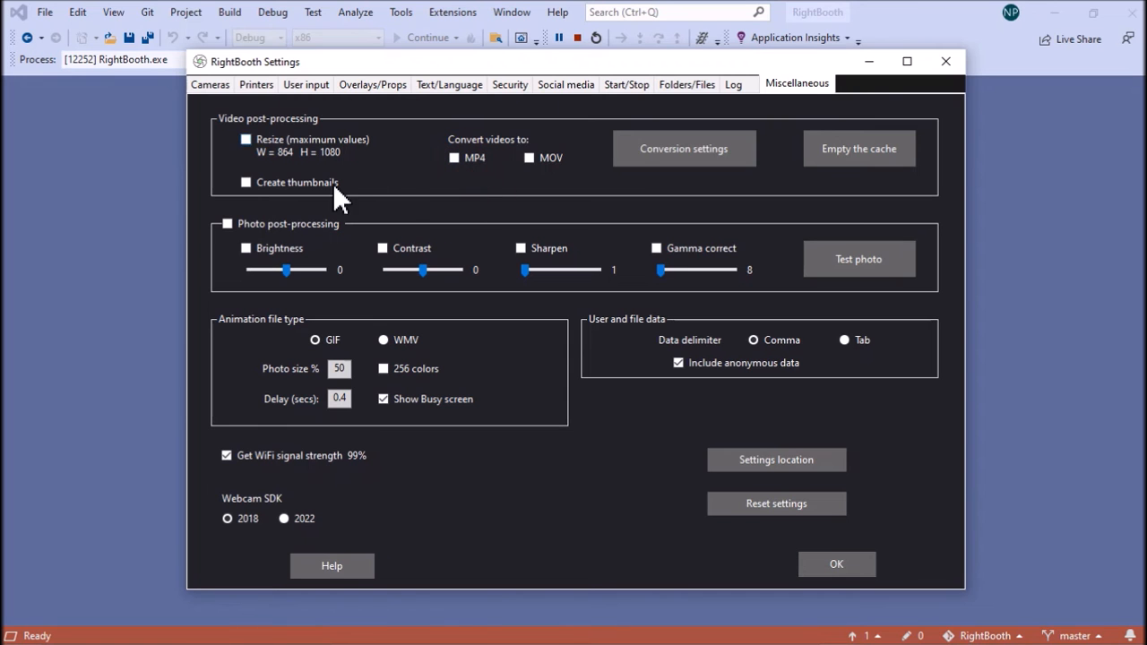
In Video Conversion Settings set Width 1280, Height 720 and tick Resize.
left_click(685, 147)
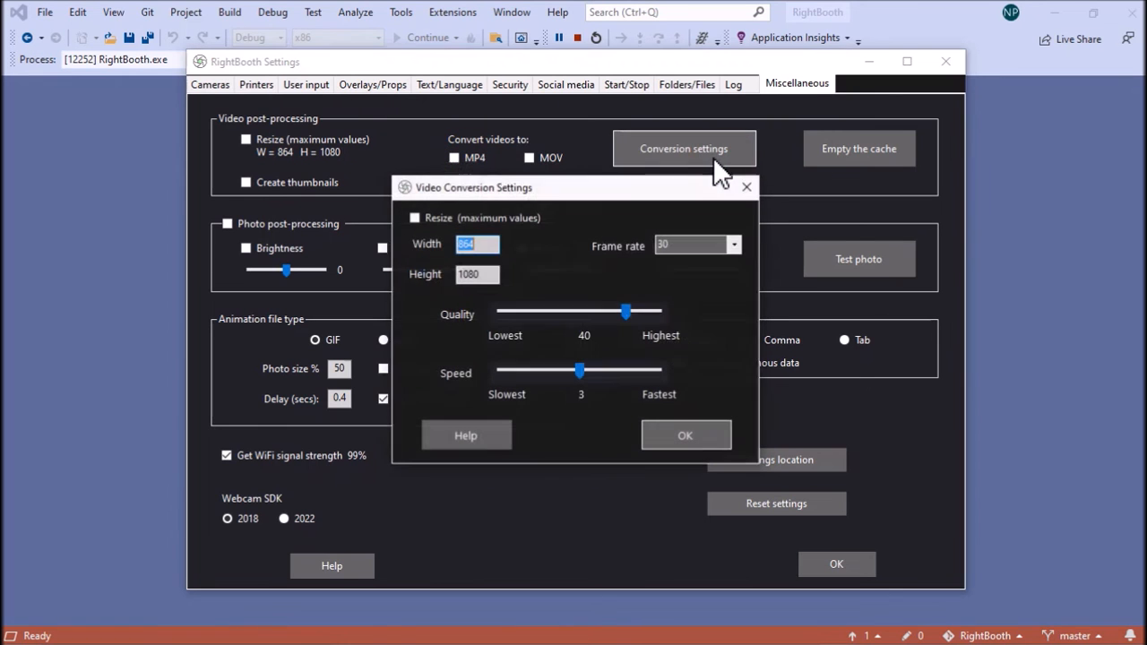
mouse_move(433, 323)
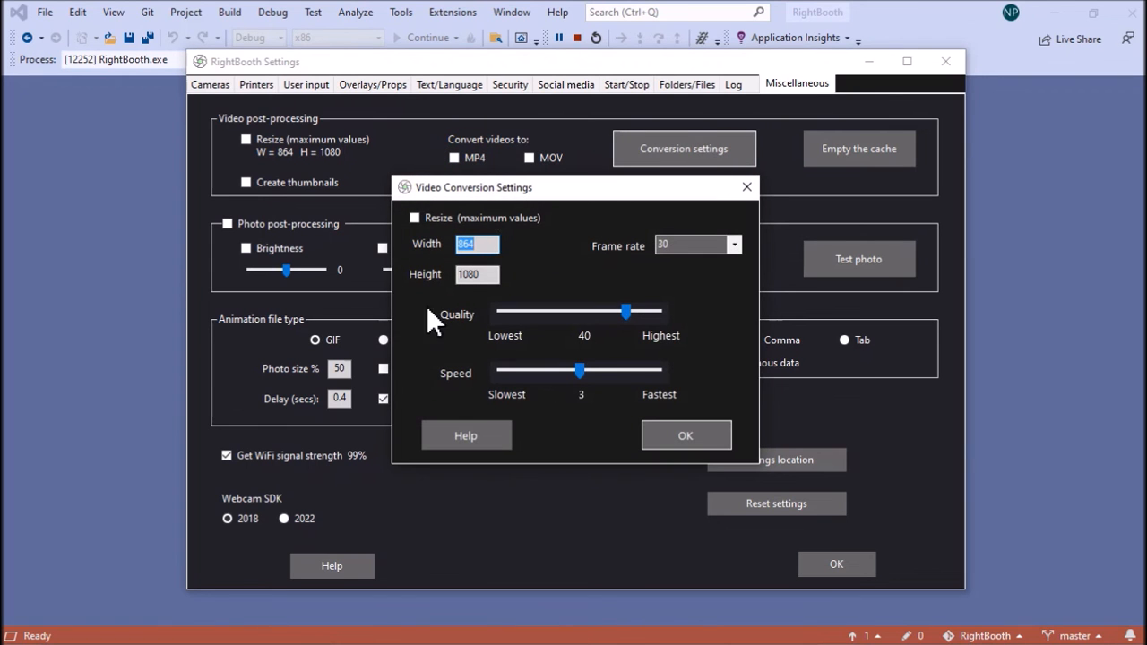
mouse_move(605, 291)
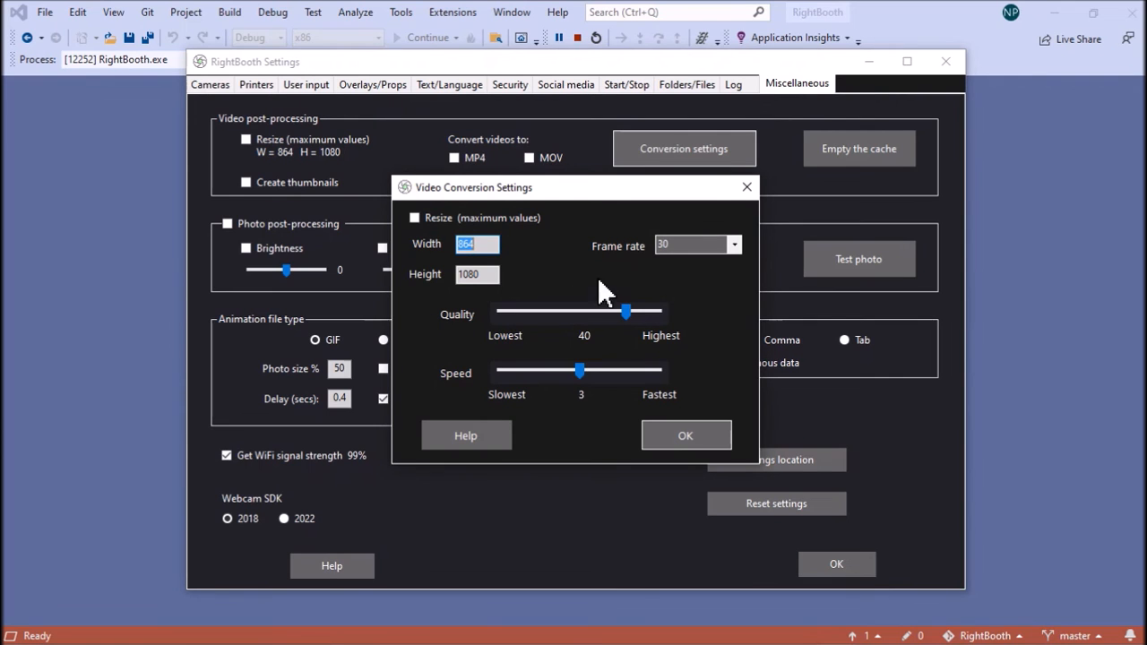
mouse_move(642, 332)
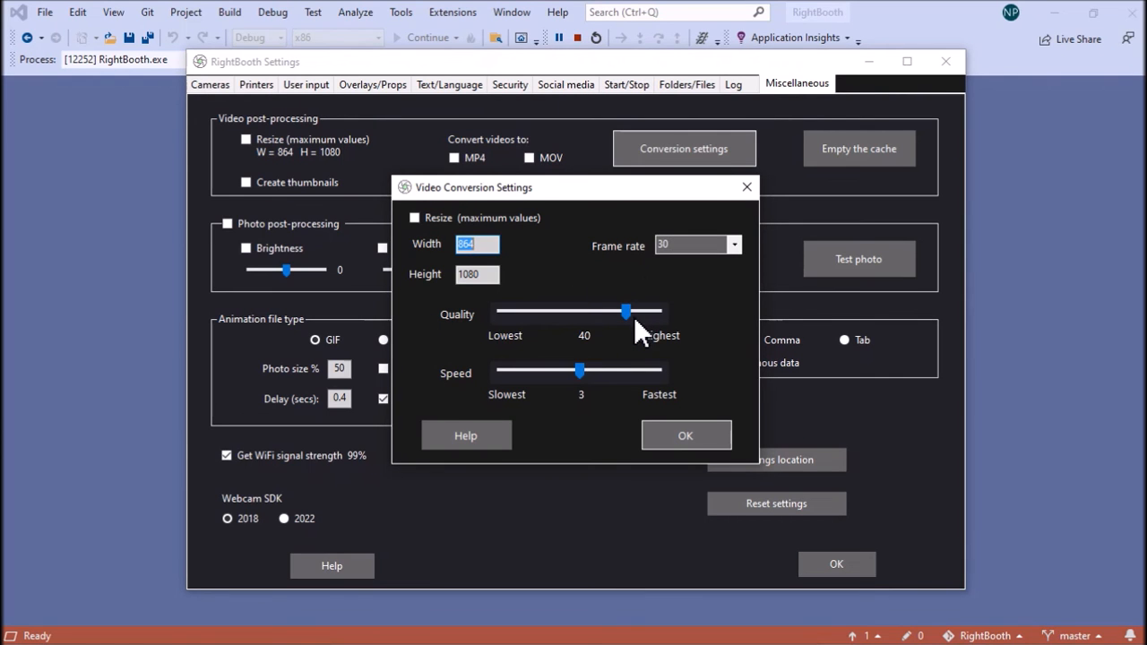
mouse_move(457, 362)
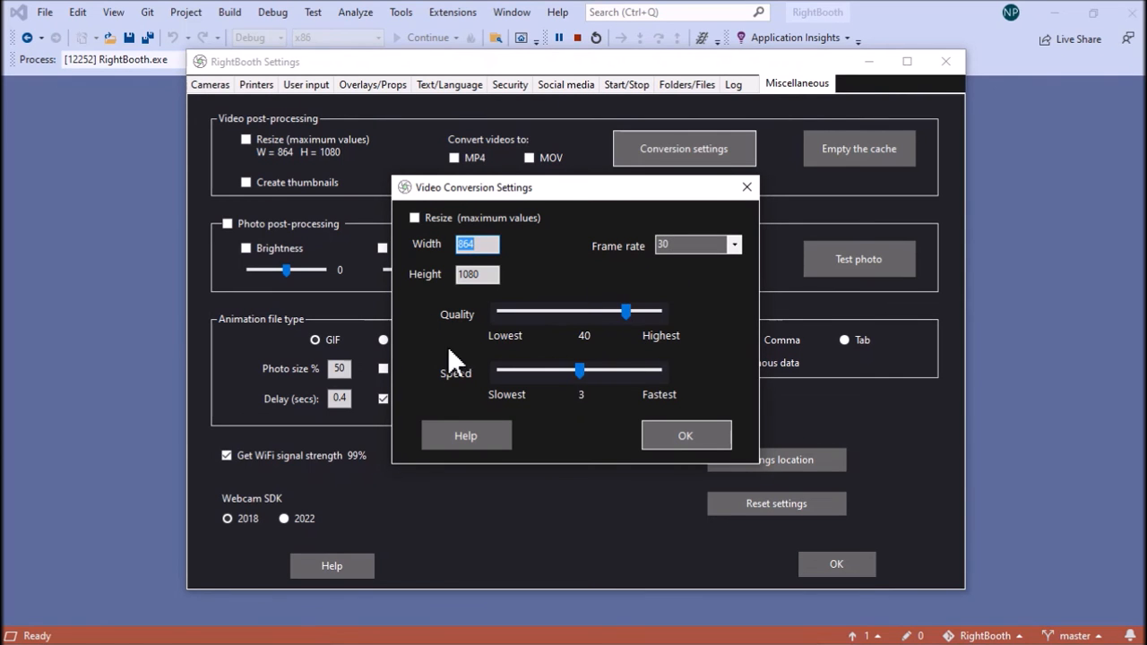
mouse_move(434, 394)
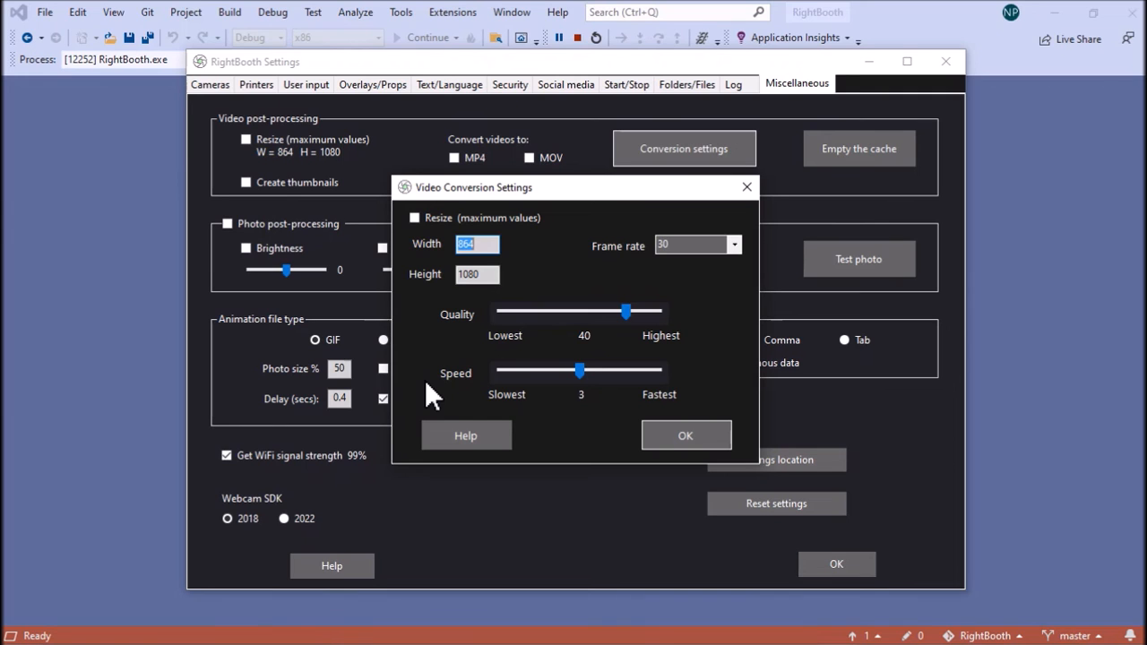
left_click(488, 244)
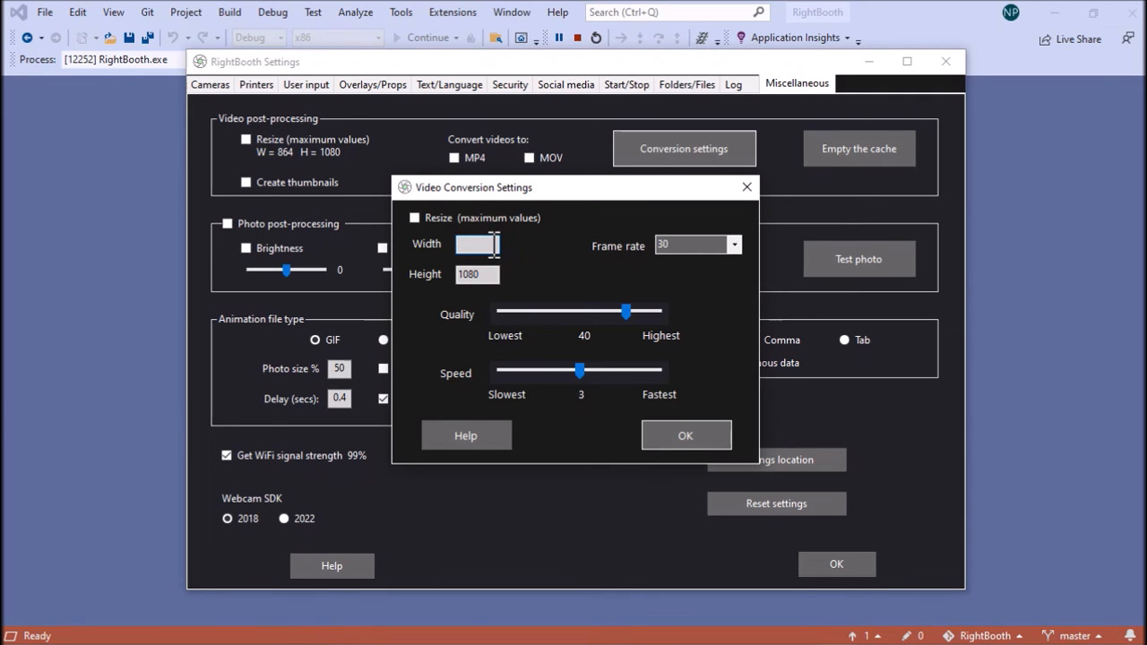
type("1280")
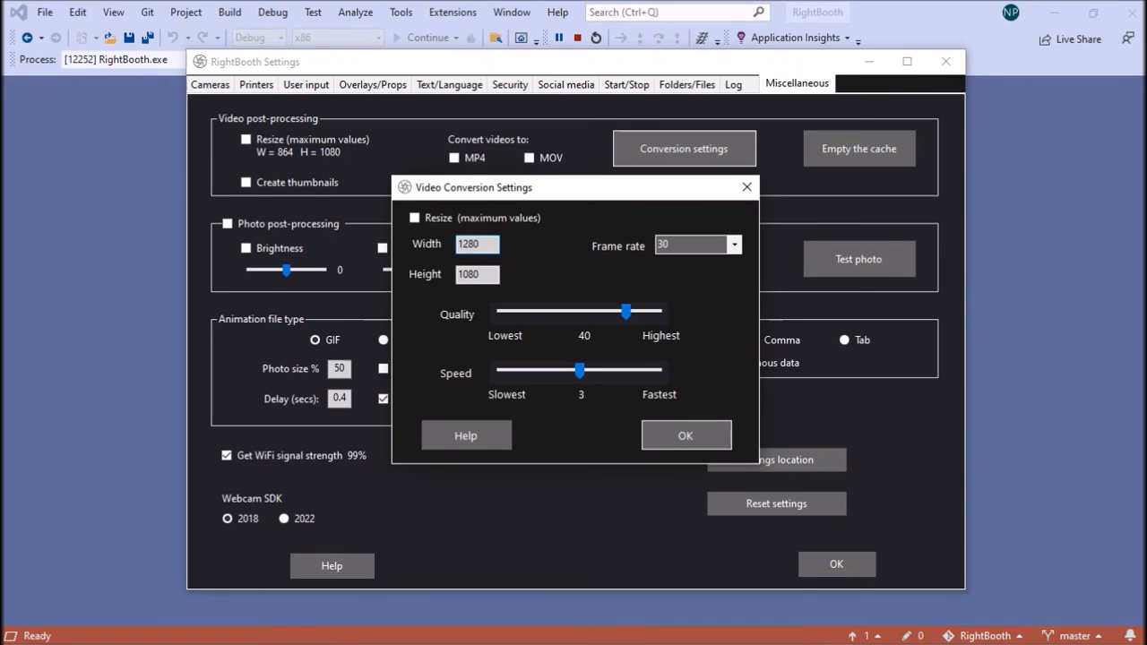
left_click(477, 274)
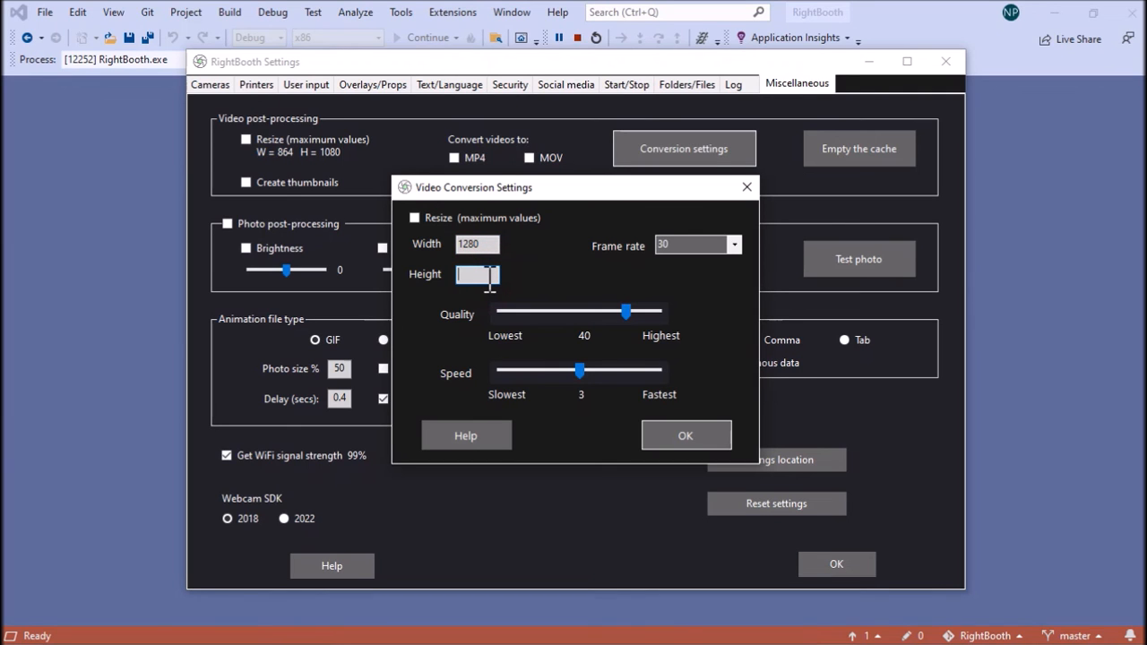
type("720")
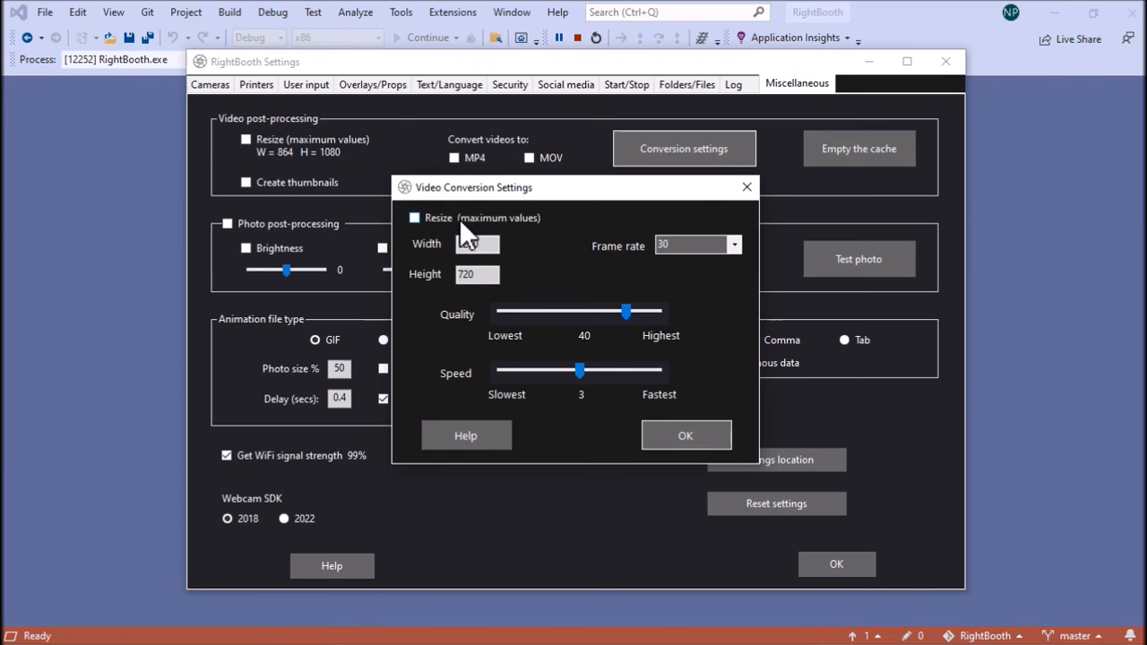
left_click(414, 218)
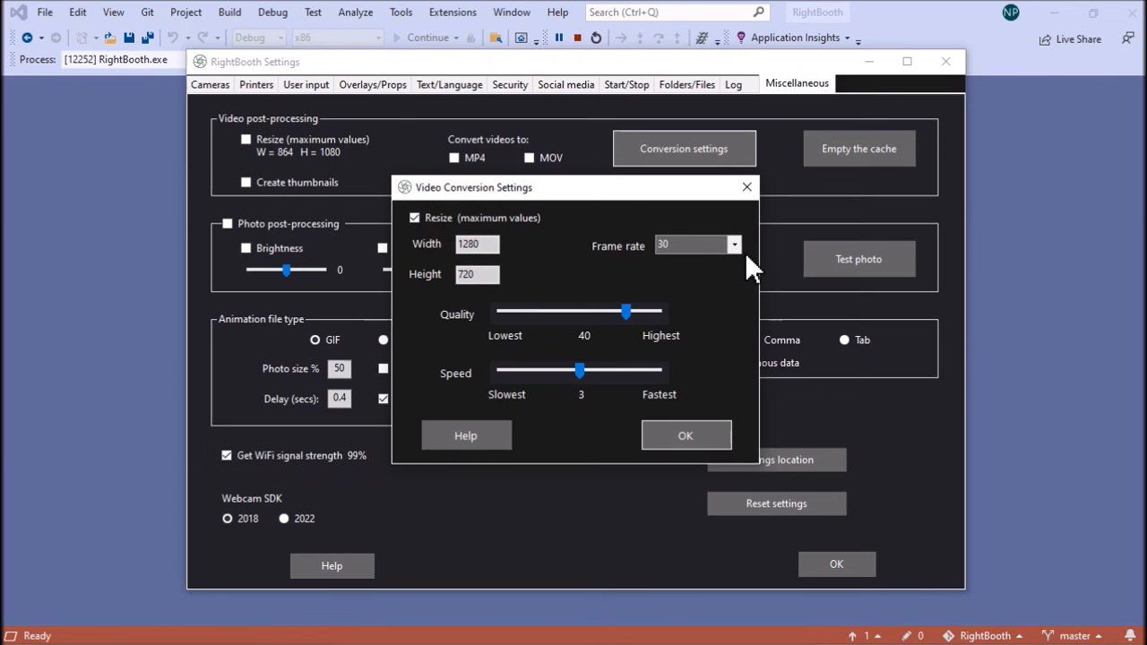
Set frame rate 60, Quality 22 and Speed 5, and confirm the conversion settings.
left_click(734, 244)
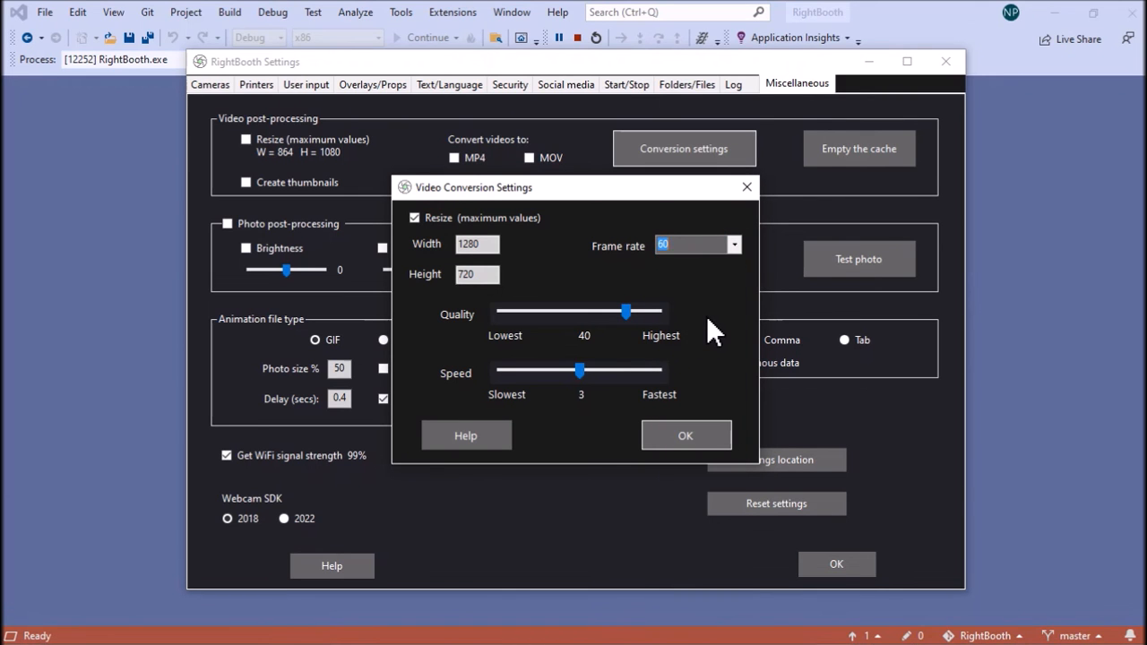
left_click(690, 244)
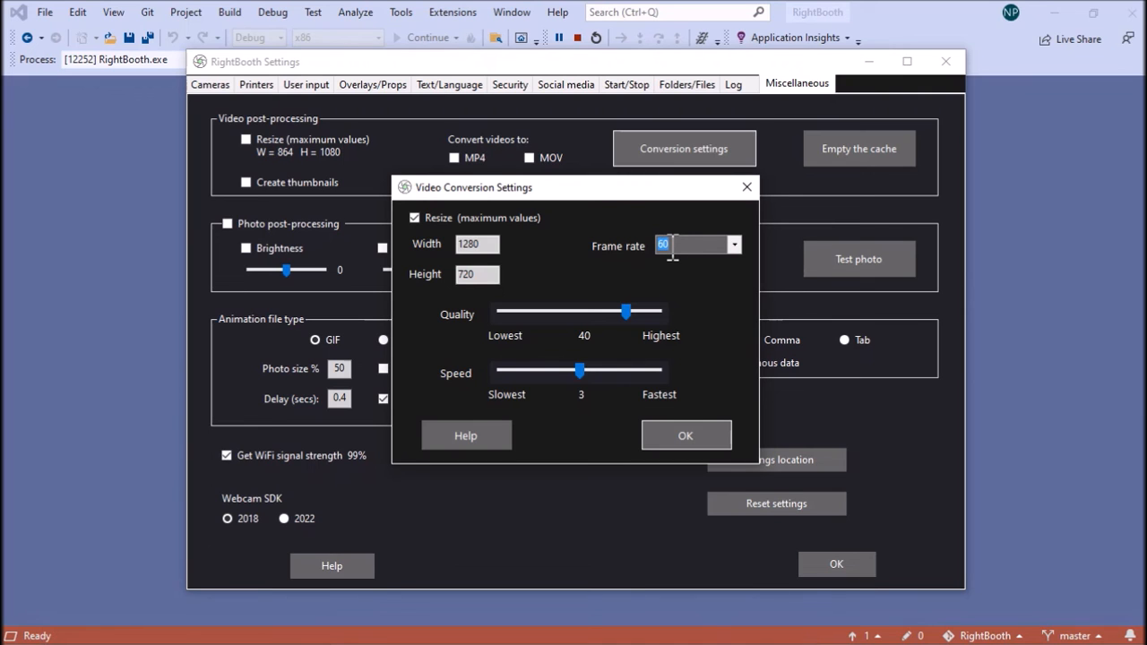
left_click_drag(625, 312, 649, 312)
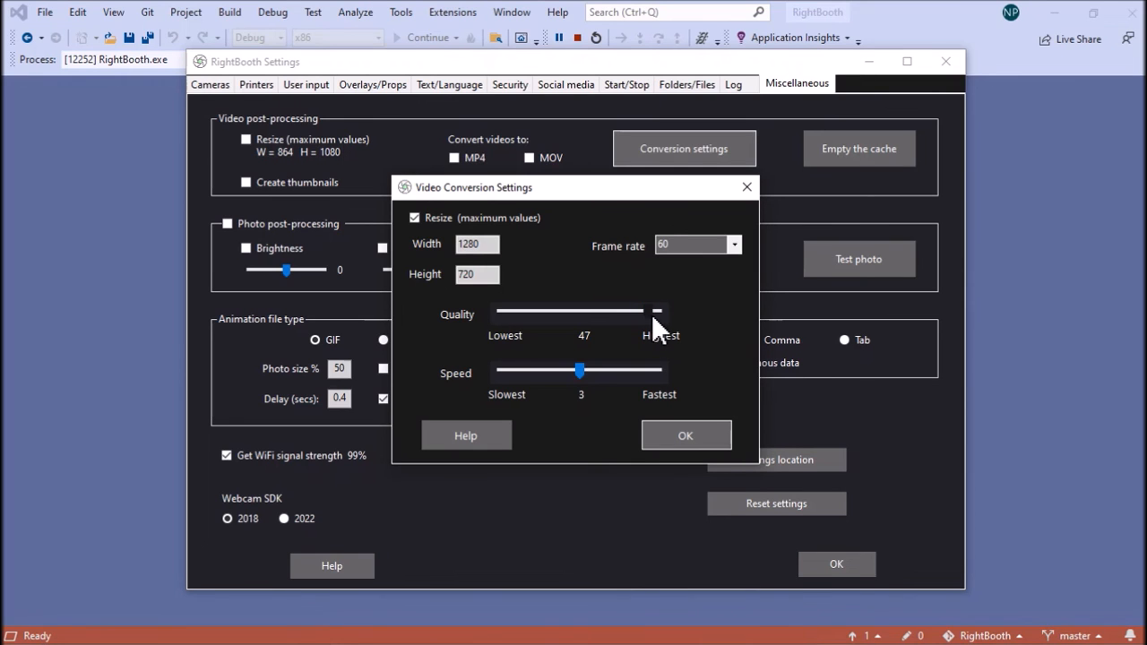
left_click_drag(656, 312, 557, 312)
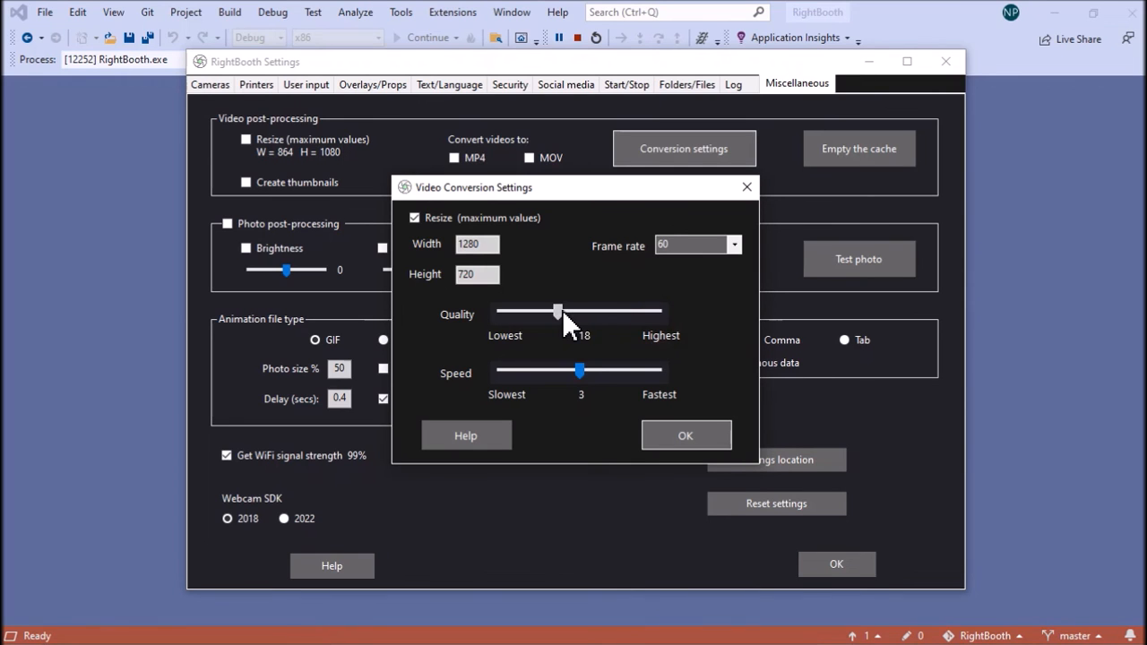
left_click_drag(558, 312, 570, 312)
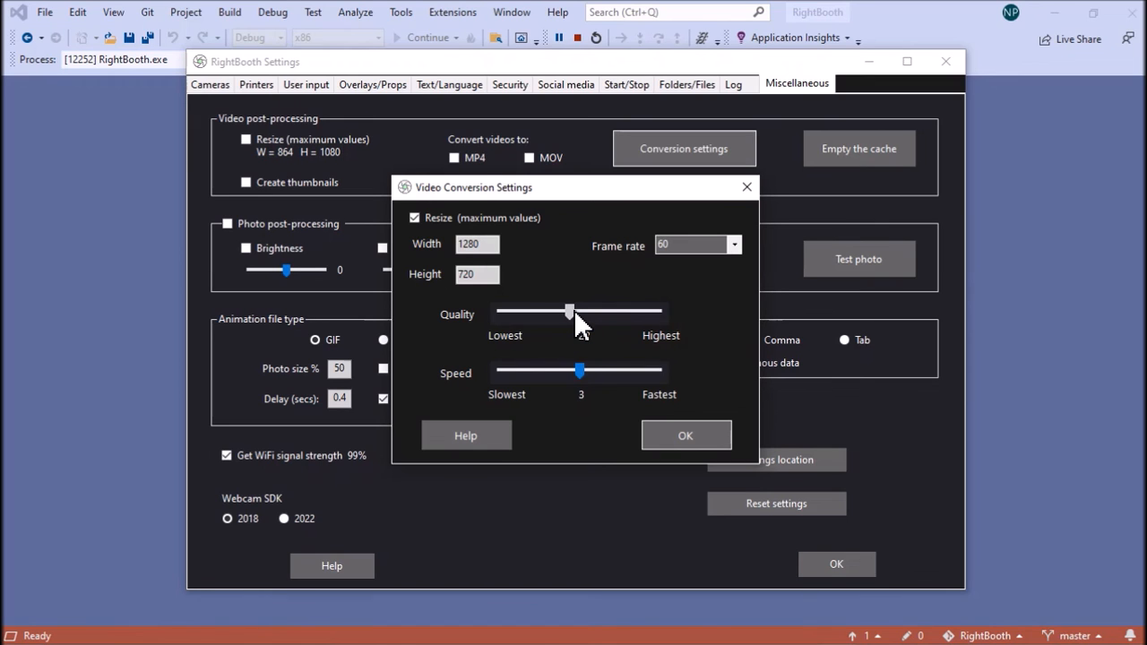
left_click_drag(579, 369, 631, 370)
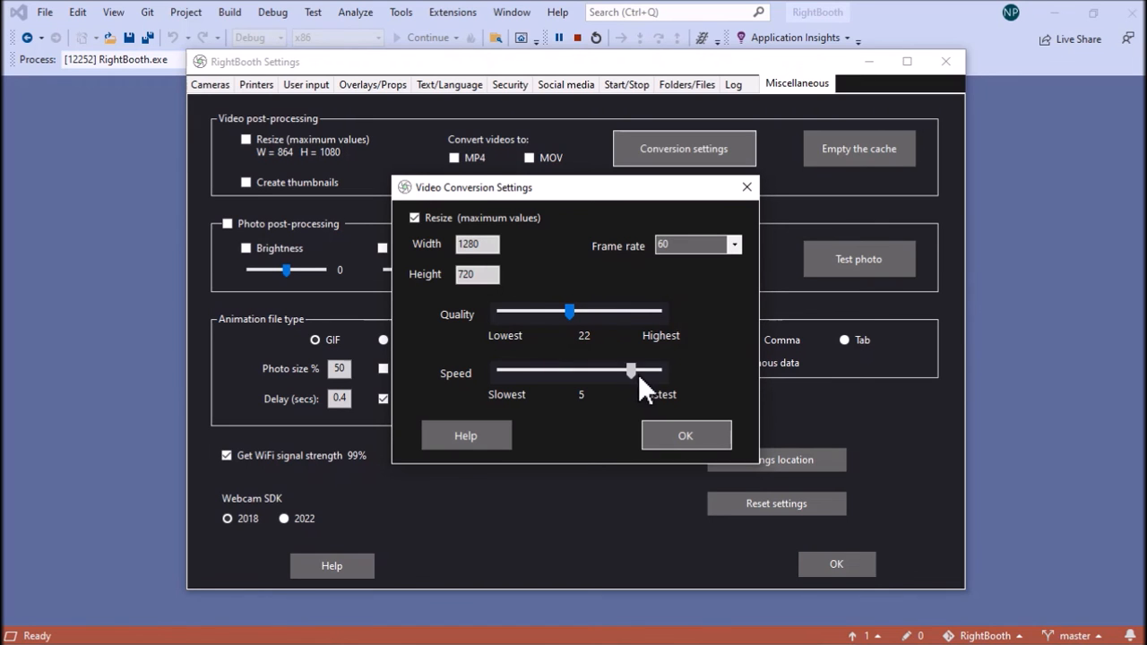
left_click_drag(631, 369, 627, 370)
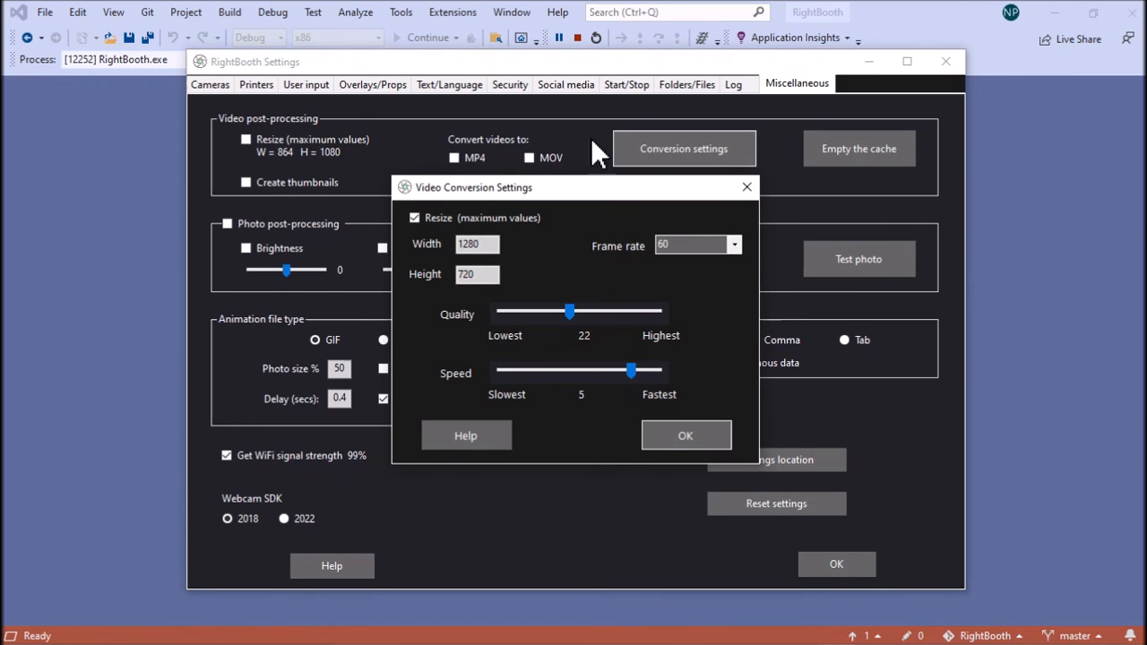
mouse_move(684, 394)
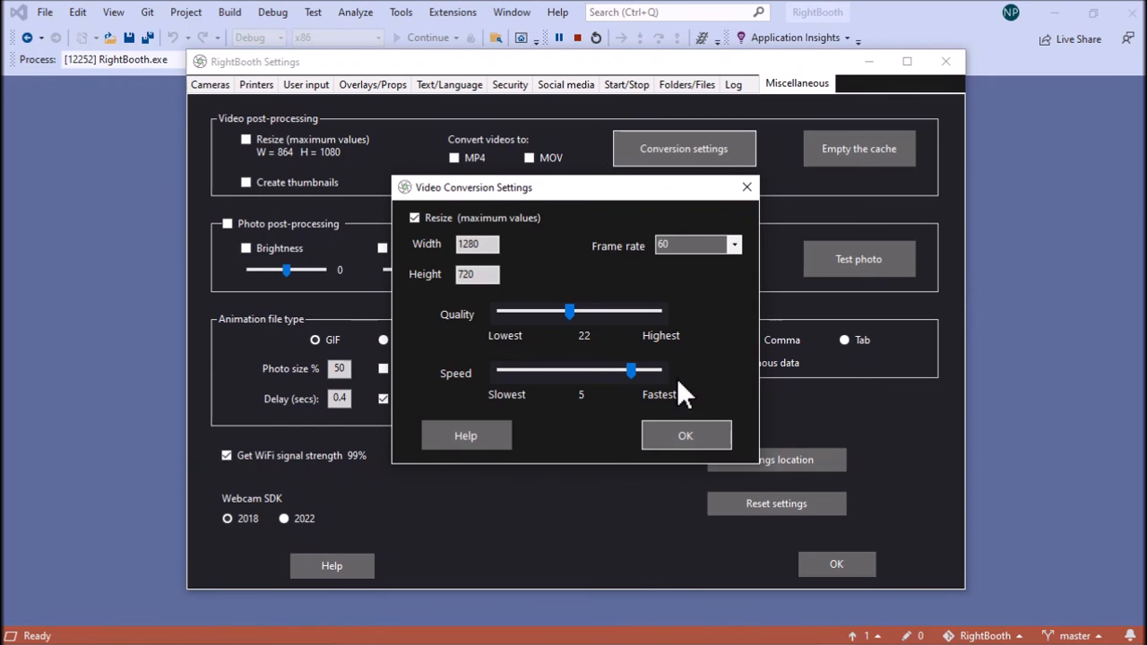
mouse_move(469, 380)
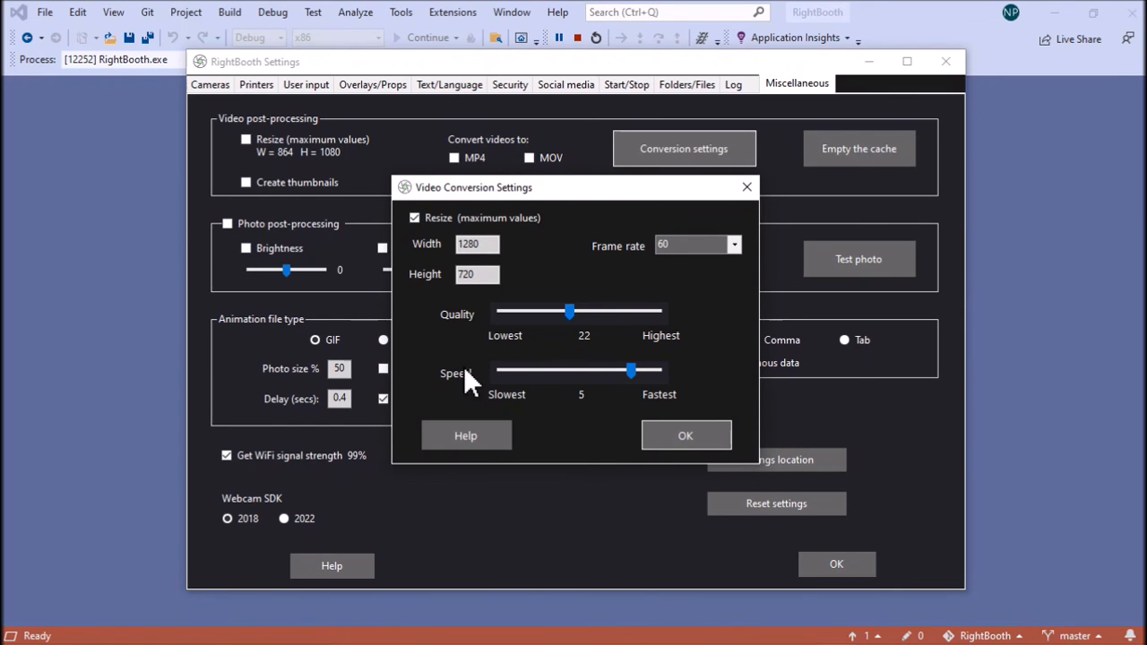
mouse_move(529, 385)
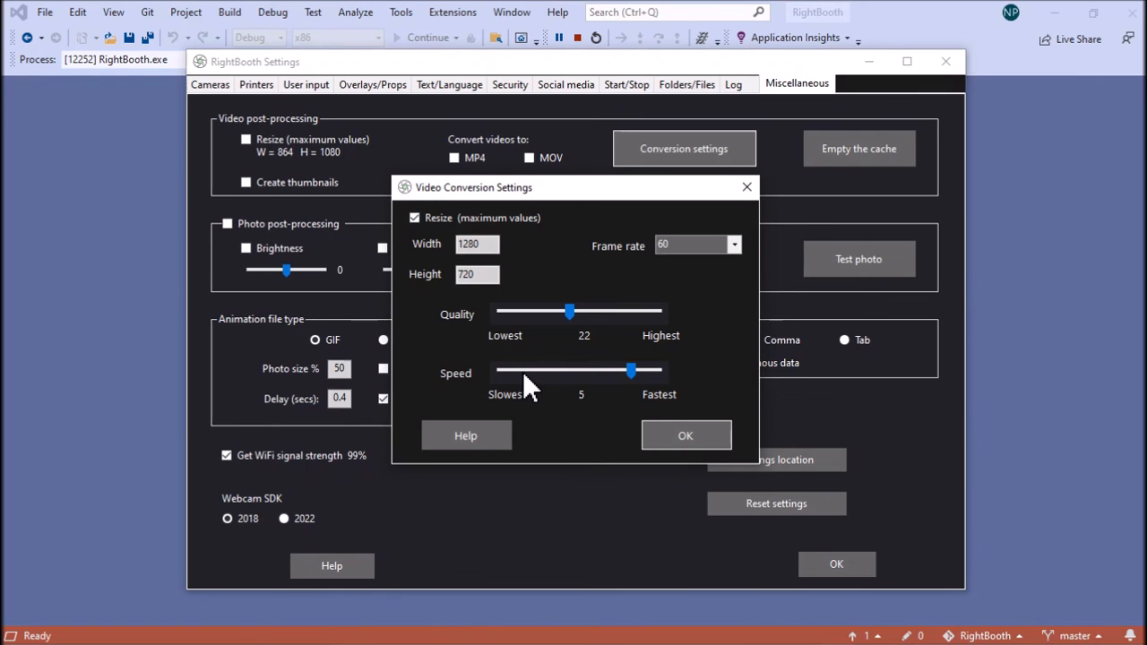
mouse_move(645, 44)
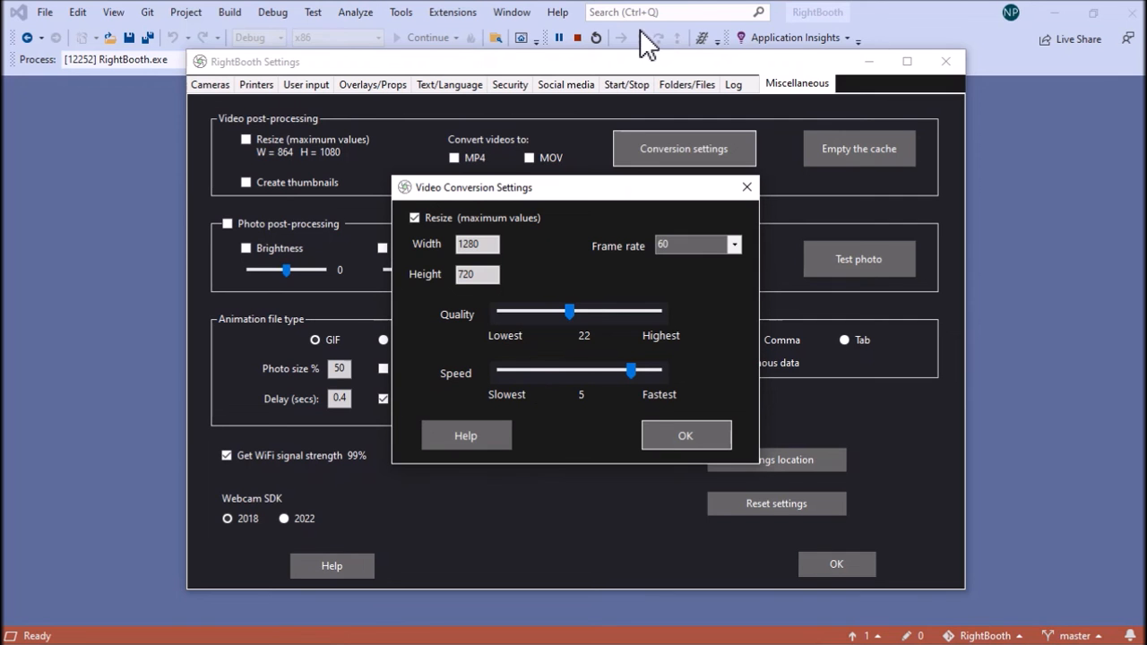
left_click(684, 435)
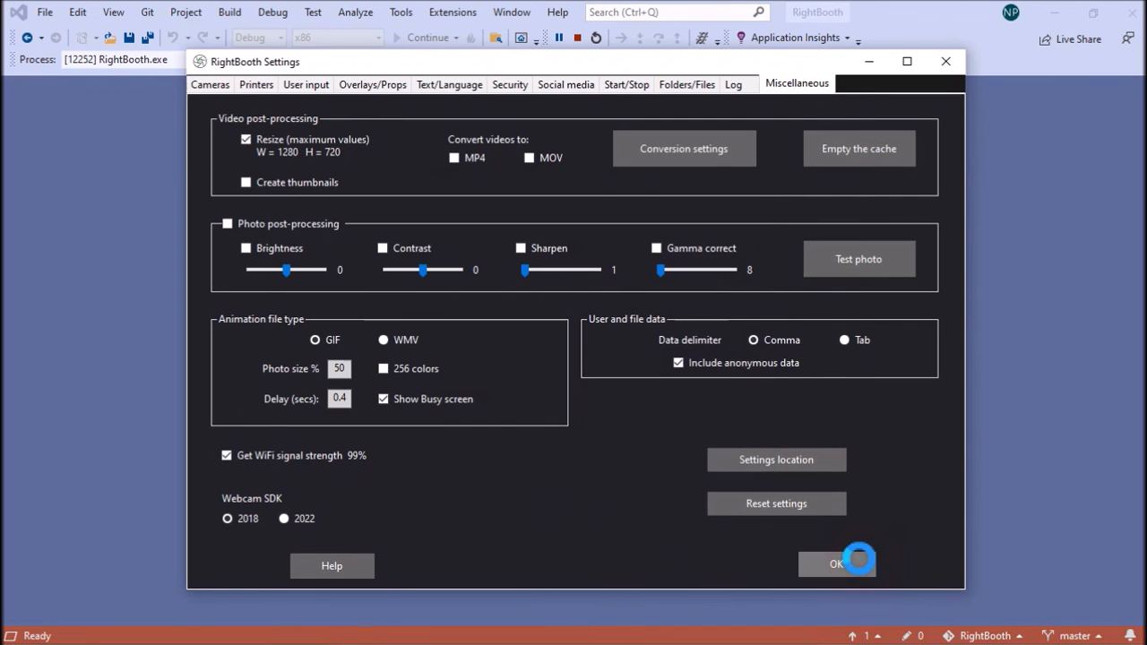
Confirm and close the RightBooth Settings window with OK.
left_click(835, 563)
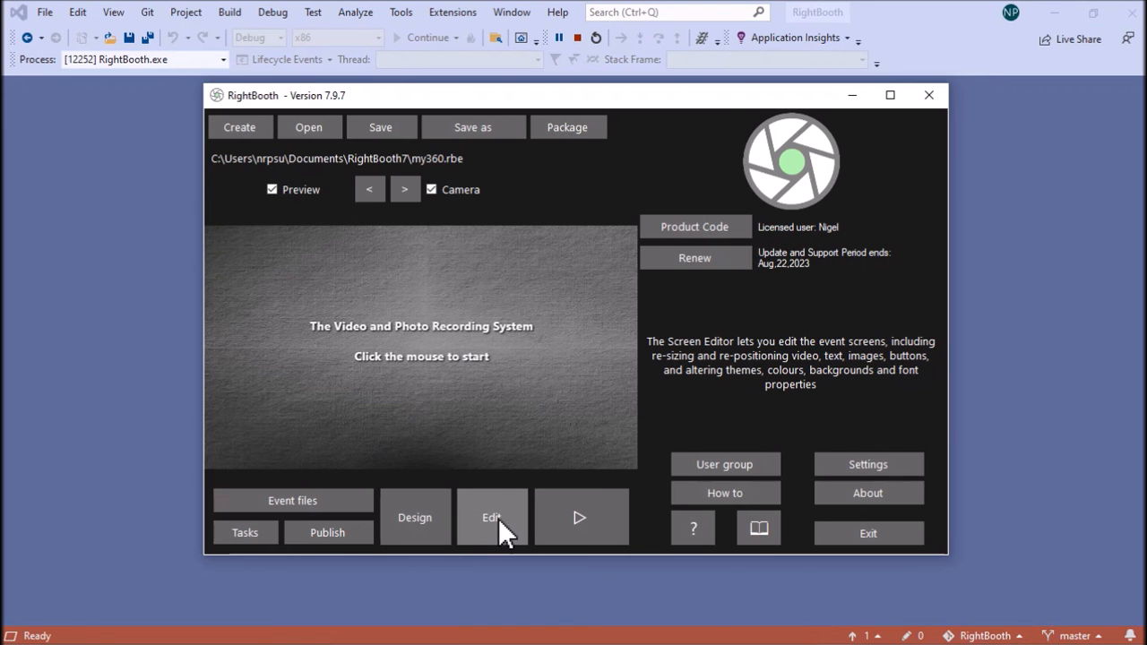
Give the Record video screen a Show > Set relay channels action with value 1.
left_click(491, 516)
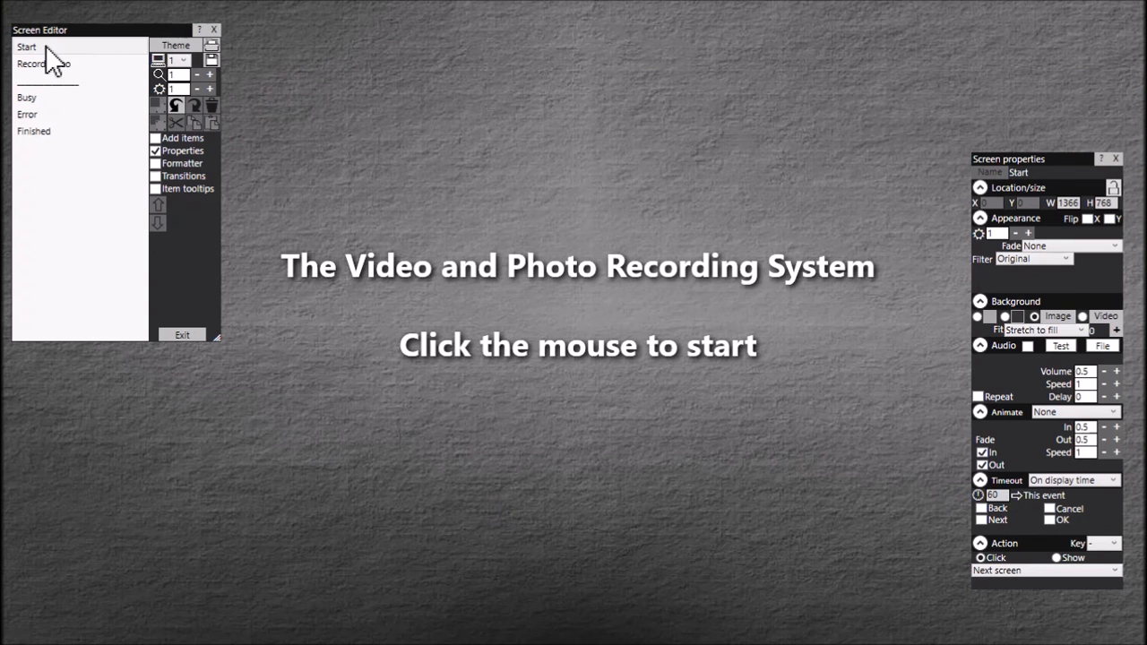
left_click(43, 63)
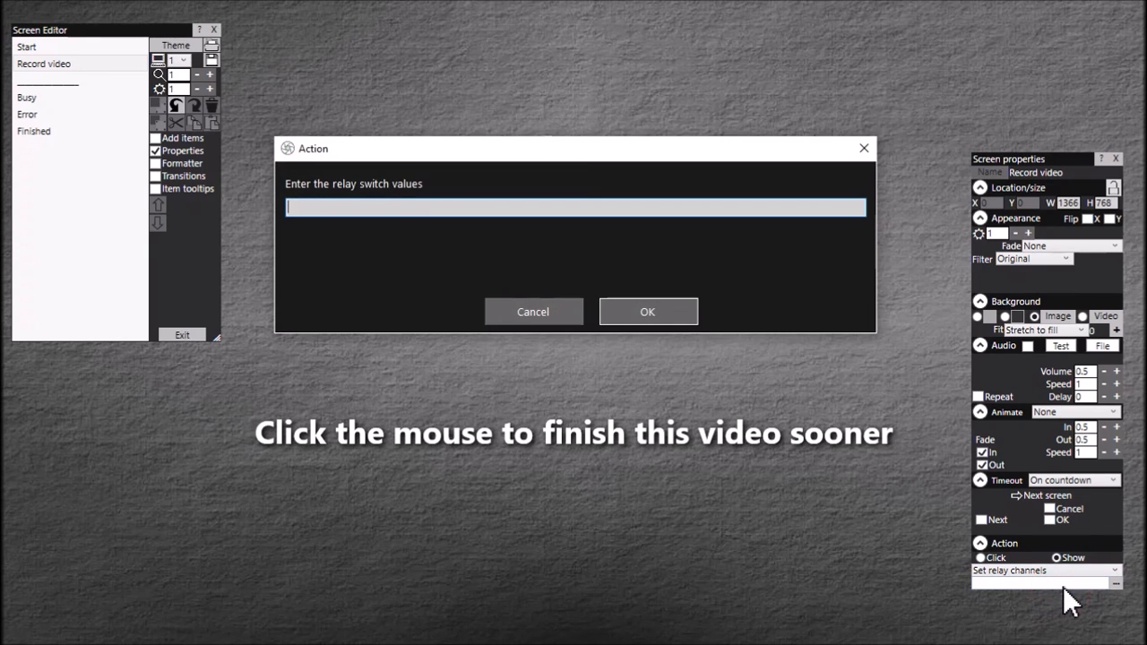
type("1")
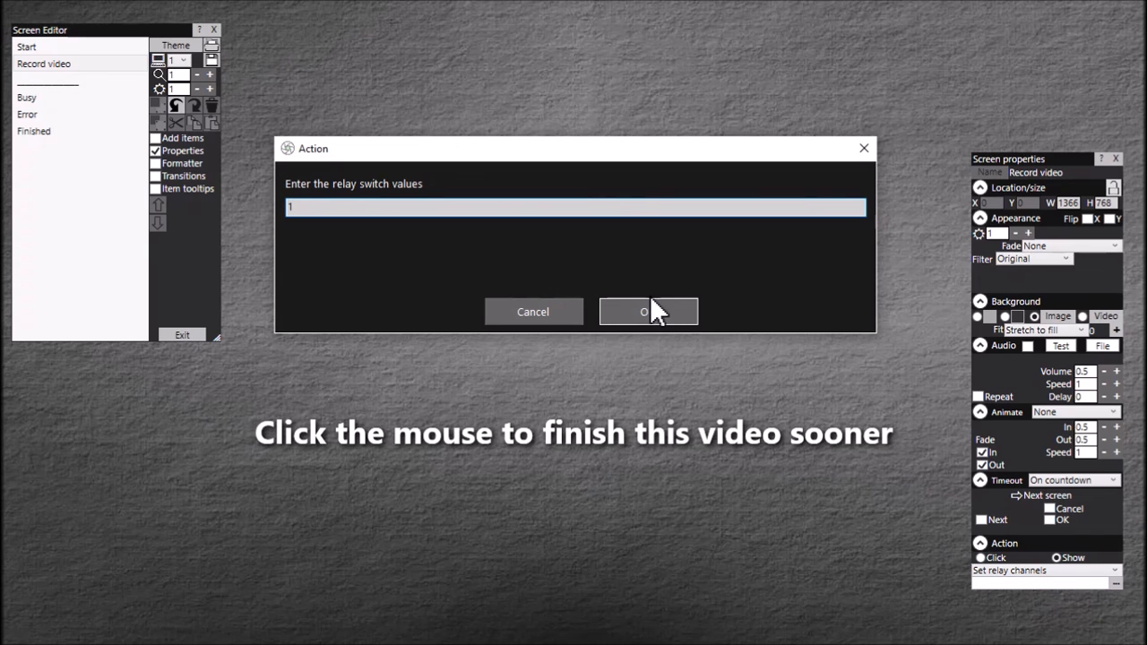
left_click(649, 312)
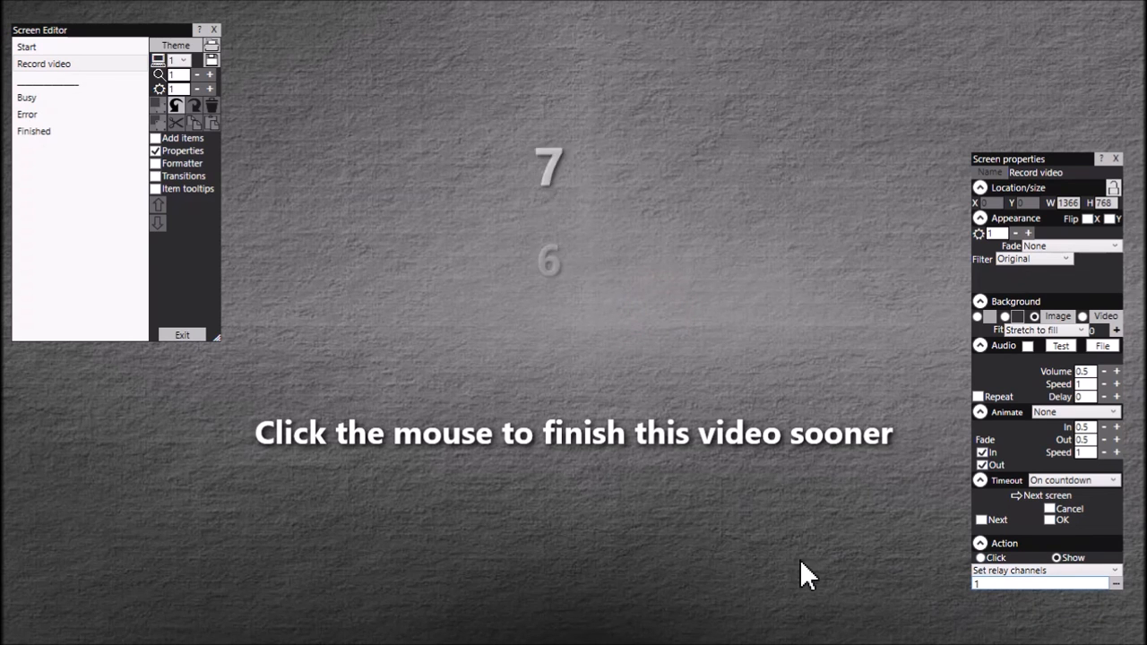
mouse_move(71, 80)
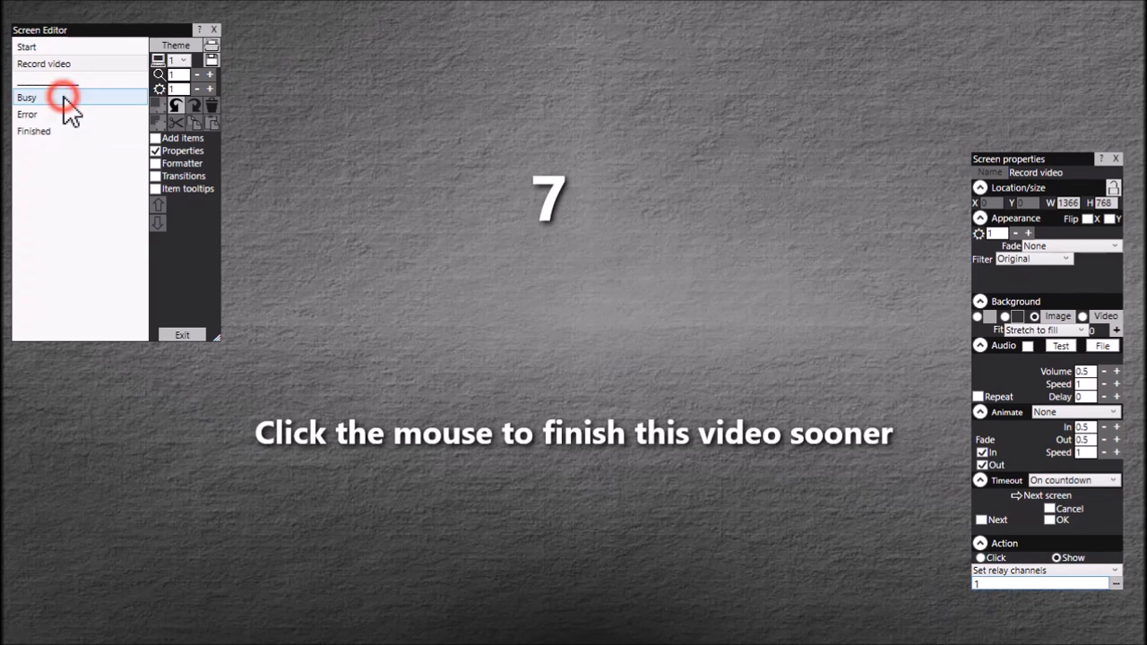
Give the Busy screen a Set relay channels action with value 0.
left_click(27, 97)
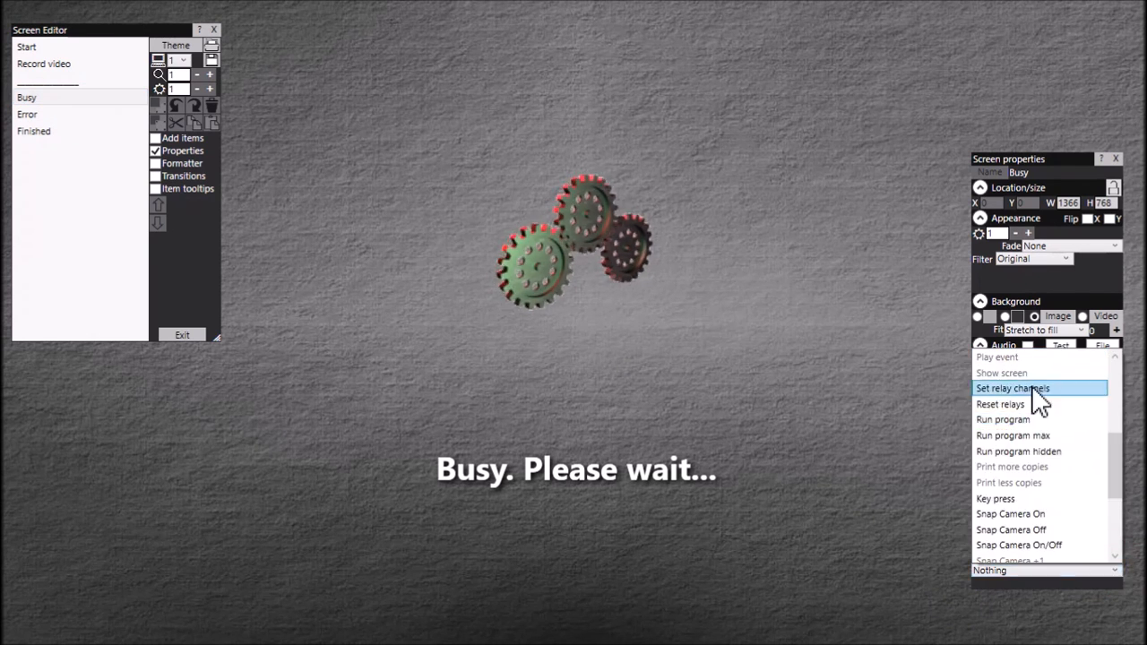
left_click(1011, 387)
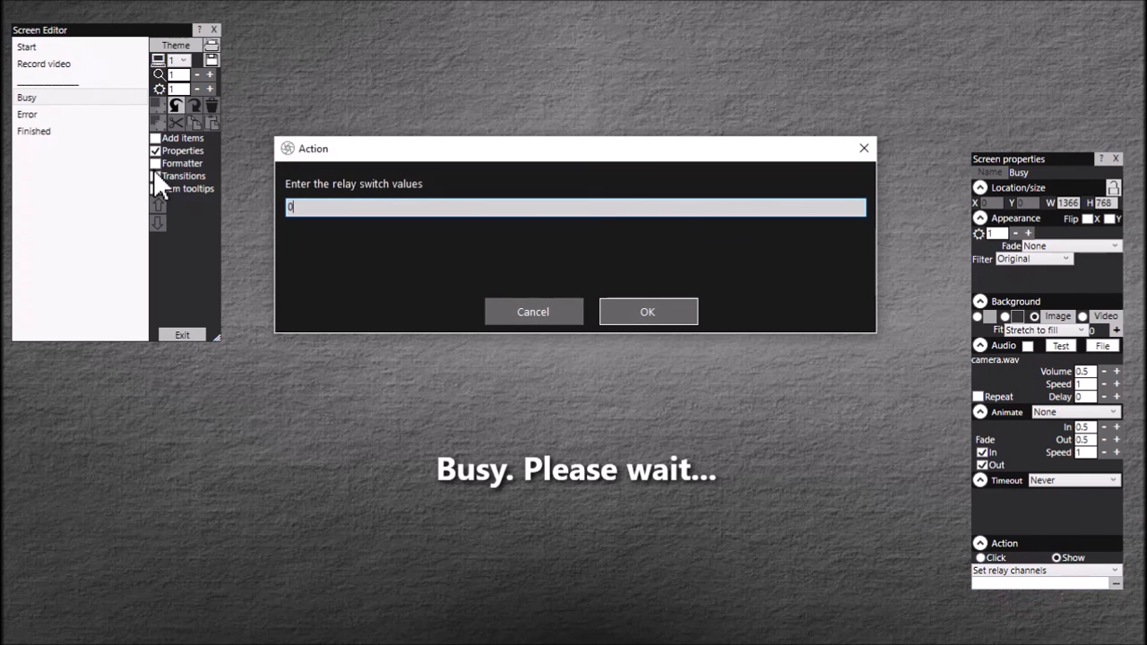
left_click(647, 312)
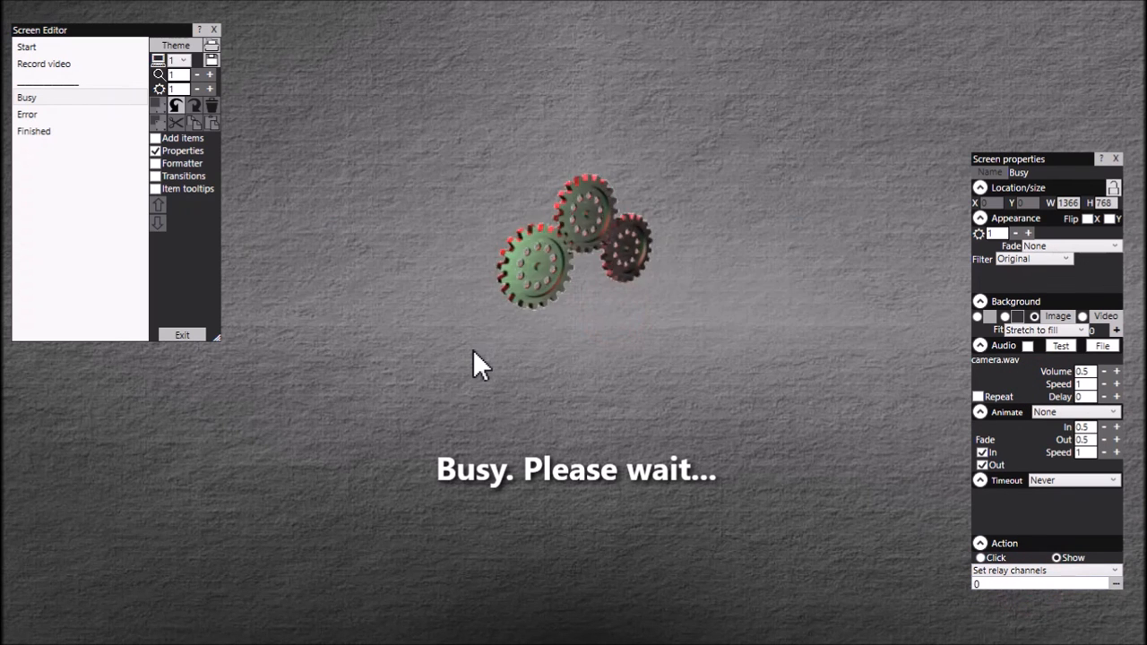